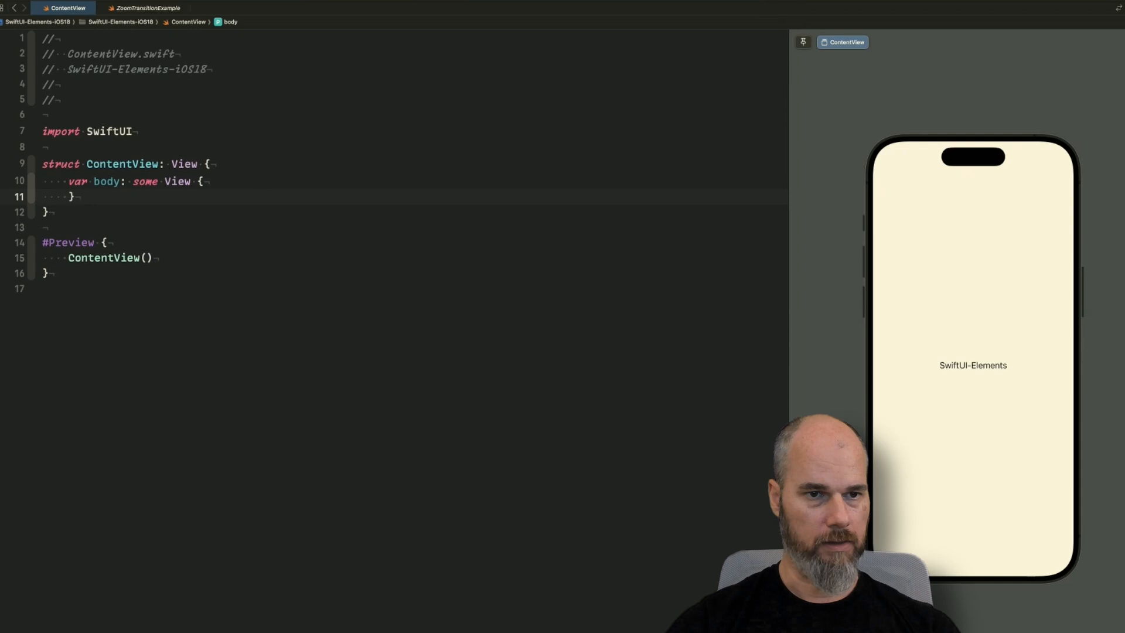
# - Add a VStack containing Text("\(number)") to the body
pyautogui.write('VStack {')
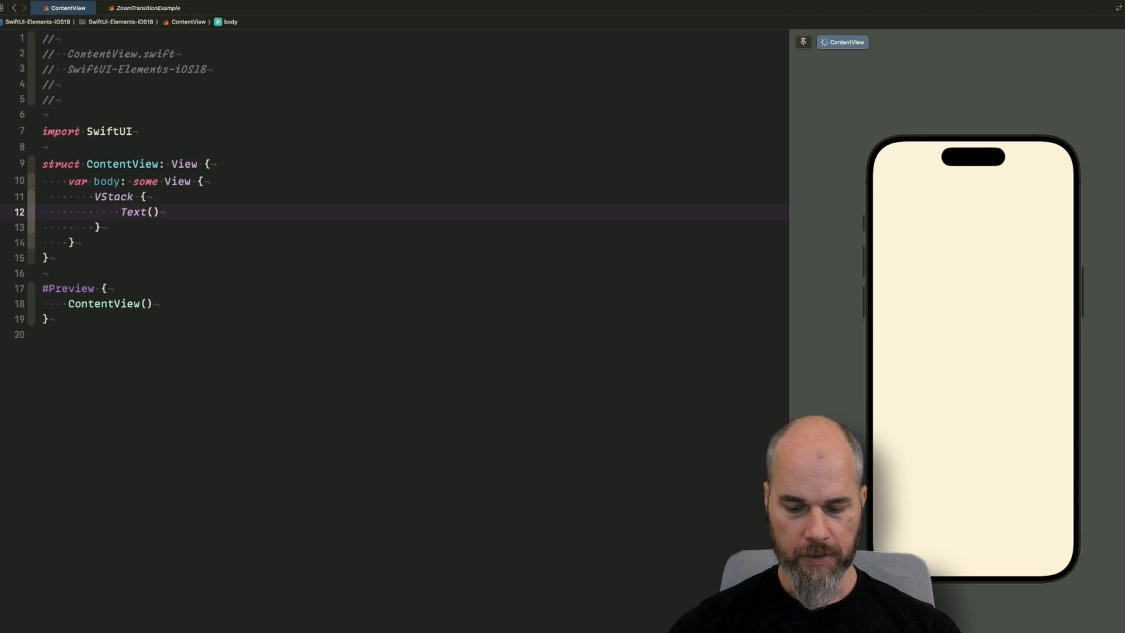
pyautogui.write('""')
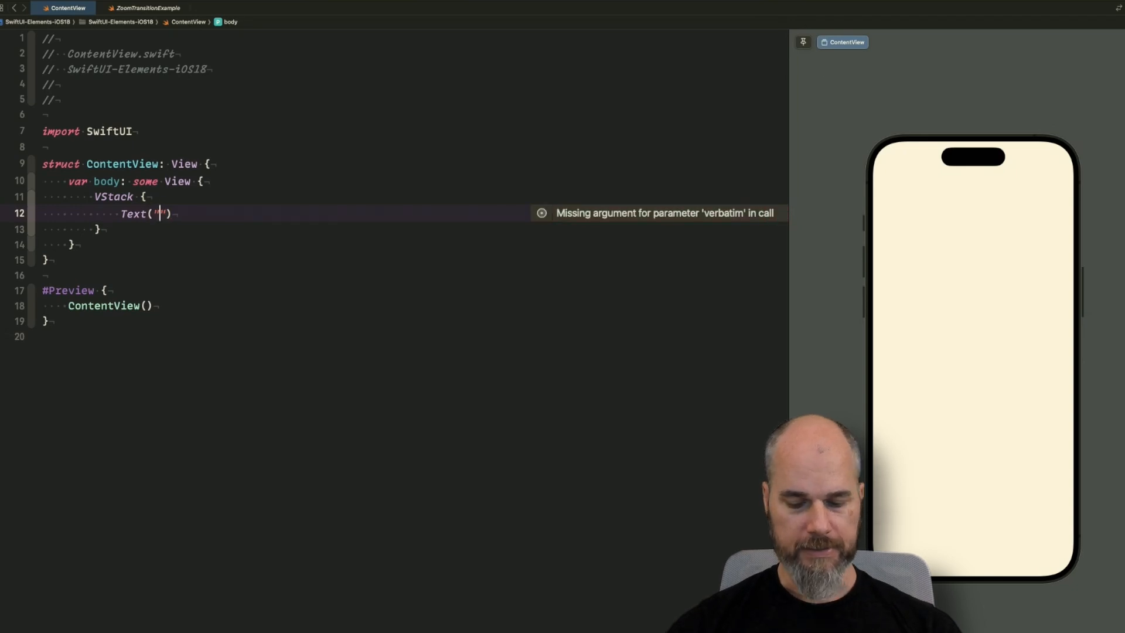
pyautogui.write('\\(')
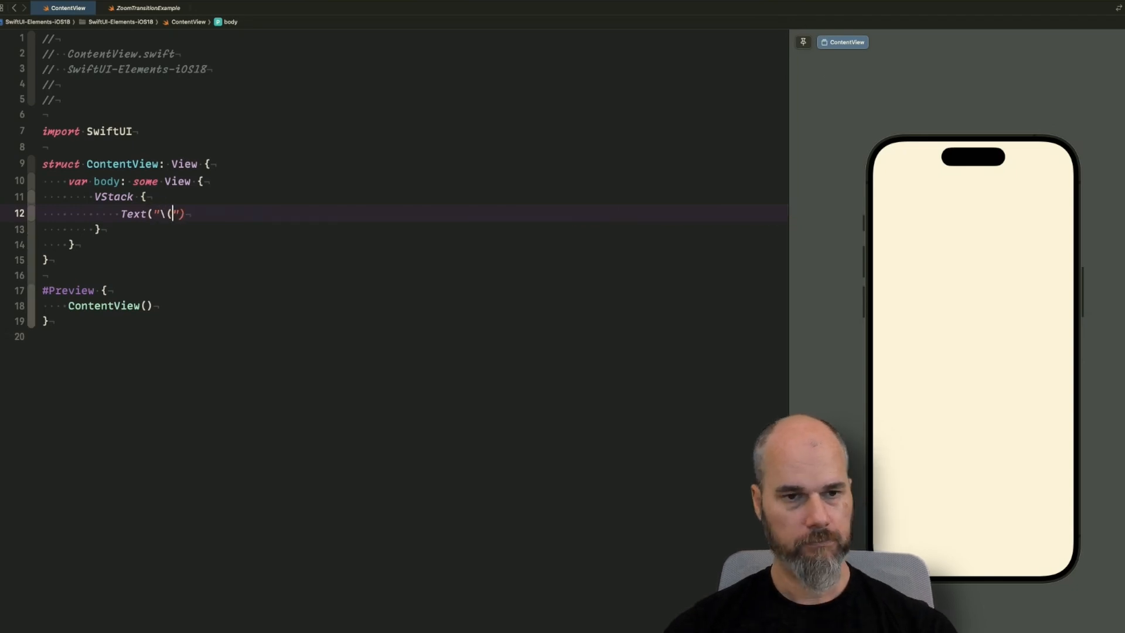
pyautogui.write('number')
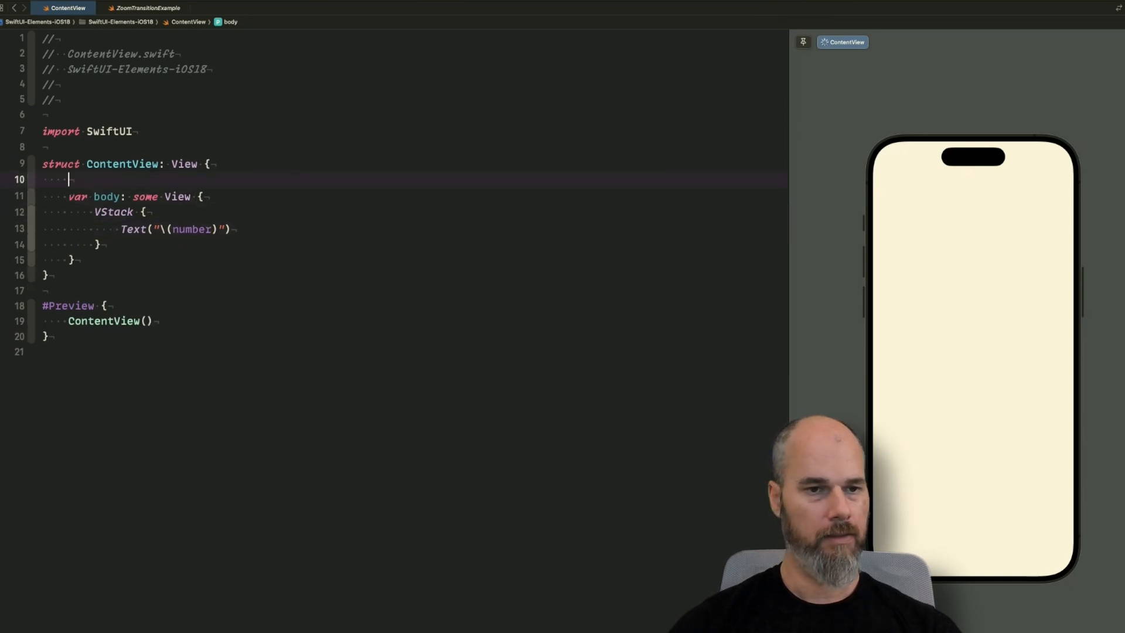
pyautogui.write('ate')
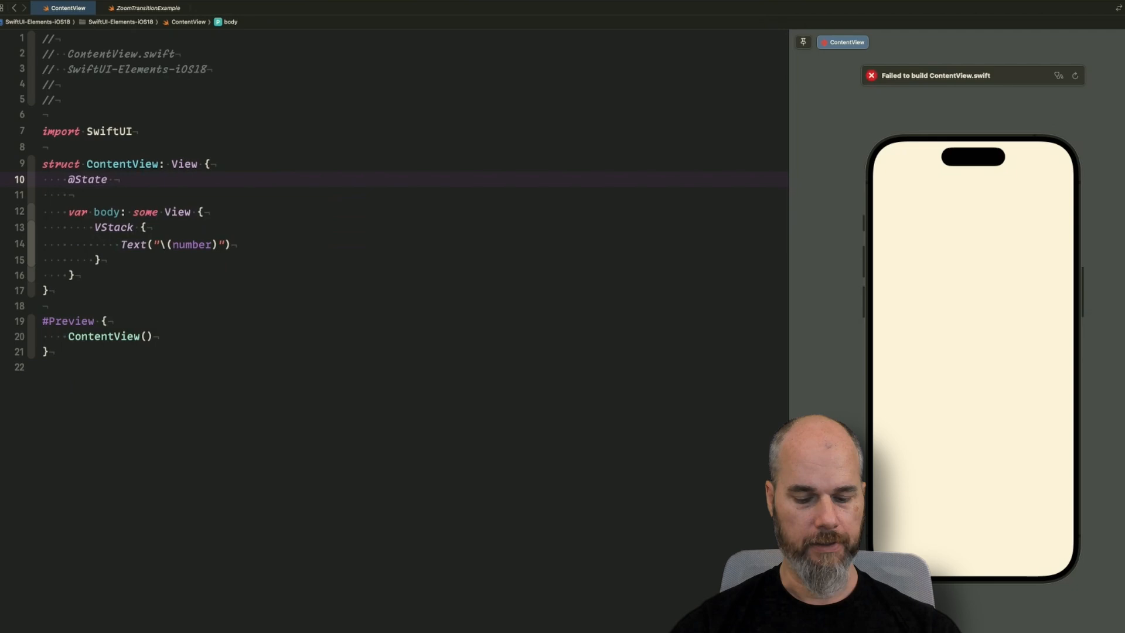
pyautogui.write('private')
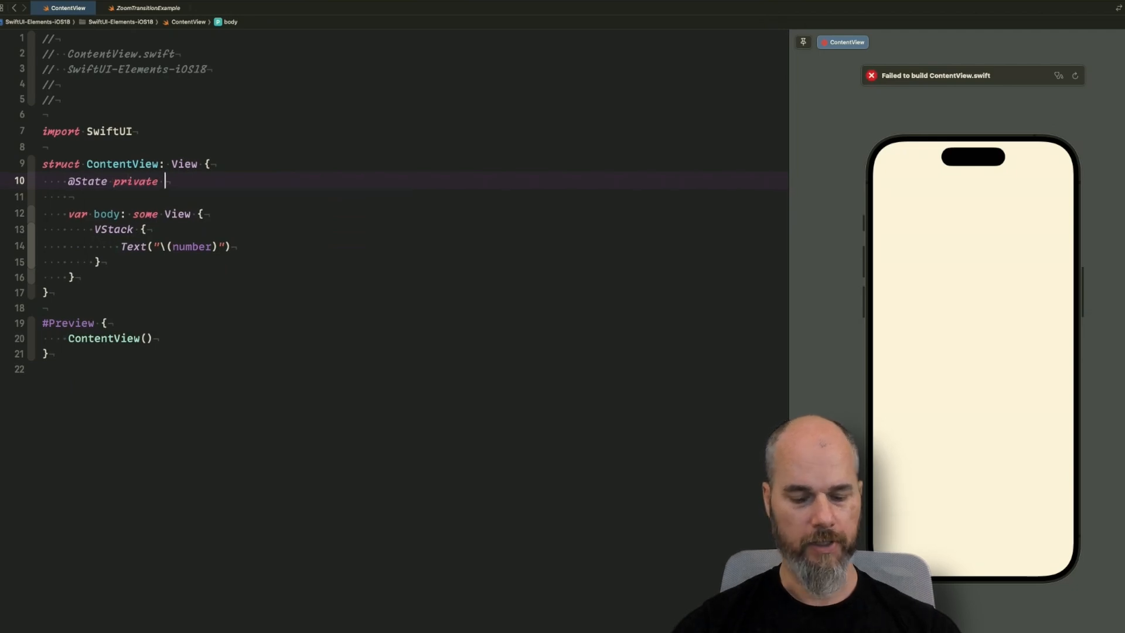
pyautogui.write('var number:')
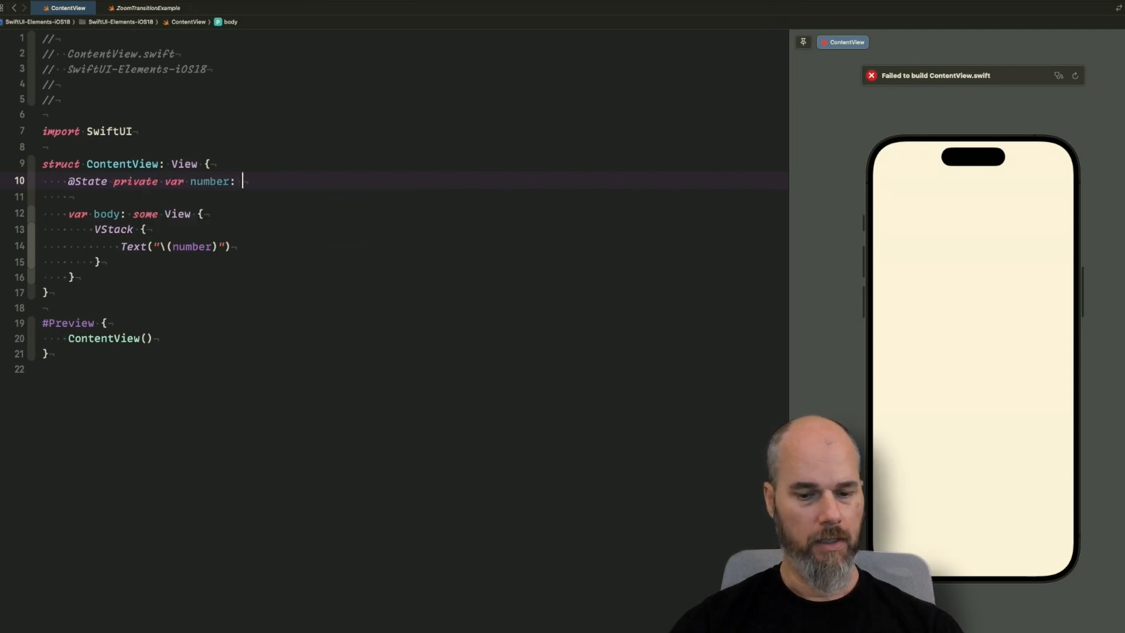
pyautogui.write('Int = 0')
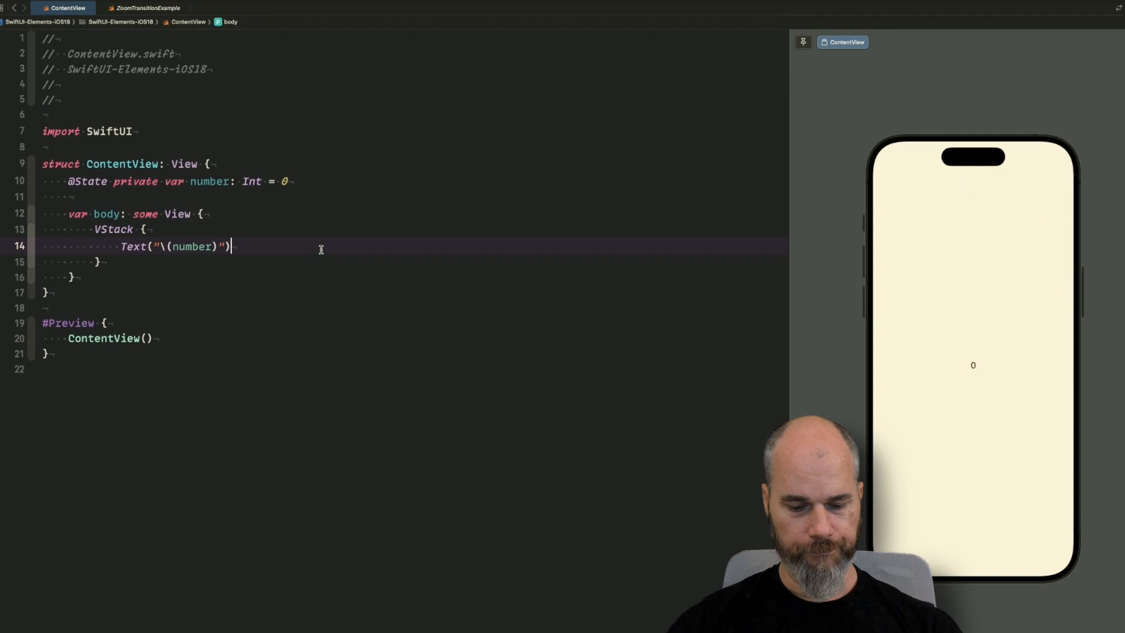
# - Give the number Text .bold() and .font(.largeTitle) modifiers
pyautogui.write('.bold()')
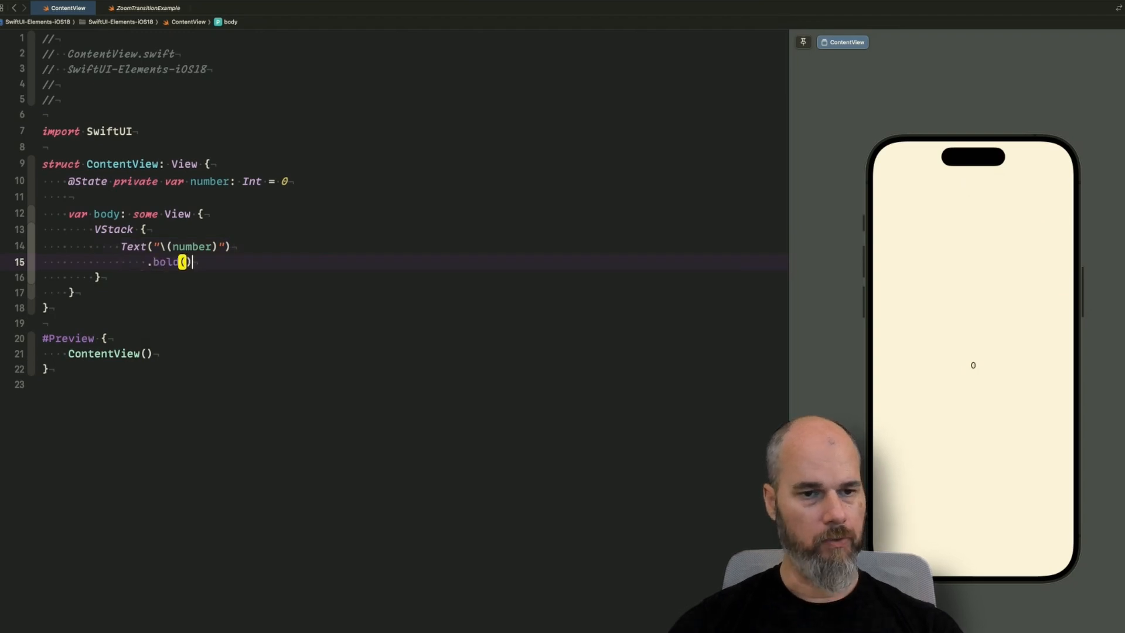
pyautogui.write('.font(.largeTitle')
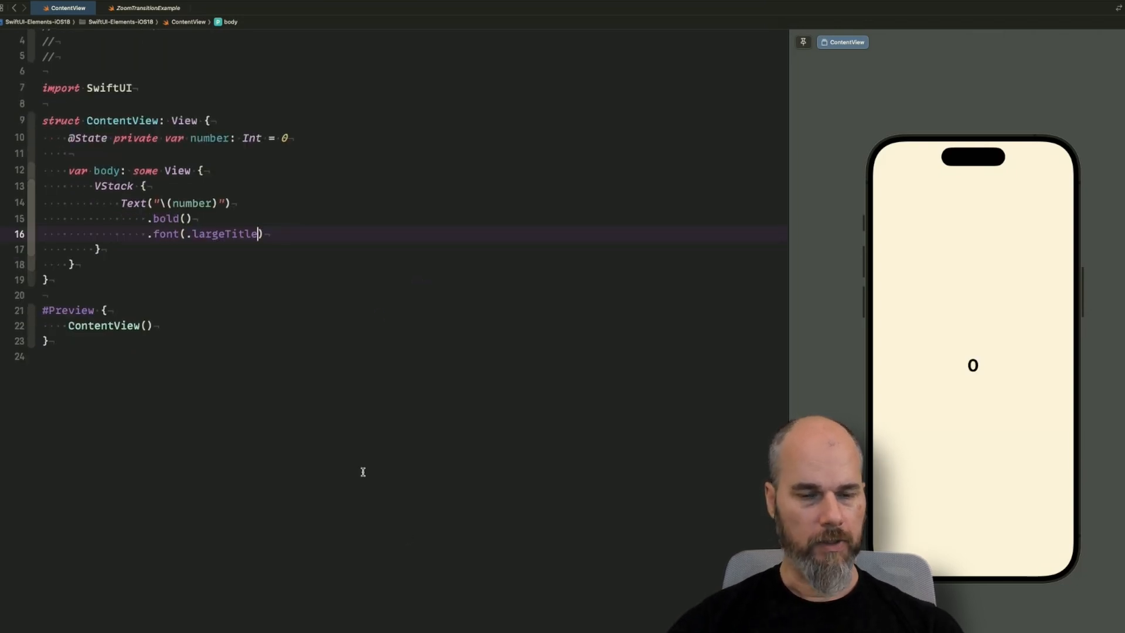
pyautogui.press('enter')
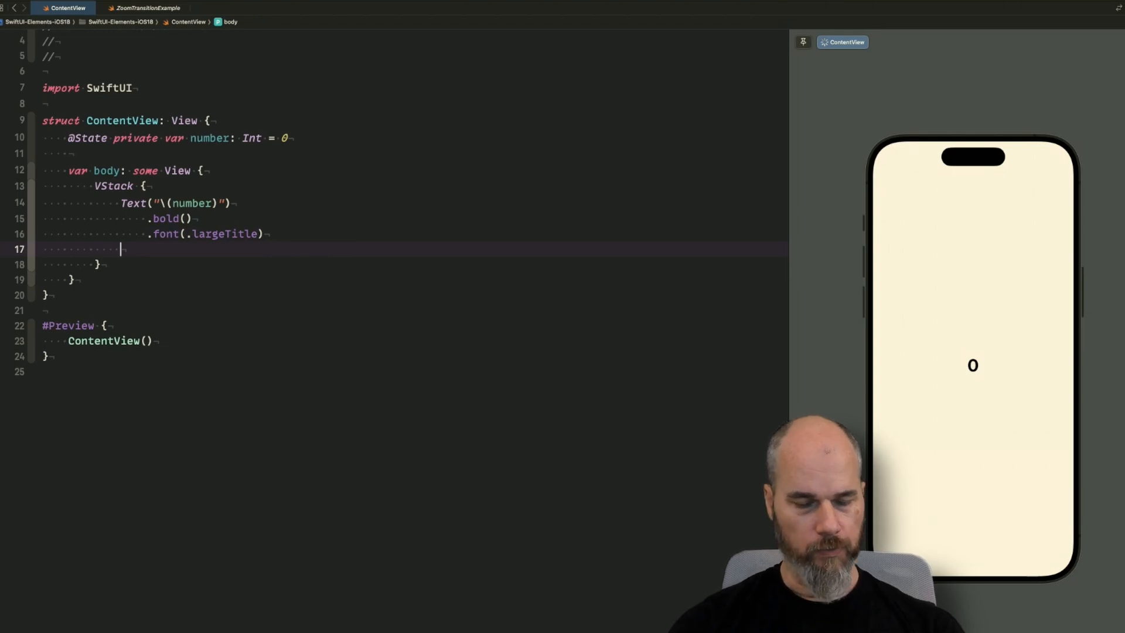
# - Add an HStack with spacing 30 holding a Button labelled "-"
pyautogui.write('HStack')
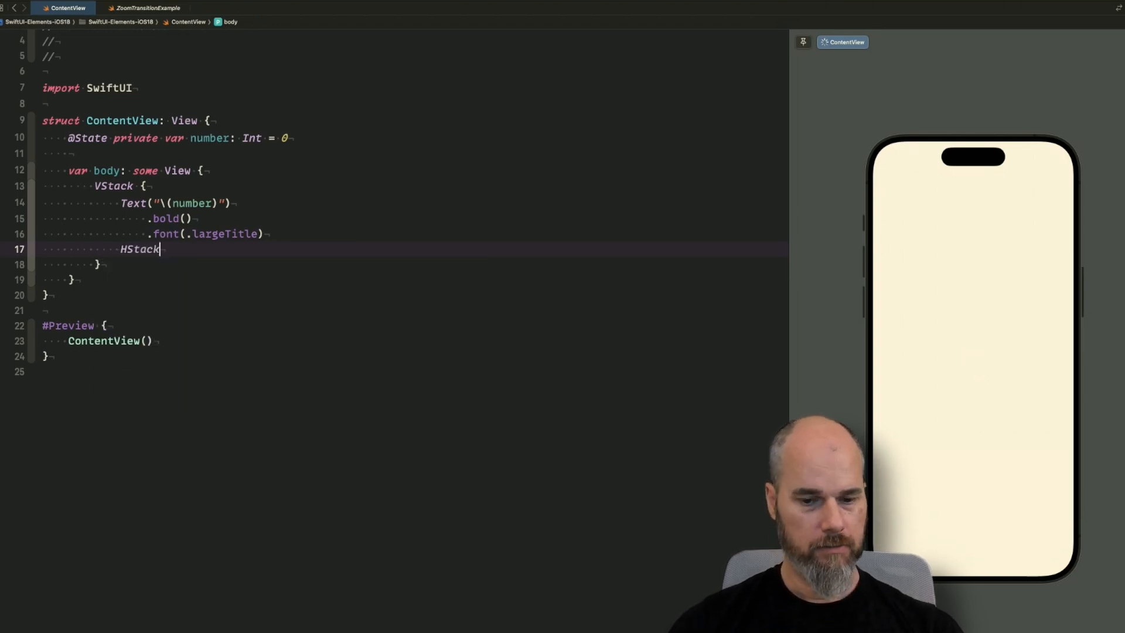
pyautogui.write('()')
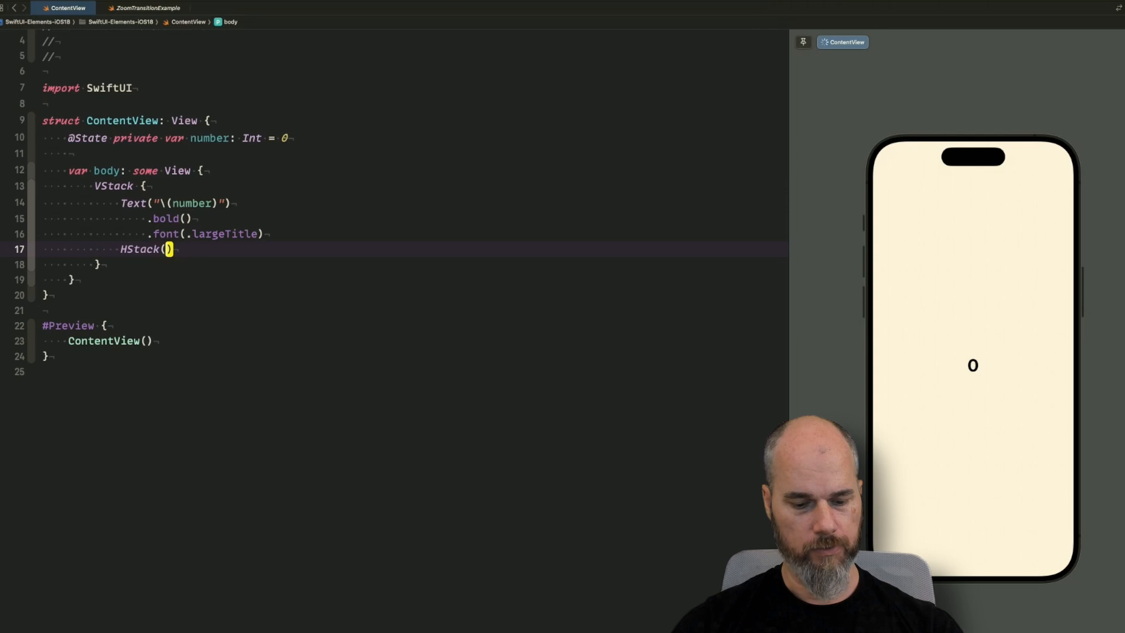
pyautogui.write('spac')
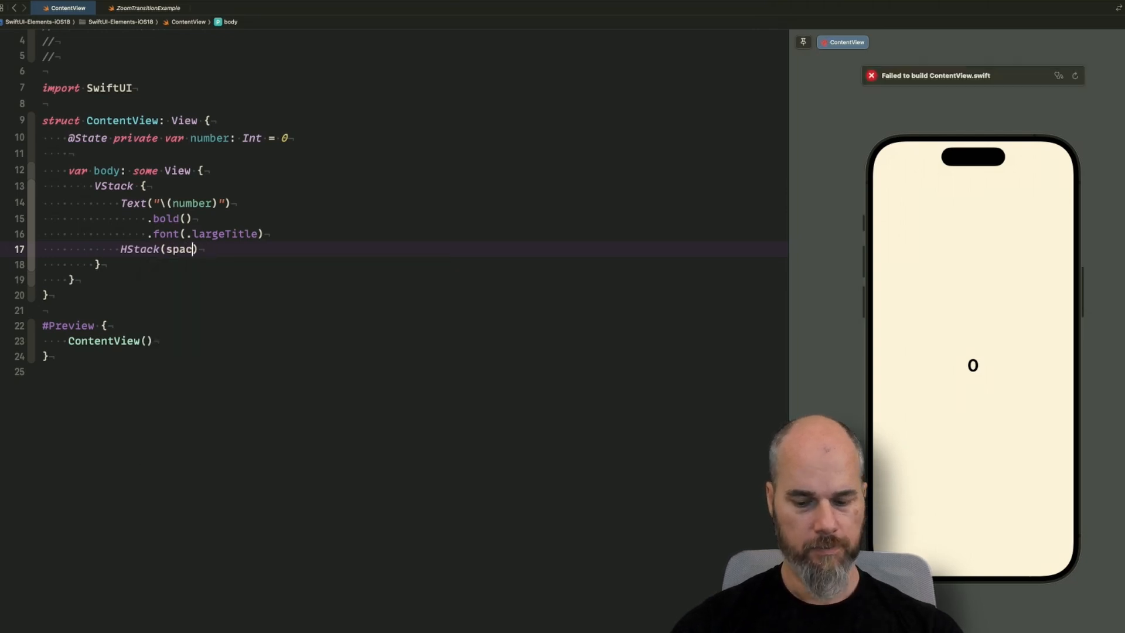
pyautogui.write('ing: 30)')
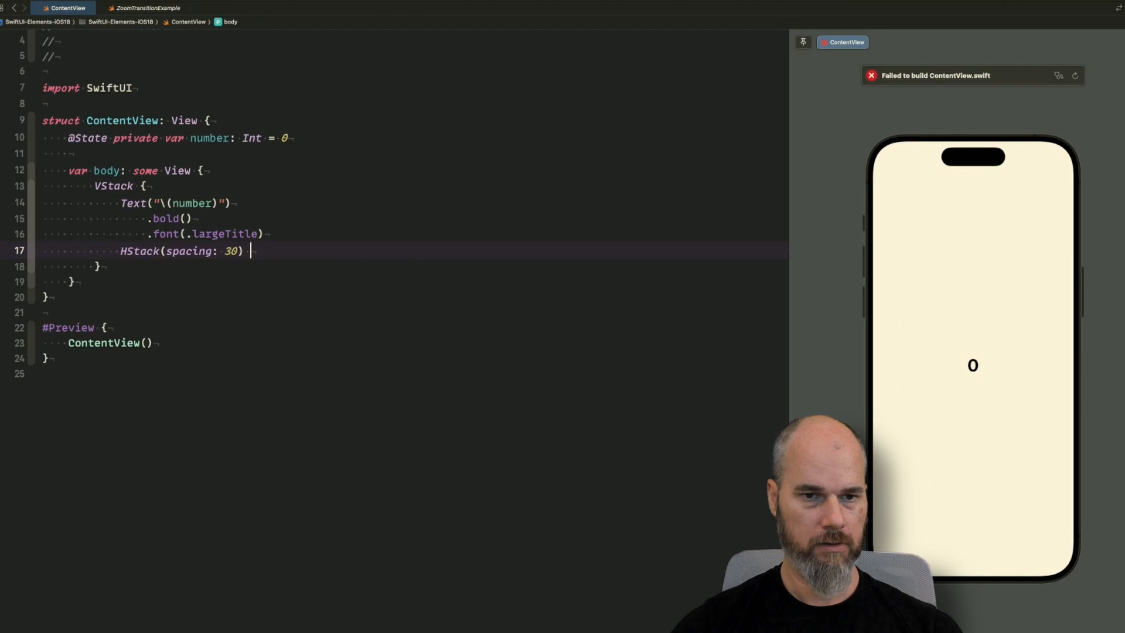
pyautogui.write('{')
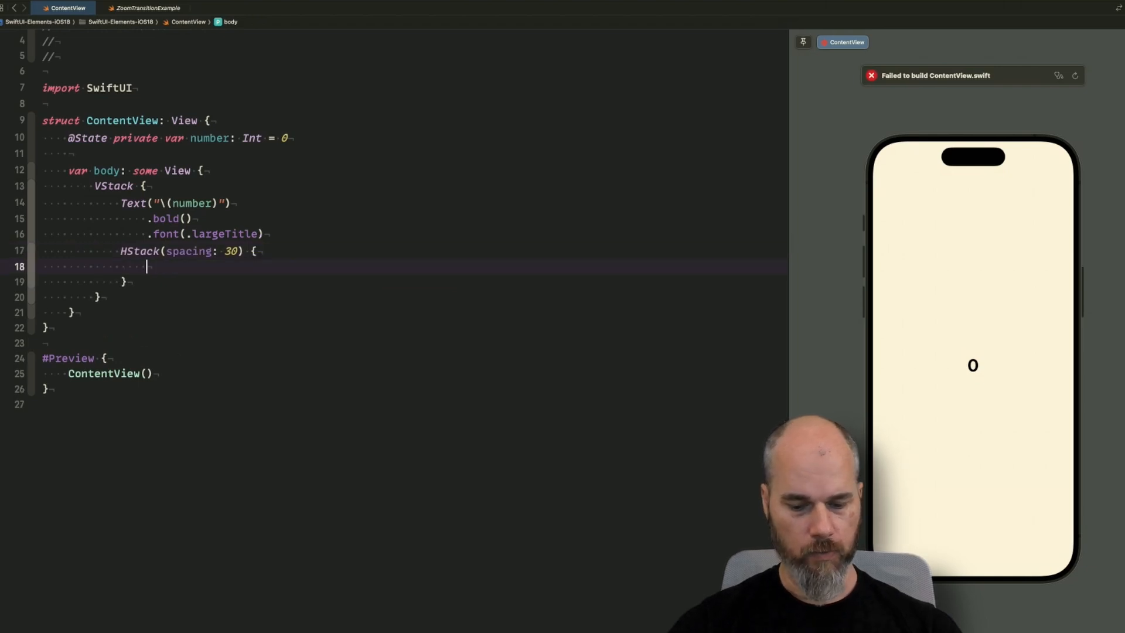
pyautogui.write('Button {} label: {')
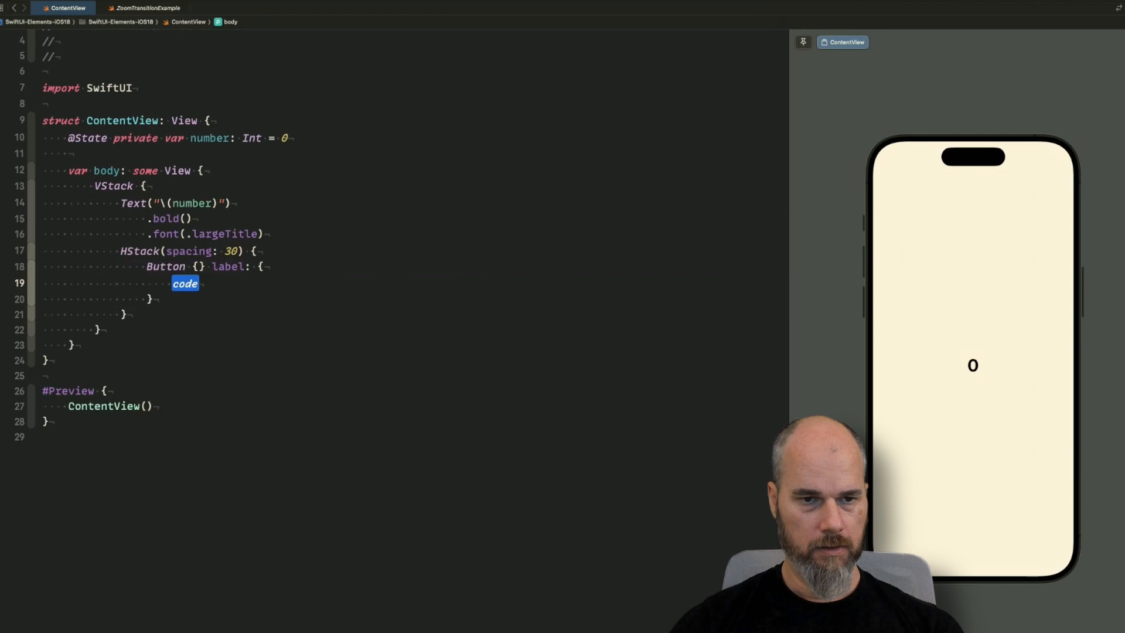
pyautogui.write('Text')
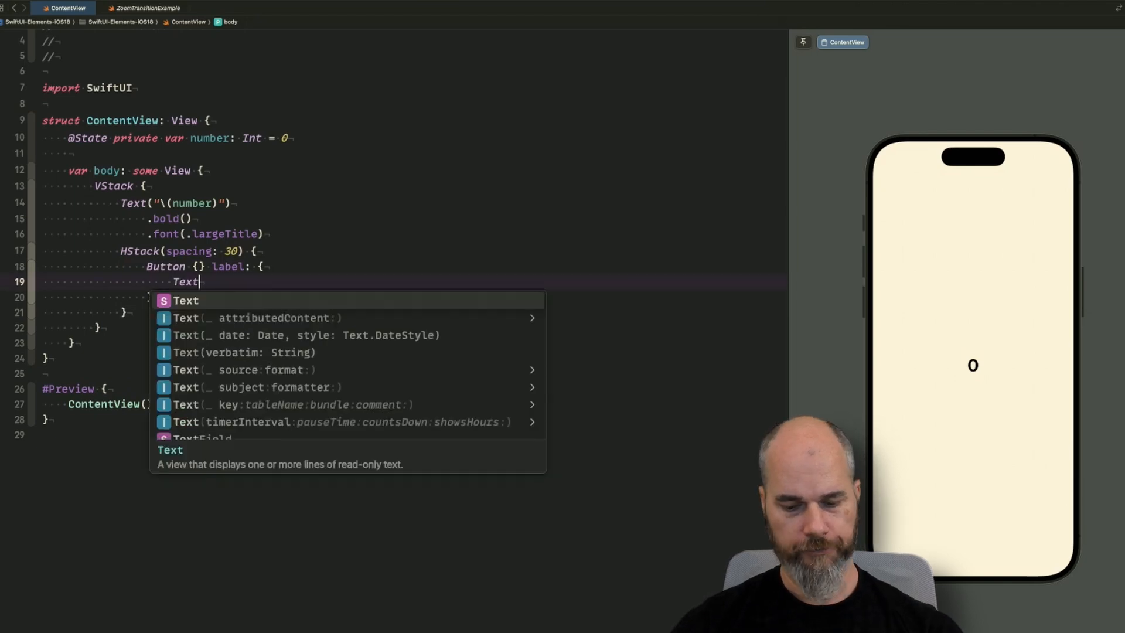
pyautogui.write('()')
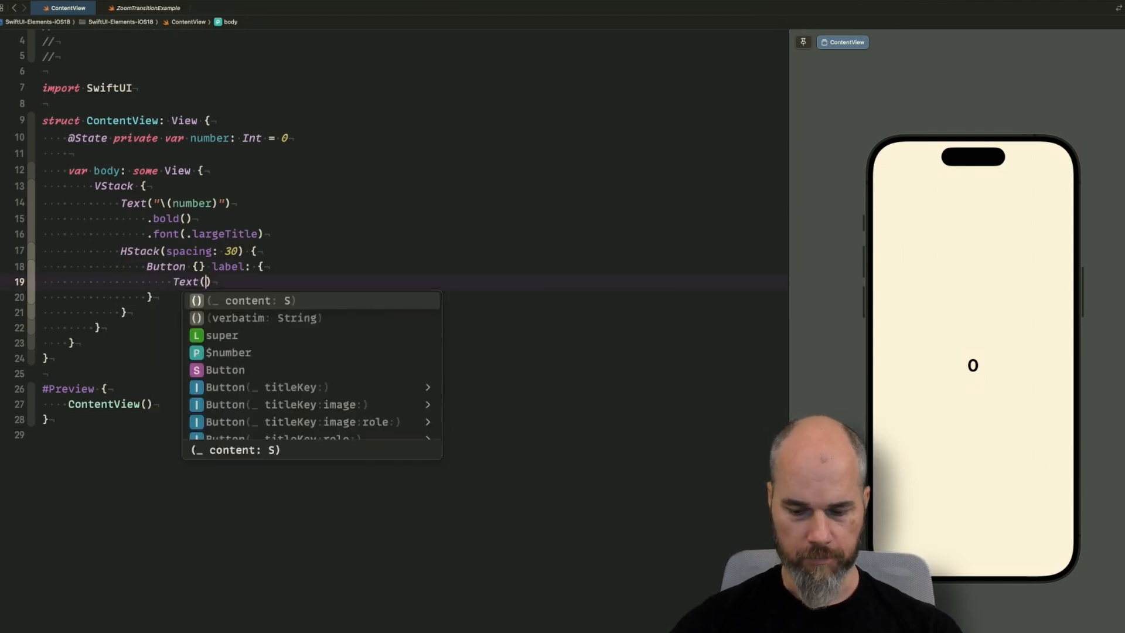
pyautogui.write('"-"')
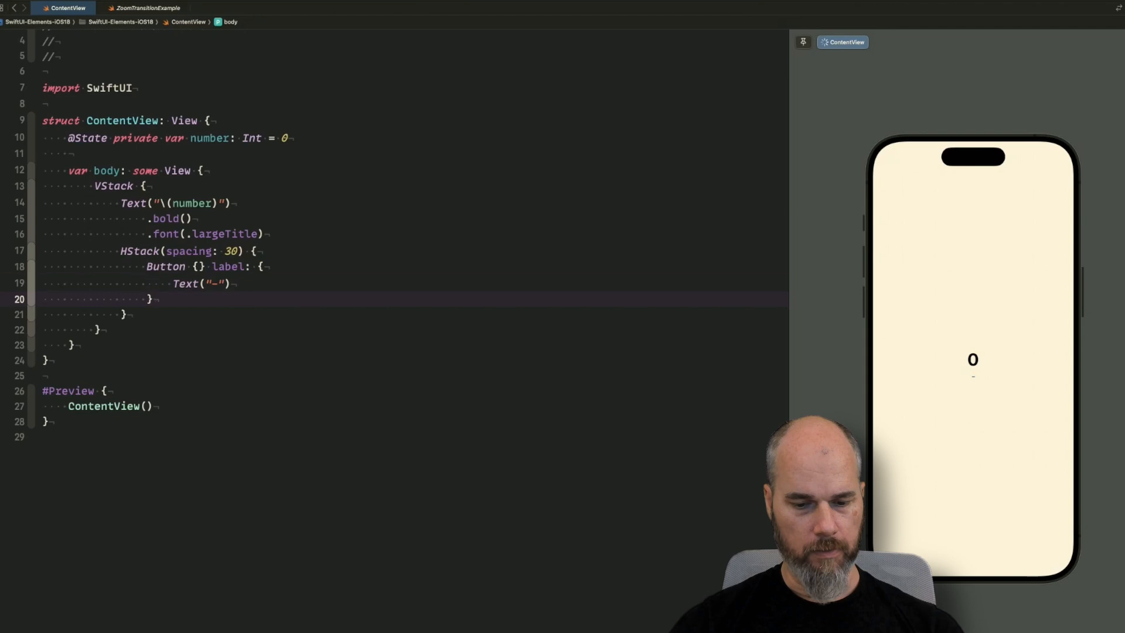
pyautogui.press('enter')
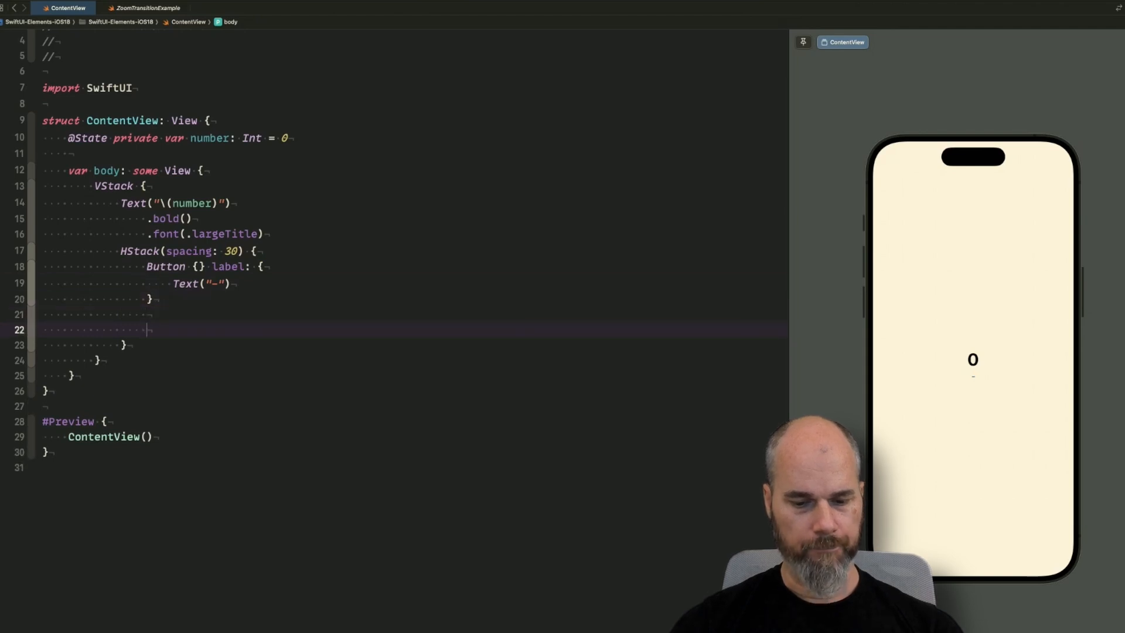
# - Add "Reset" and "+" buttons after the minus button in the HStack
pyautogui.write('B')
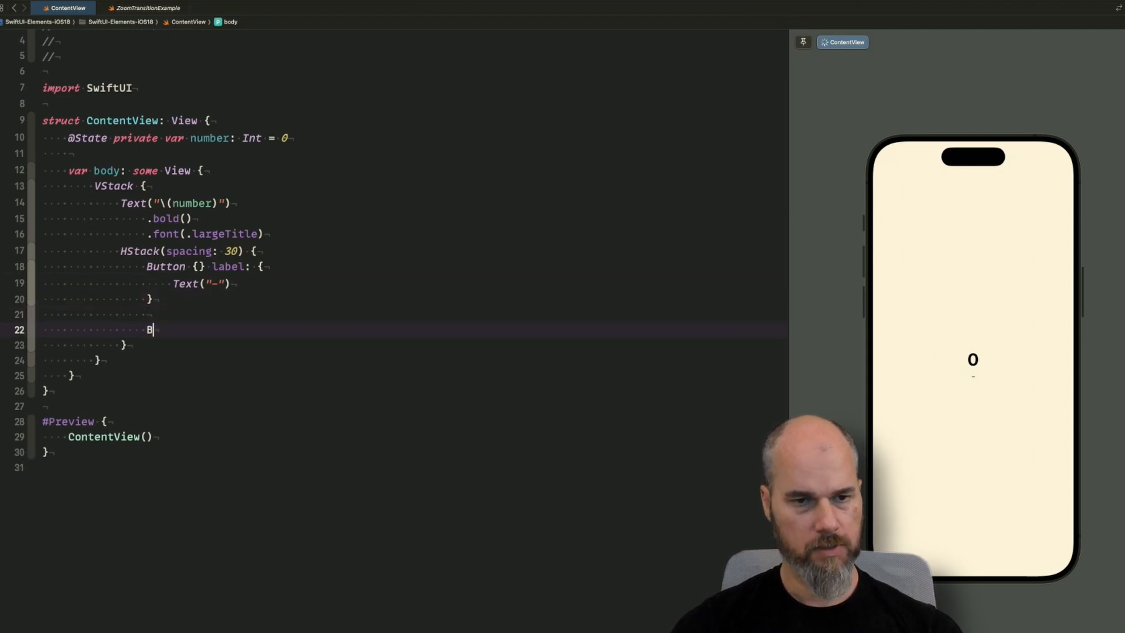
pyautogui.write('utton {} la')
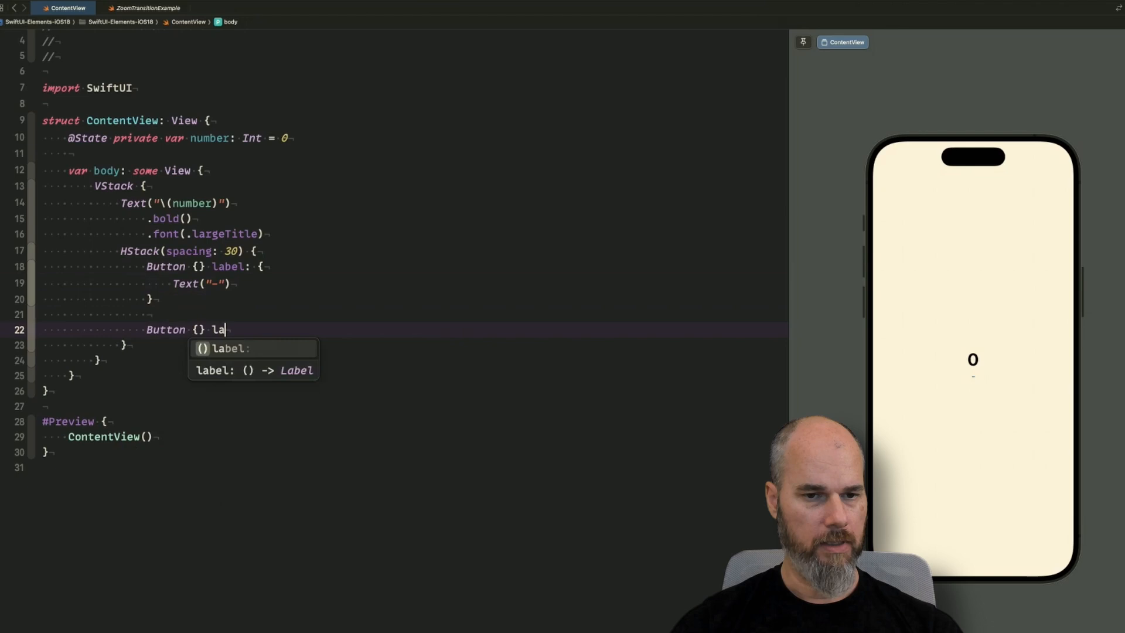
pyautogui.write('Text("')
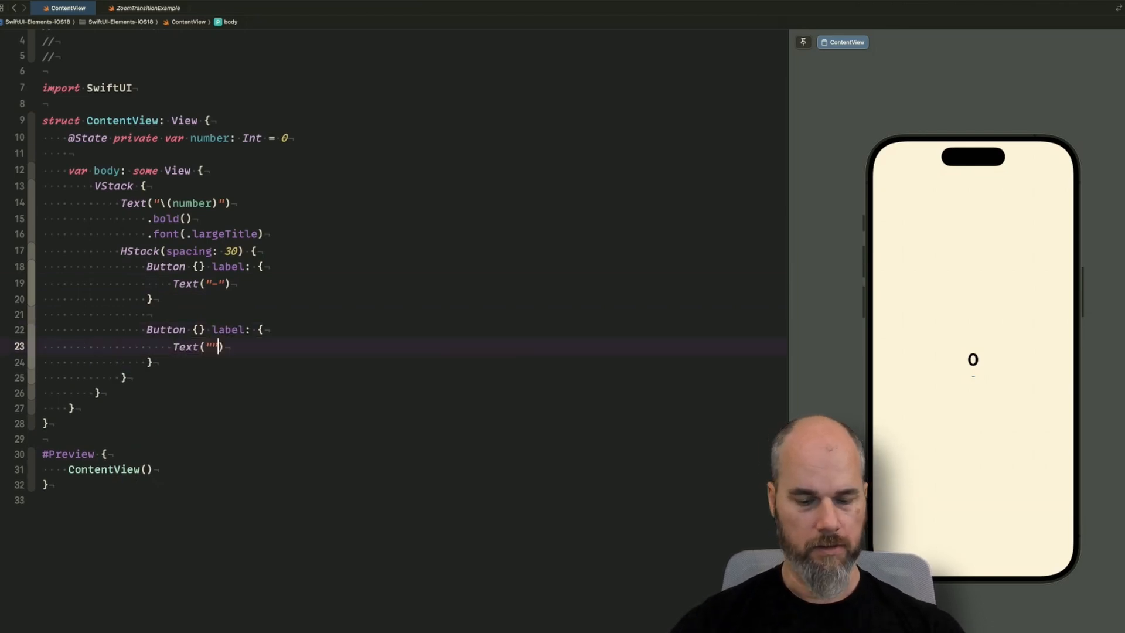
pyautogui.write('REset')
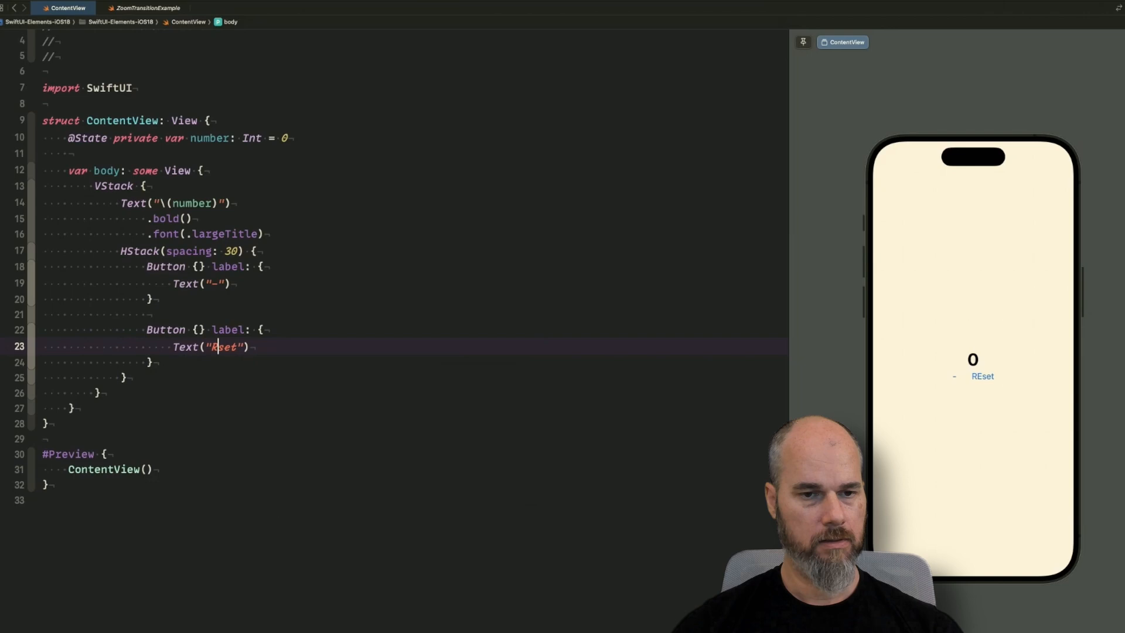
pyautogui.write('B')
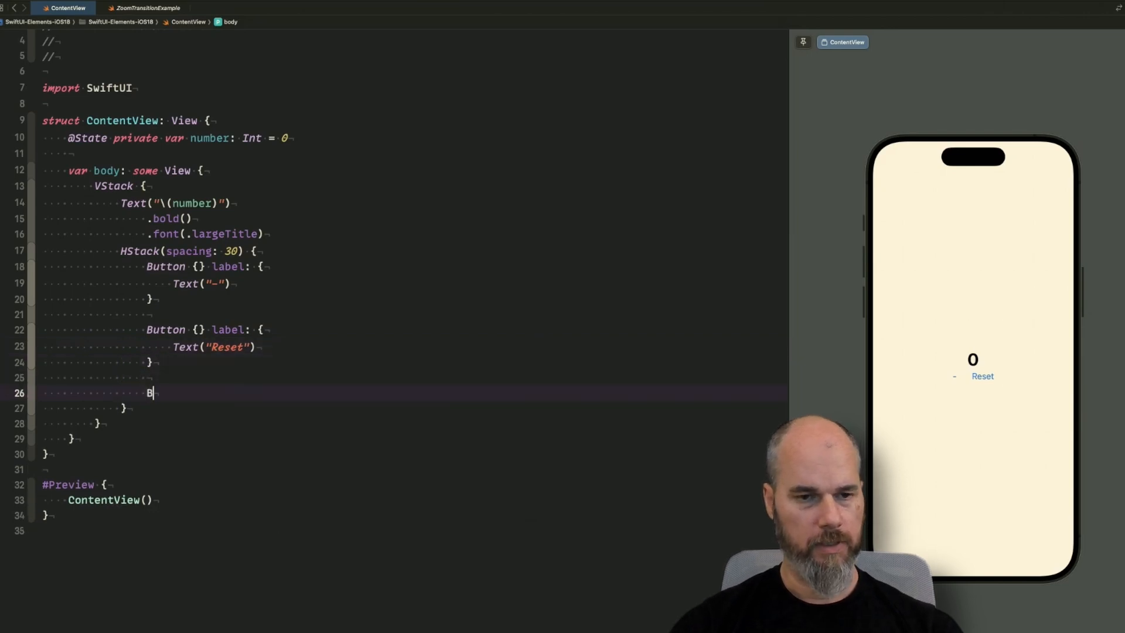
pyautogui.write('utton {}')
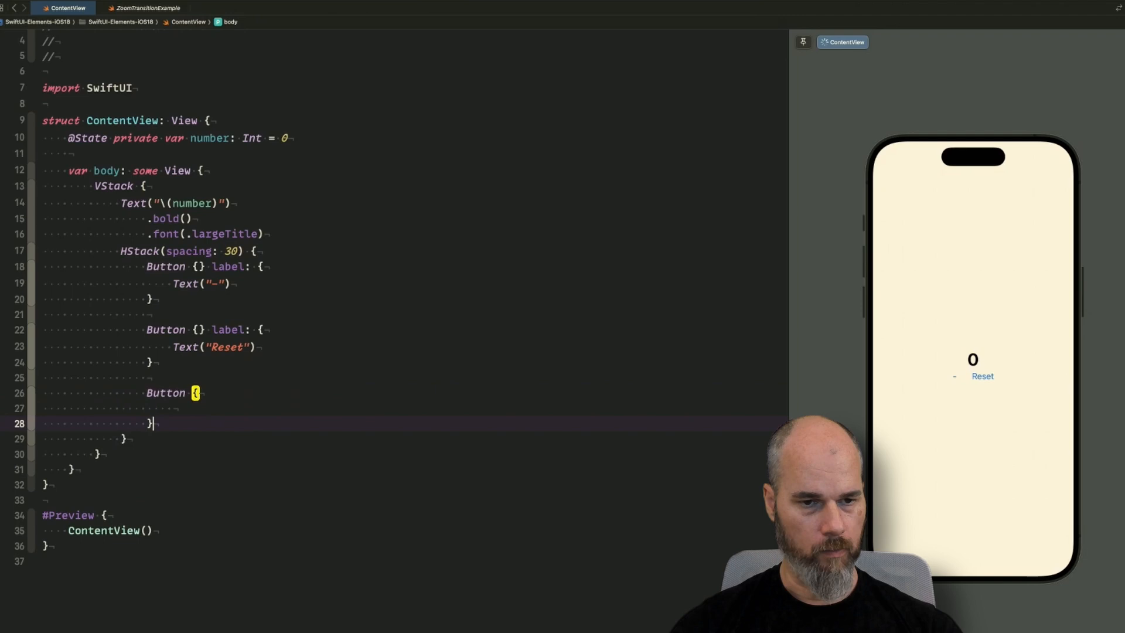
pyautogui.write('Terxt("')
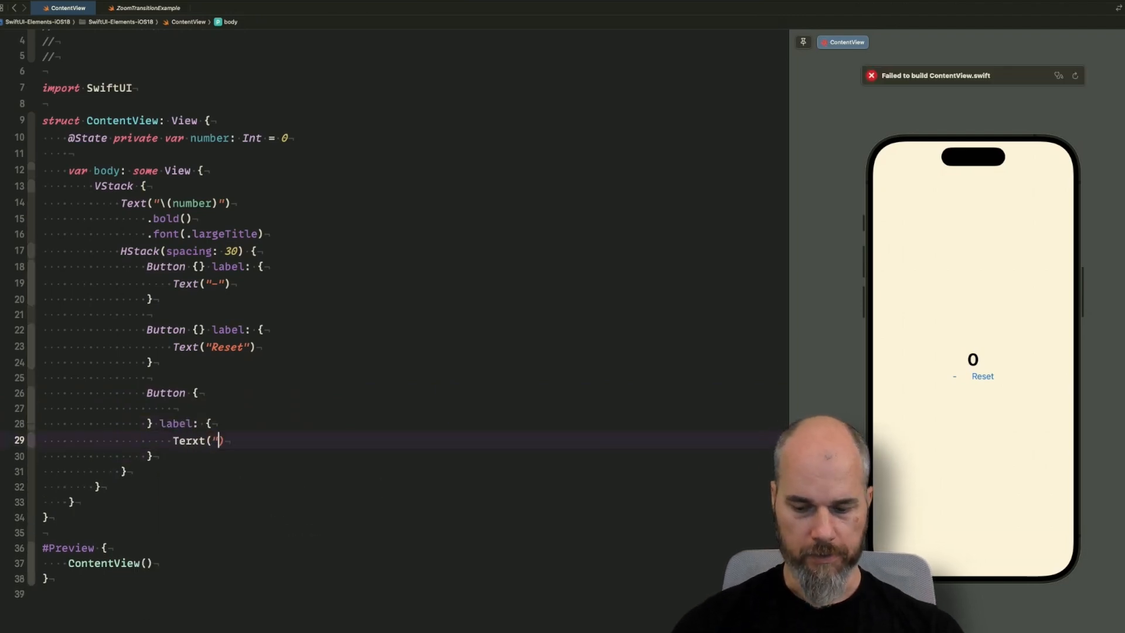
pyautogui.write('+')
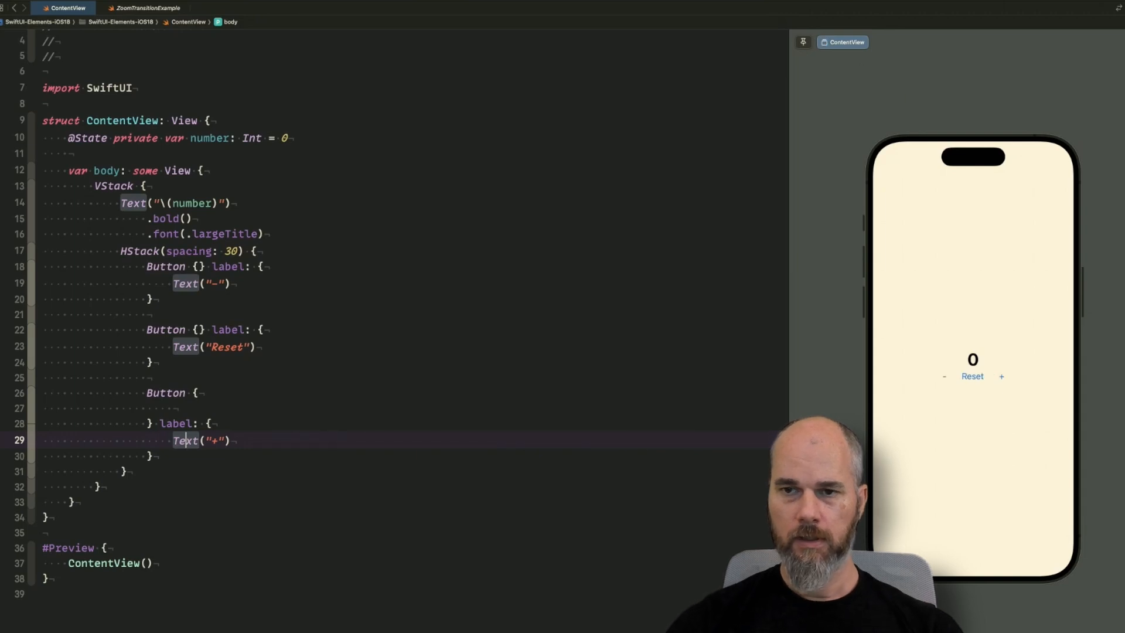
pyautogui.moveTo(974, 406)
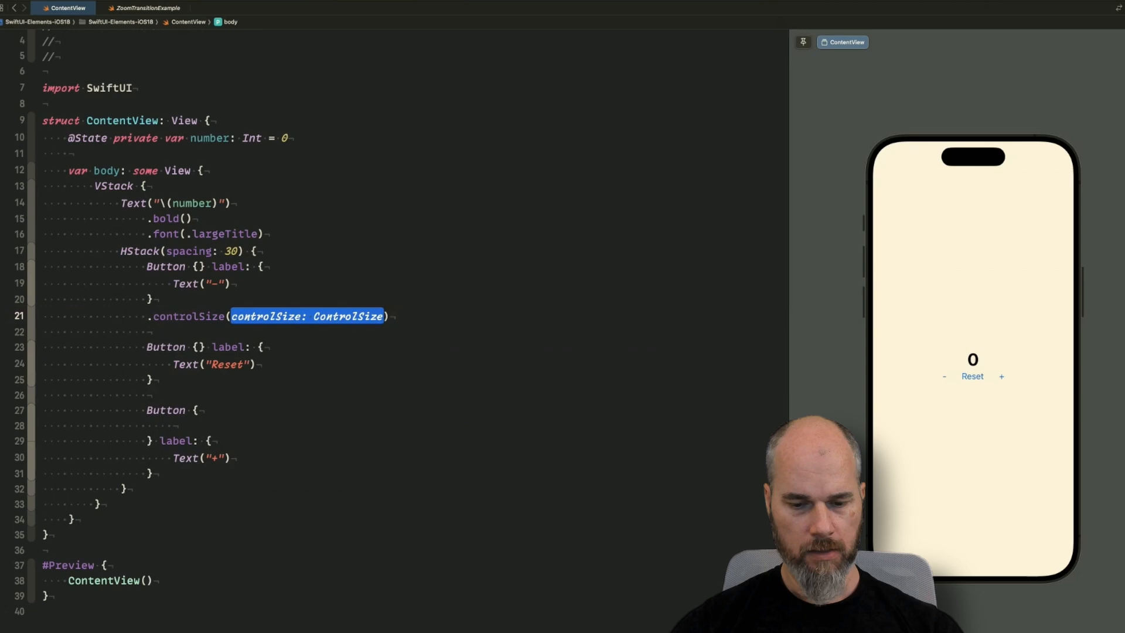
# - Make the - and + buttons large with .buttonStyle(.borderedProminent)
pyautogui.write('.extraLarge')
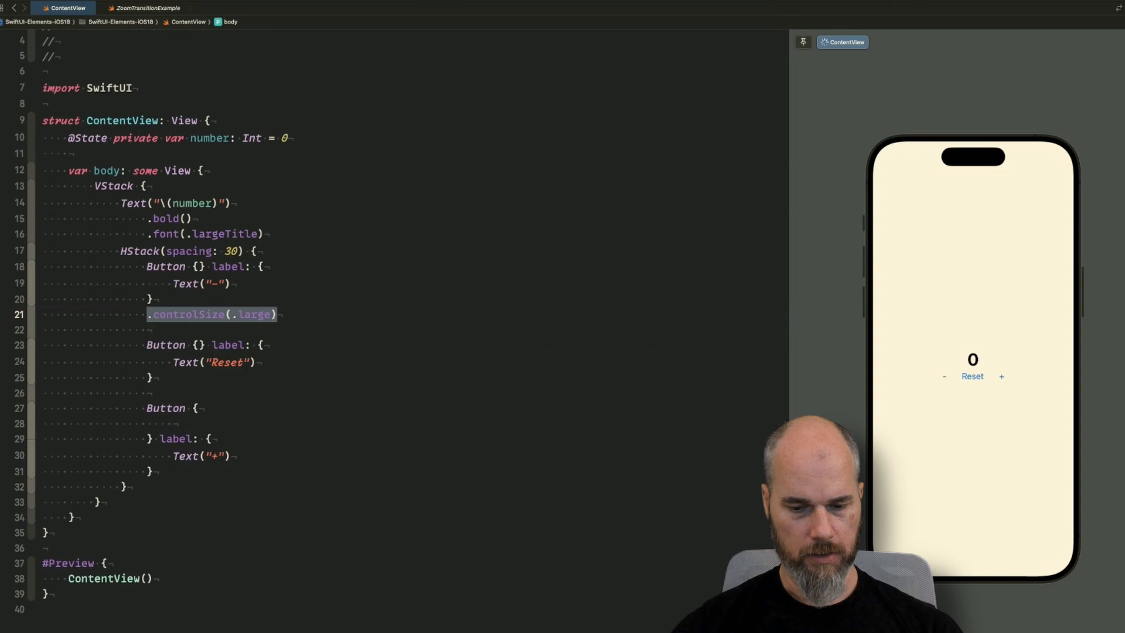
pyautogui.press('enter')
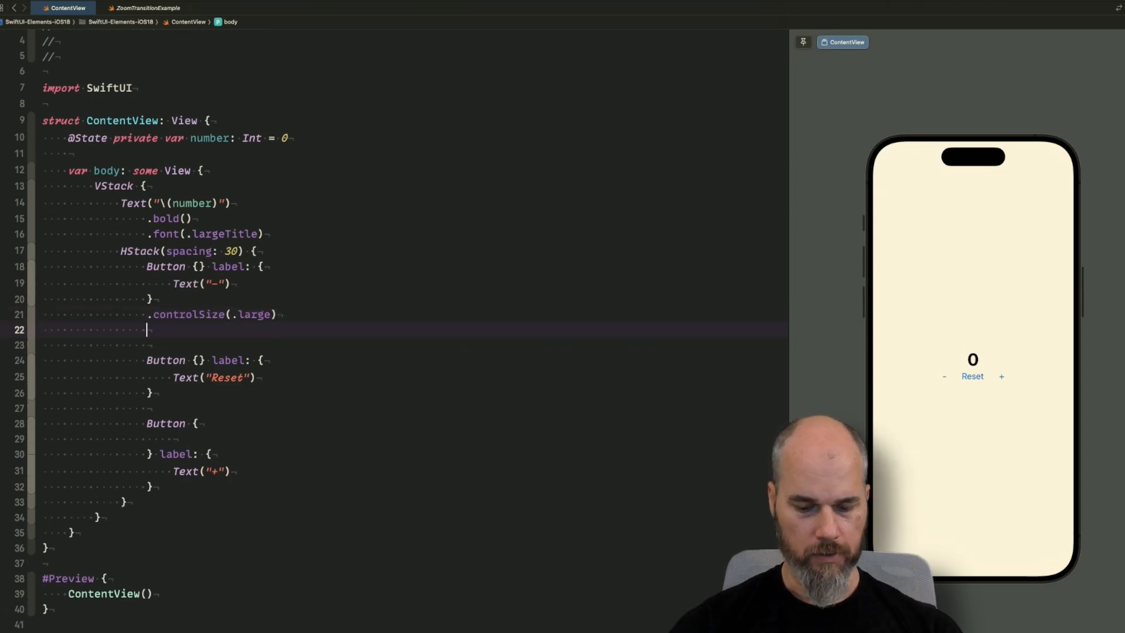
pyautogui.write('.b')
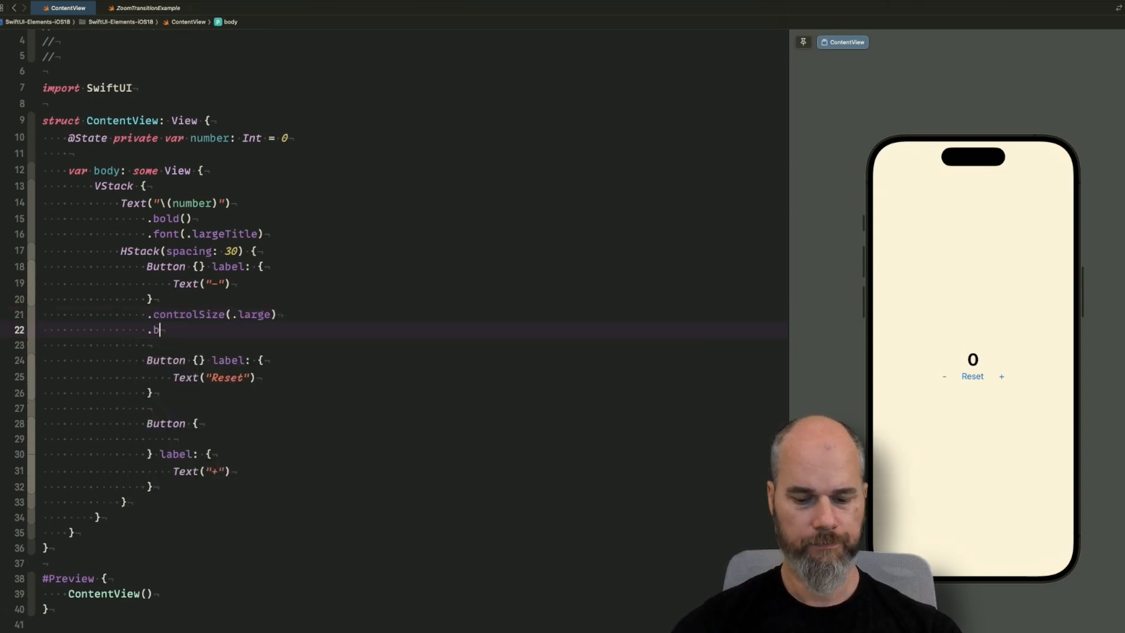
pyautogui.write('utt')
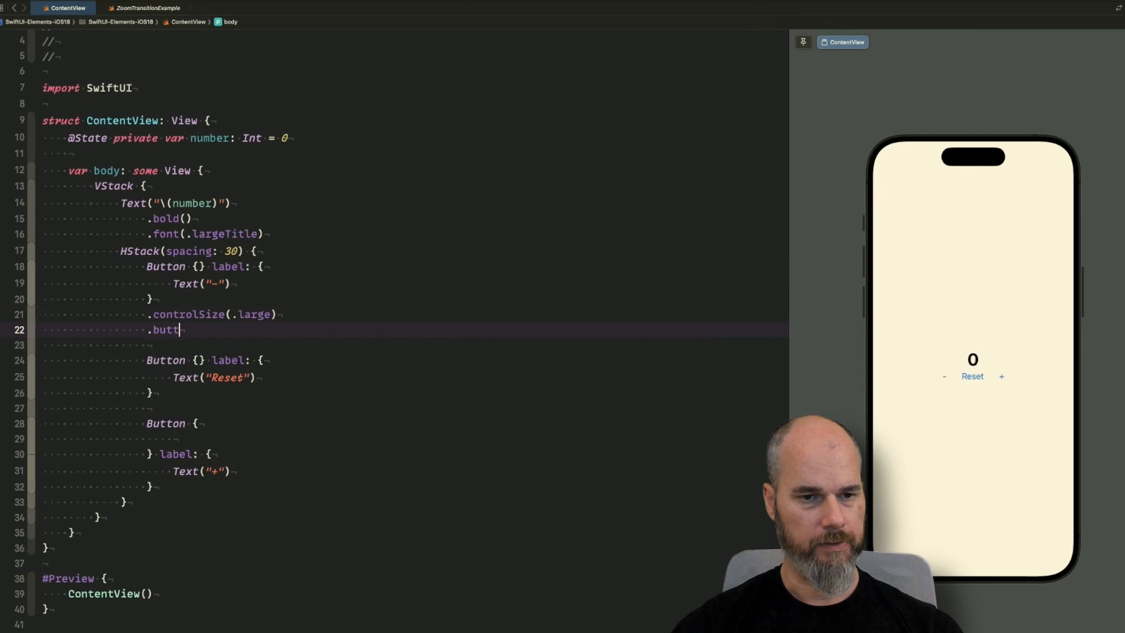
pyautogui.write('ons')
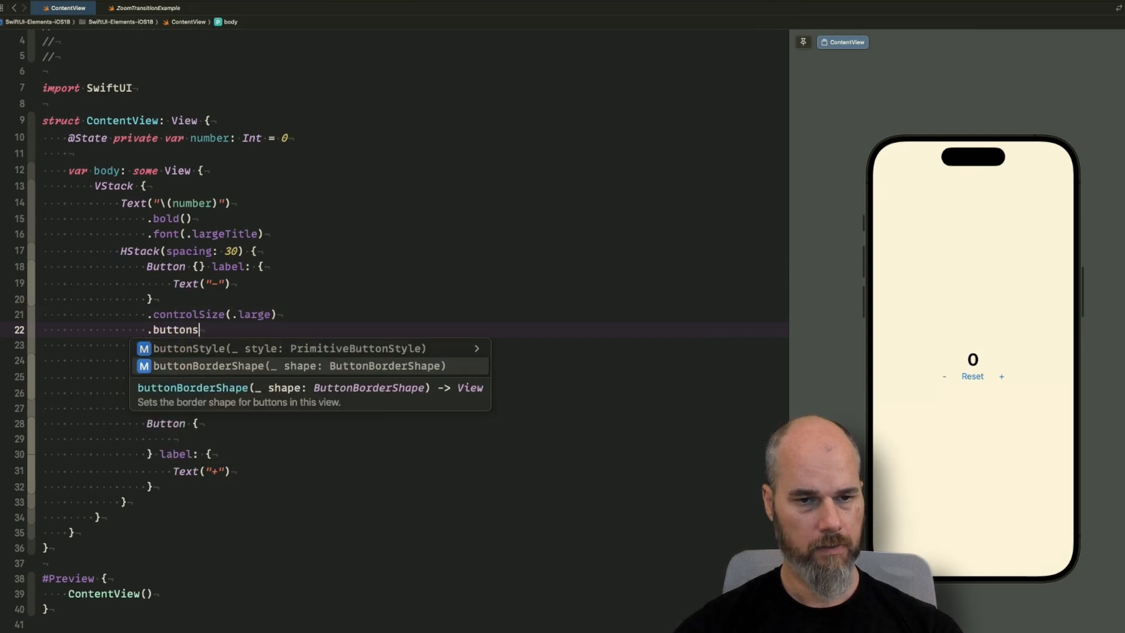
pyautogui.write('Style(.bor')
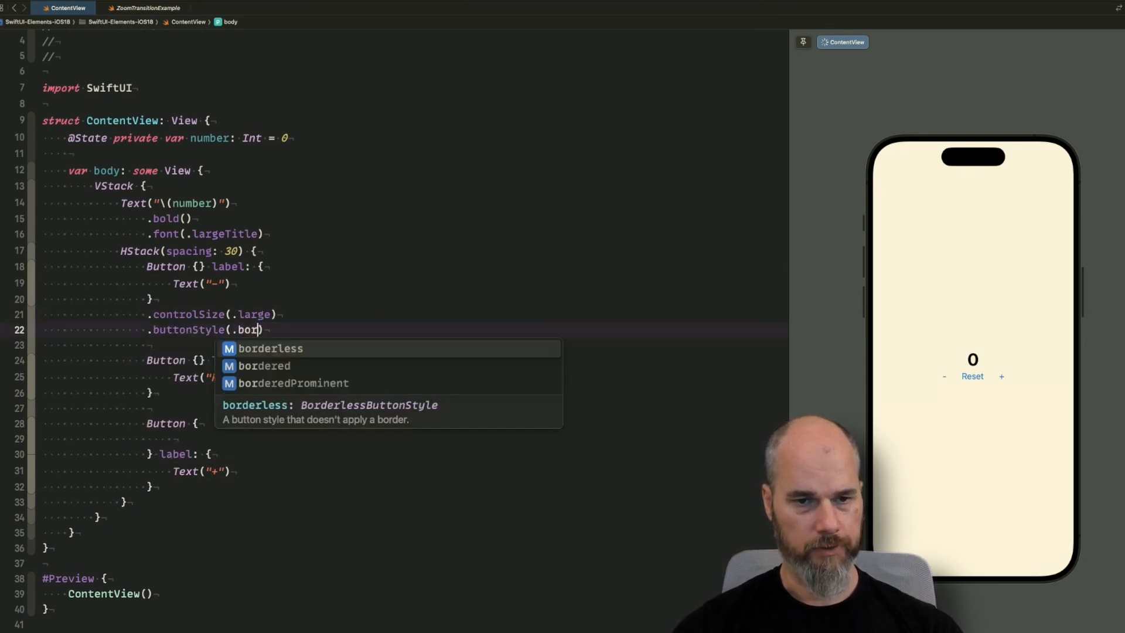
pyautogui.click(292, 383)
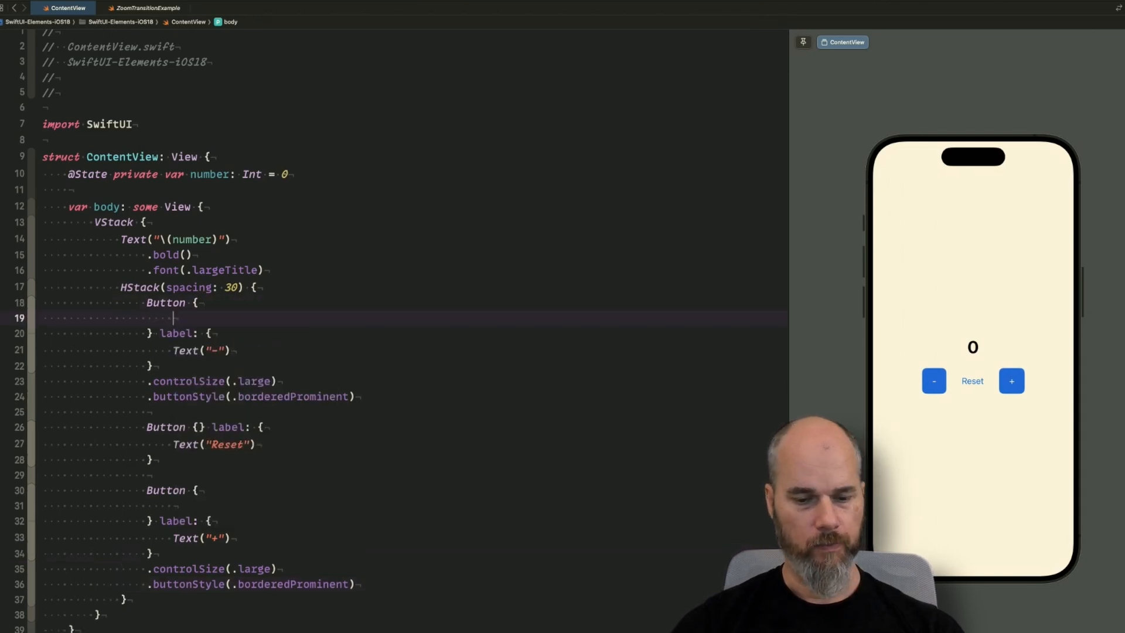
# - Set the - action to number -= 100 and + to number += 100, then tap + in the preview
pyautogui.write('number -+')
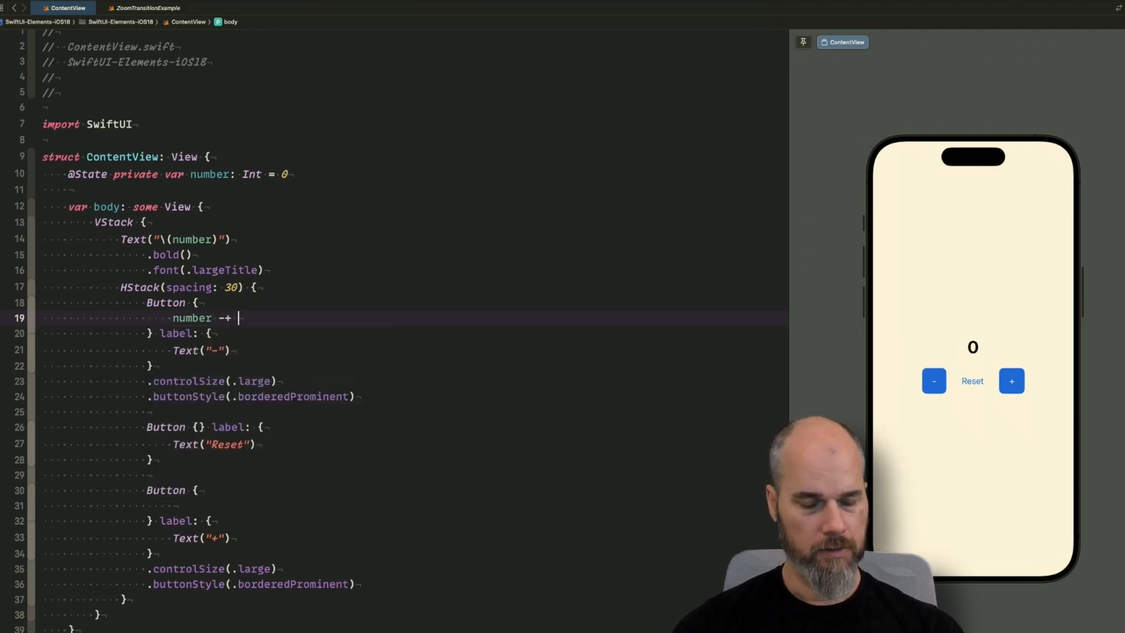
pyautogui.write('= 100')
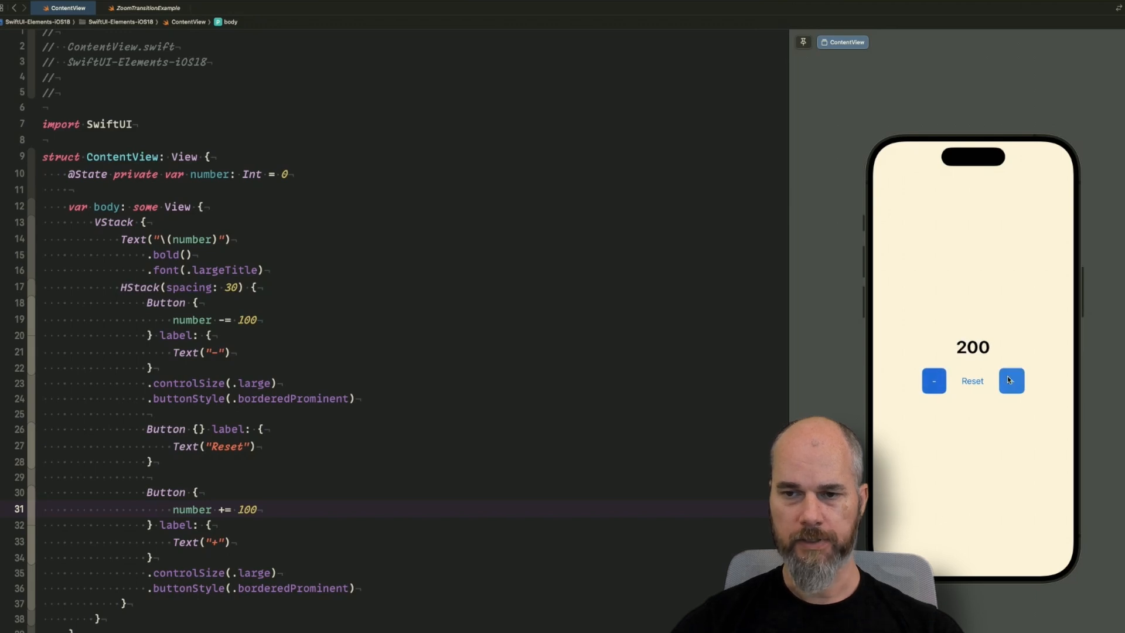
pyautogui.click(933, 381)
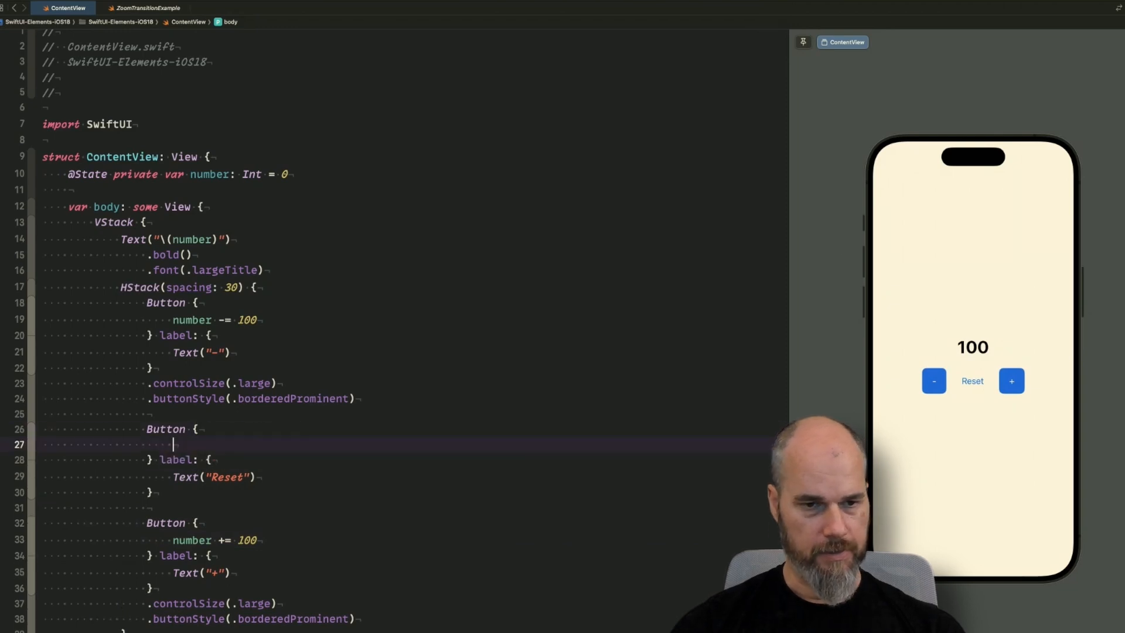
# - Set Reset's action to number = 0, then tap Reset and + three times to reach 300
pyautogui.write('number = 0')
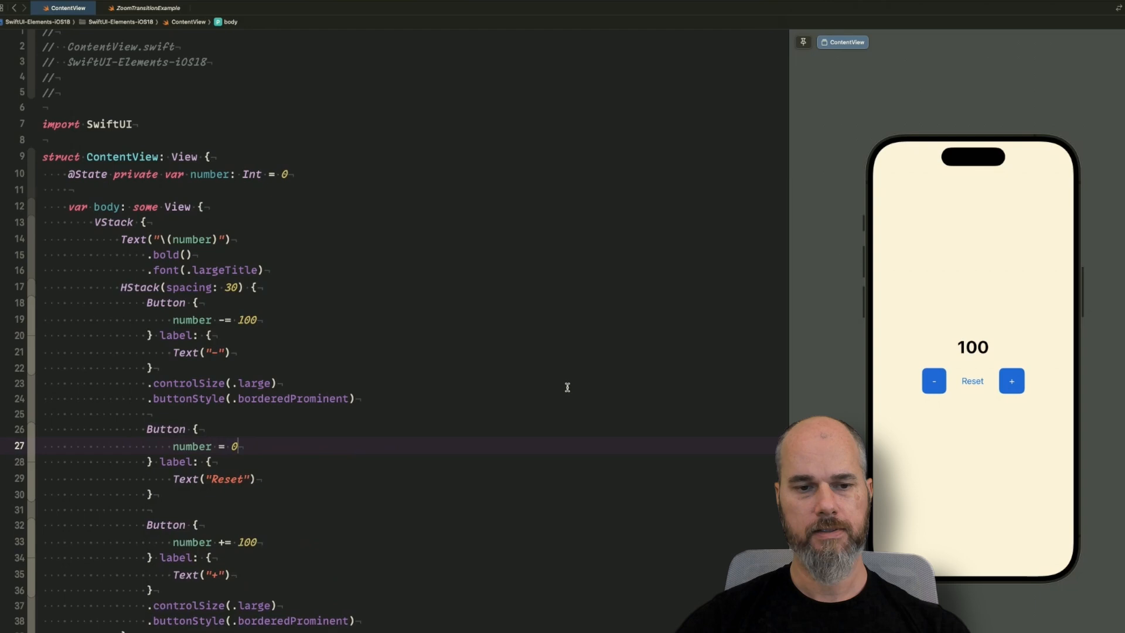
pyautogui.click(972, 381)
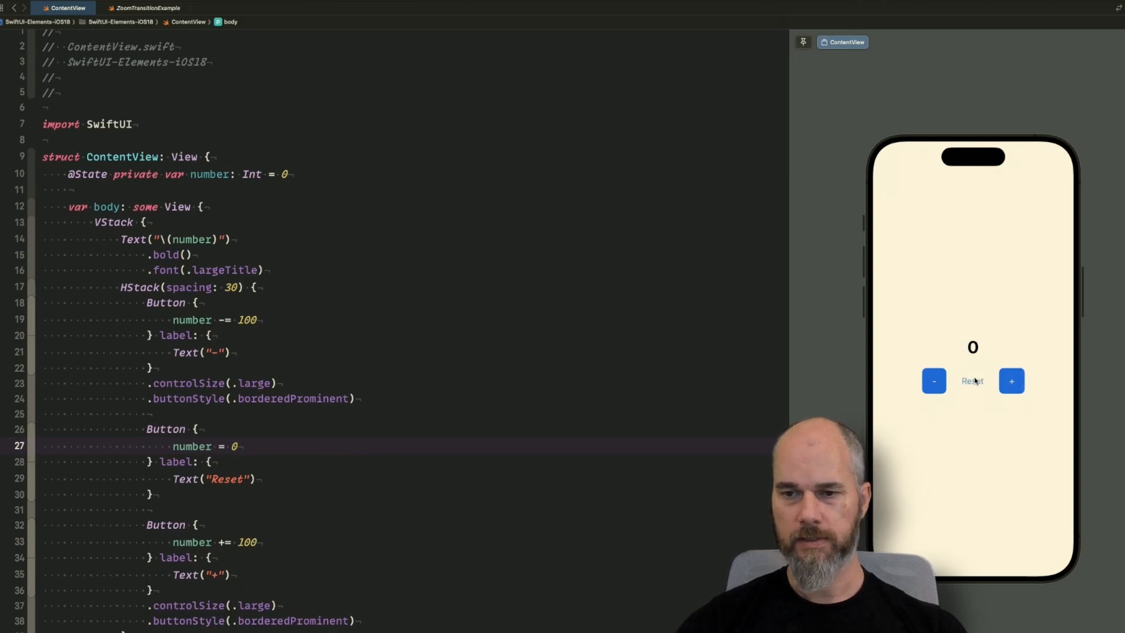
pyautogui.click(1011, 380)
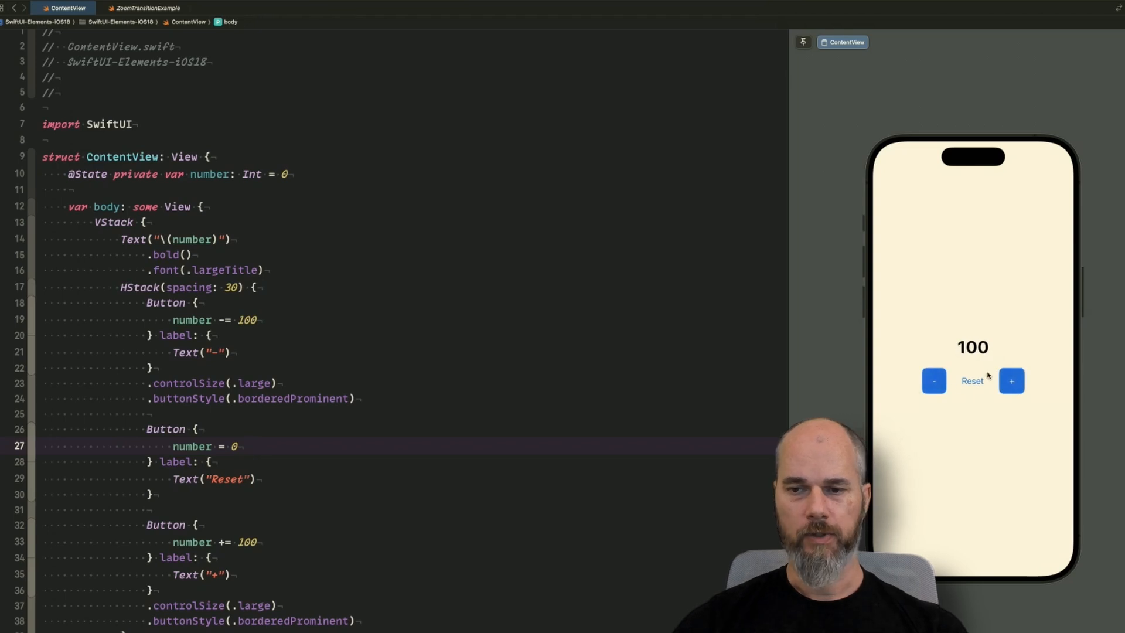
pyautogui.click(1011, 380)
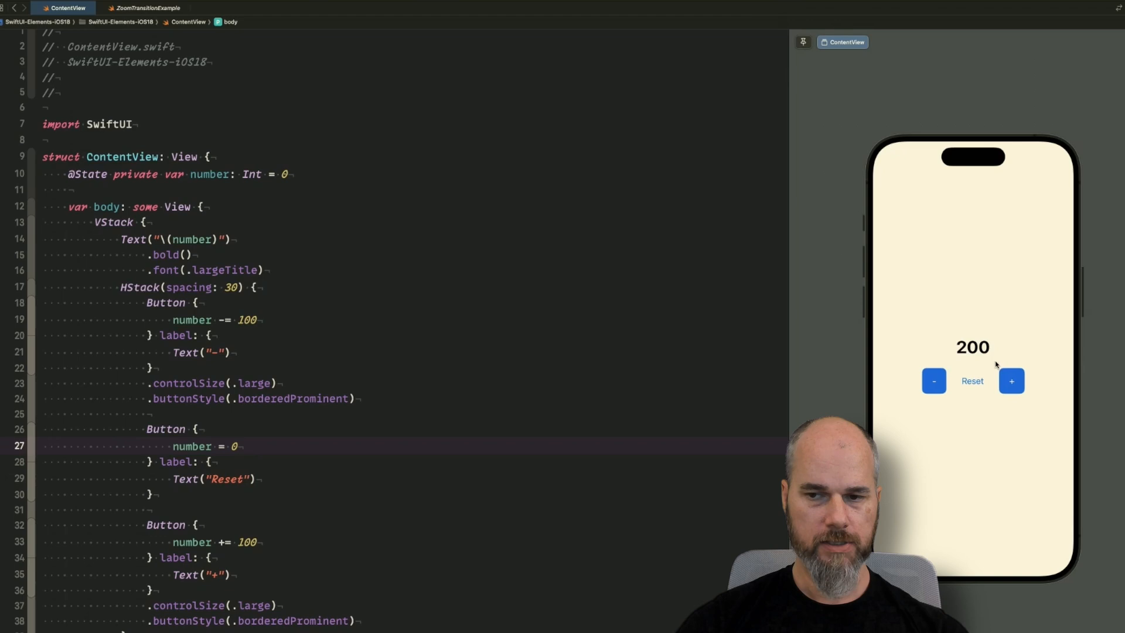
pyautogui.click(1011, 380)
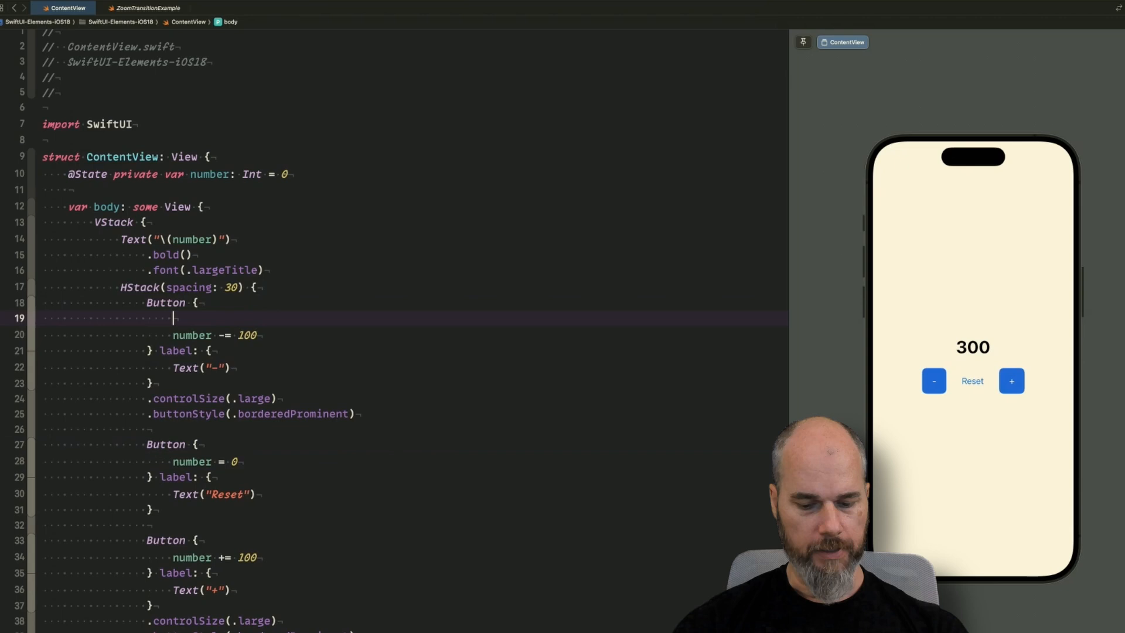
# - Wrap number -= 100 and number += 100 in withAnimation { } blocks
pyautogui.write('withAnimation {')
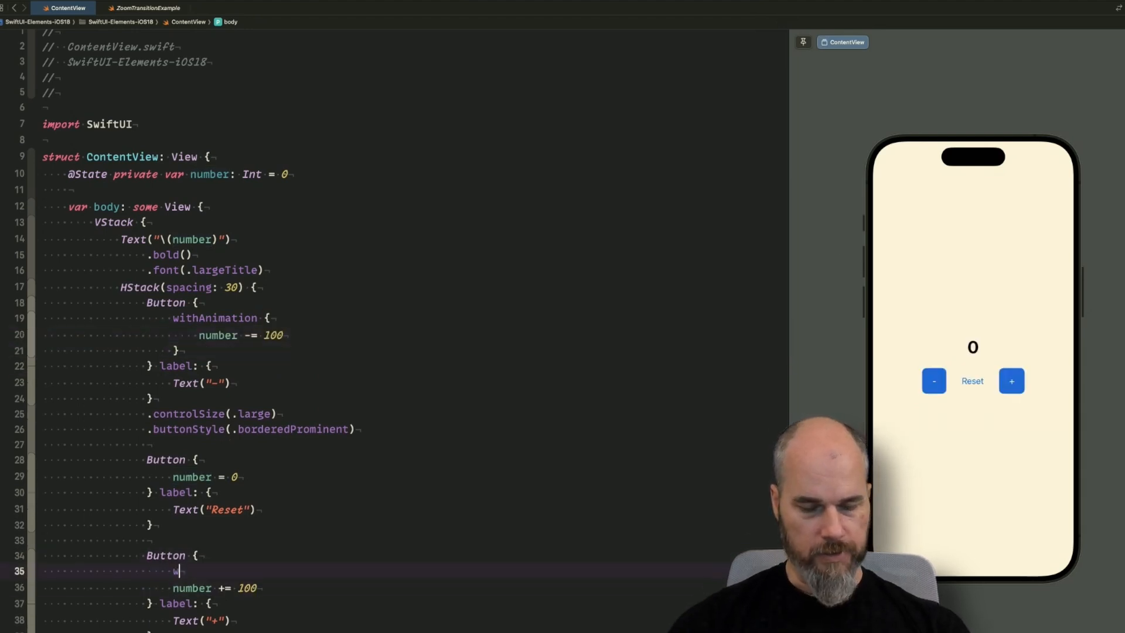
pyautogui.write('withAnimation {')
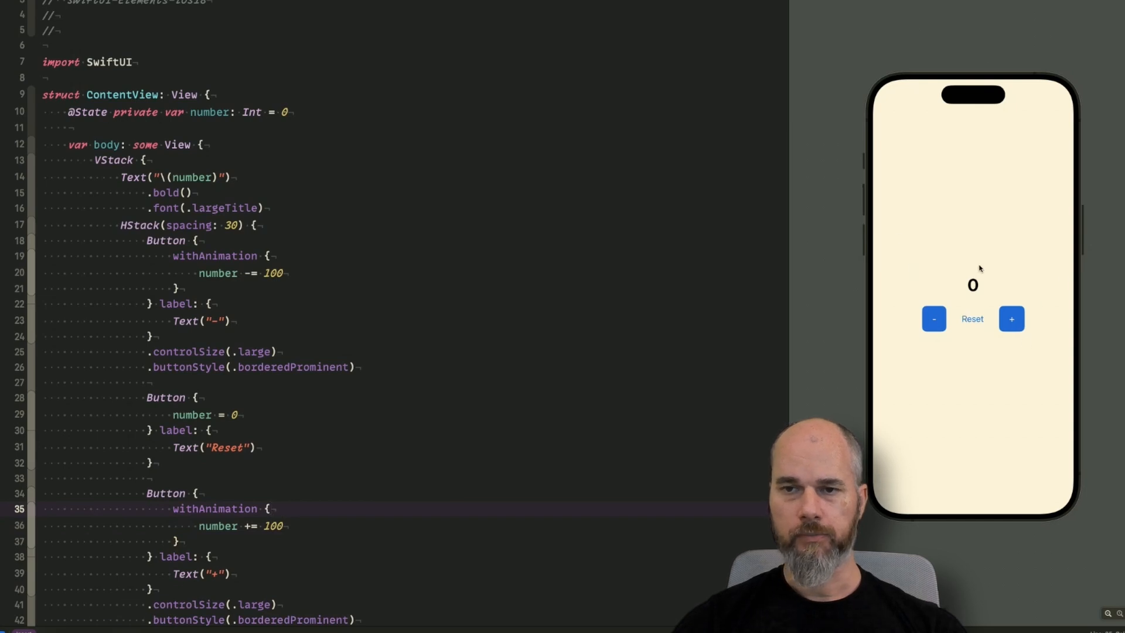
# - Tap + five times up to 600, then - once, watching the counter animate
pyautogui.click(1012, 319)
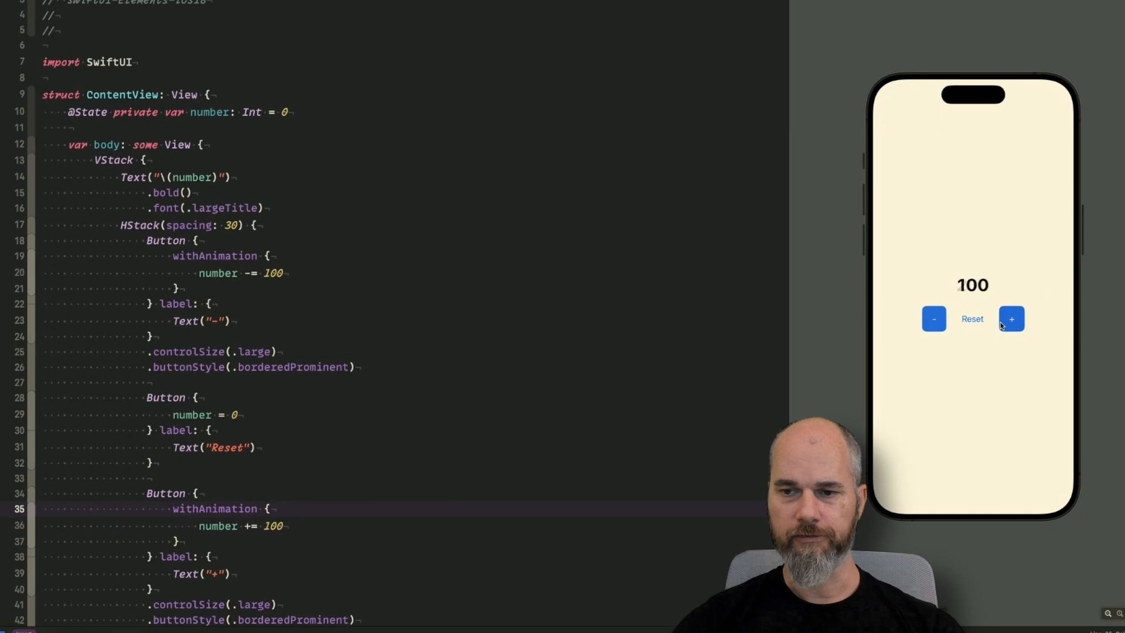
pyautogui.click(1012, 319)
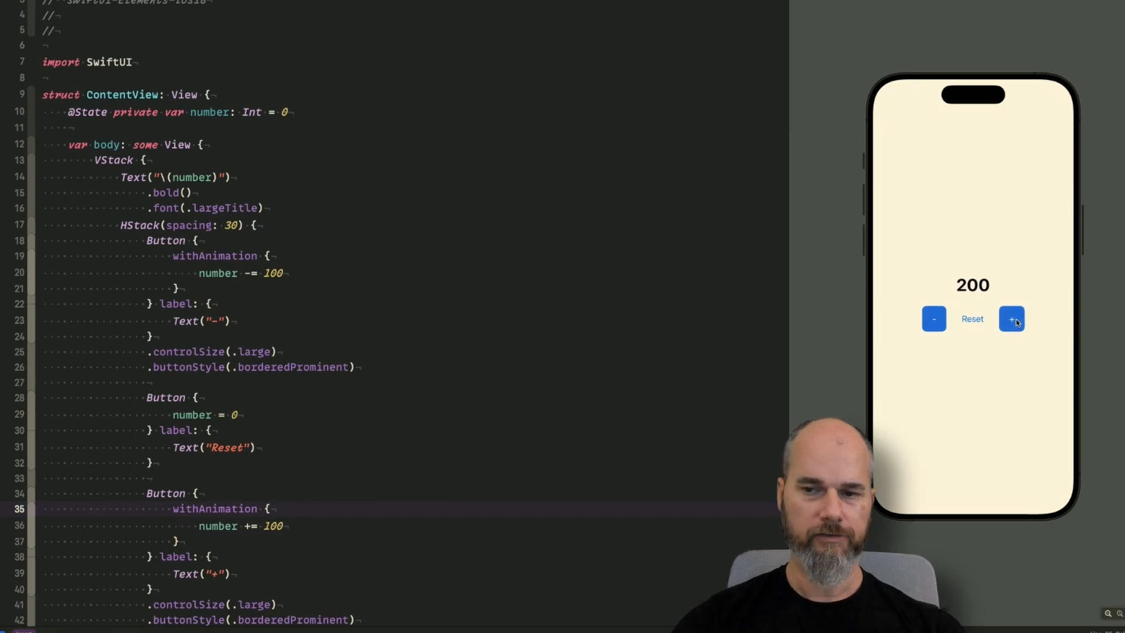
pyautogui.click(1011, 319)
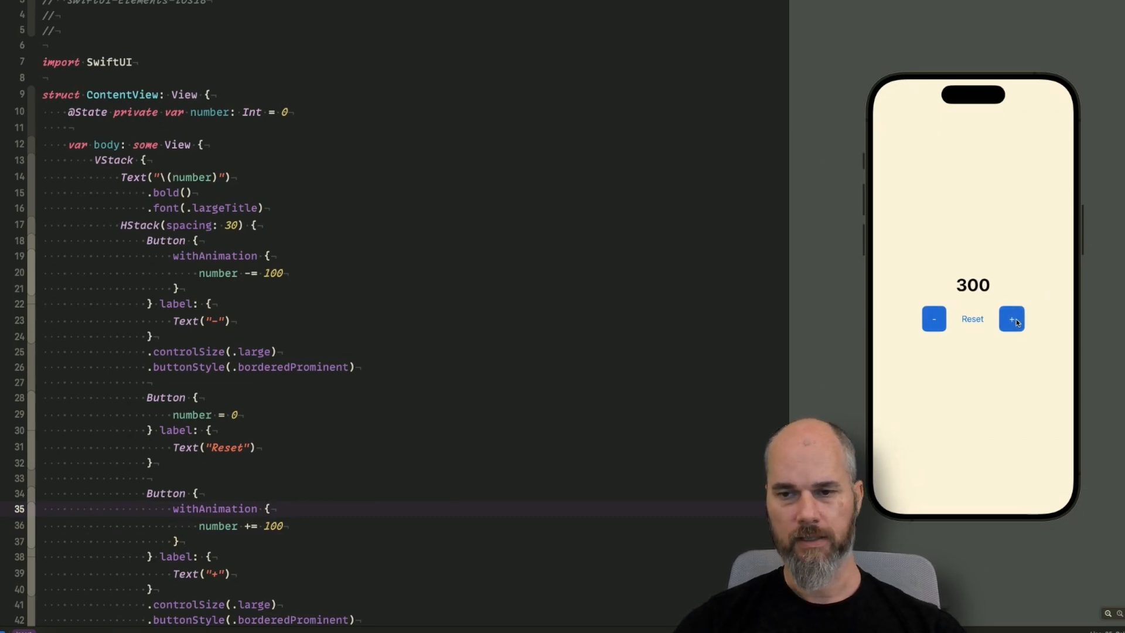
pyautogui.click(1010, 319)
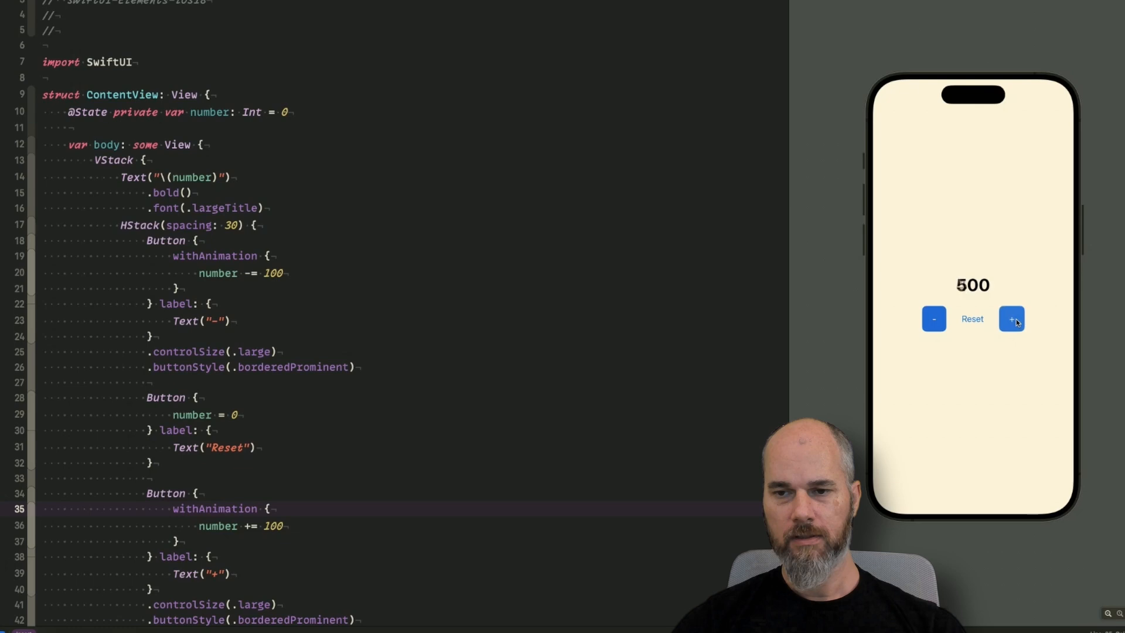
pyautogui.click(1011, 319)
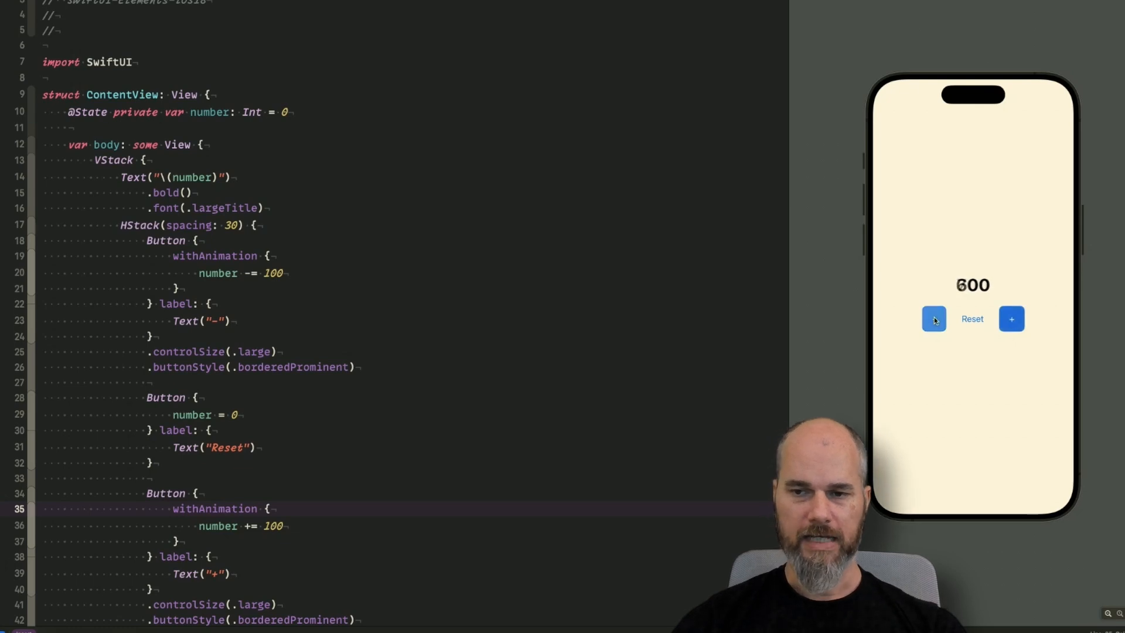
pyautogui.click(935, 319)
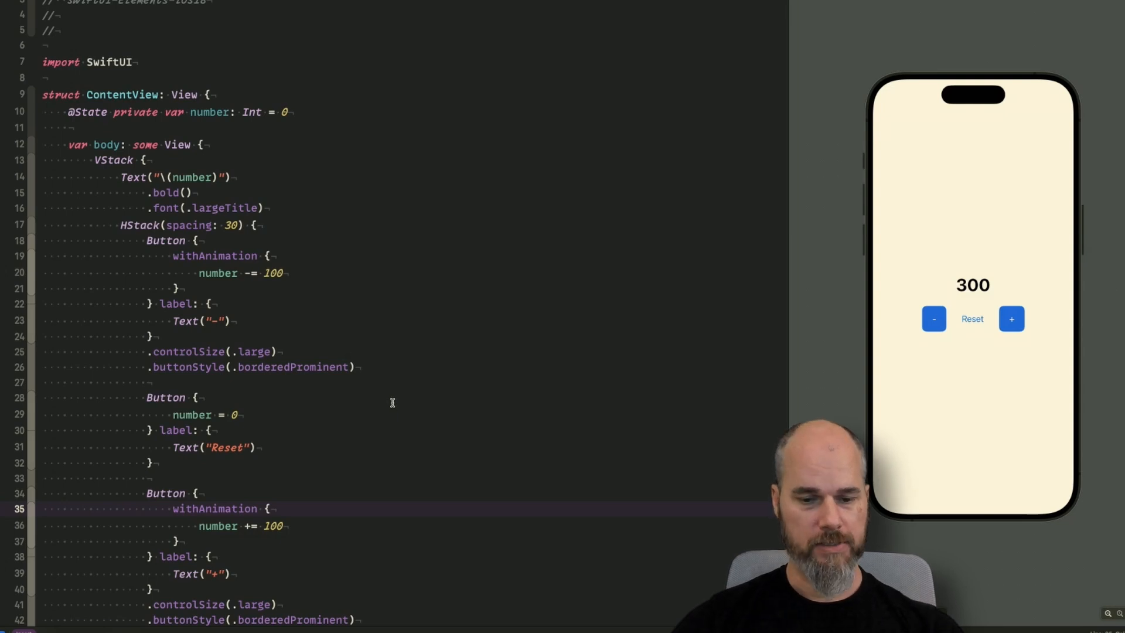
# - Below the preview, declare struct AnimatedText<Content>: View, Animatable where Content: View
pyautogui.scroll(-3)
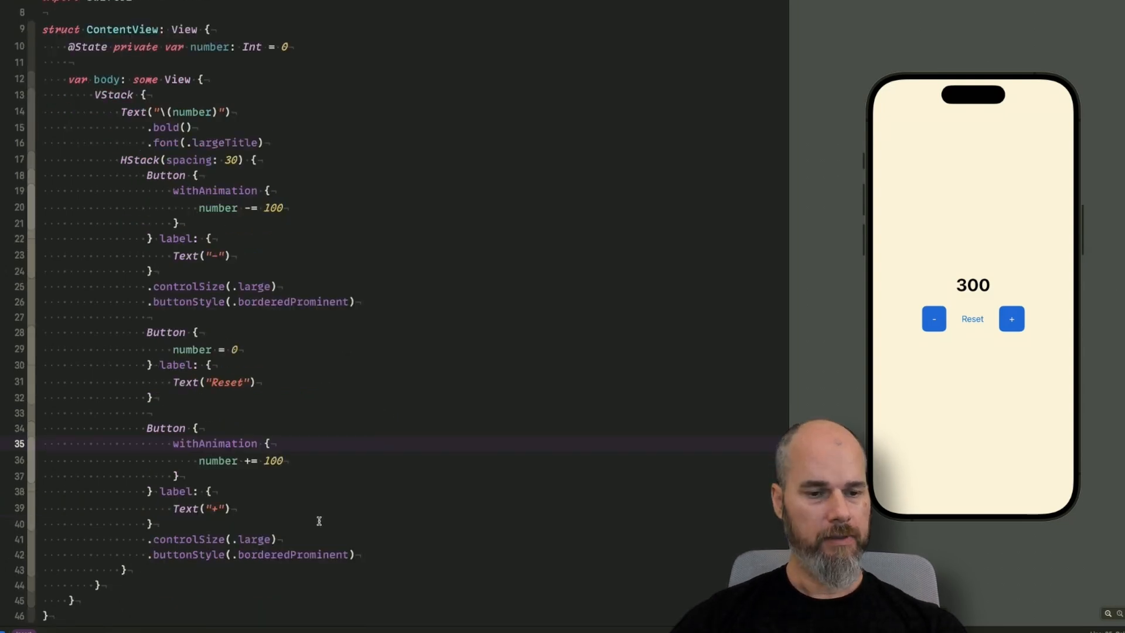
pyautogui.scroll(-3)
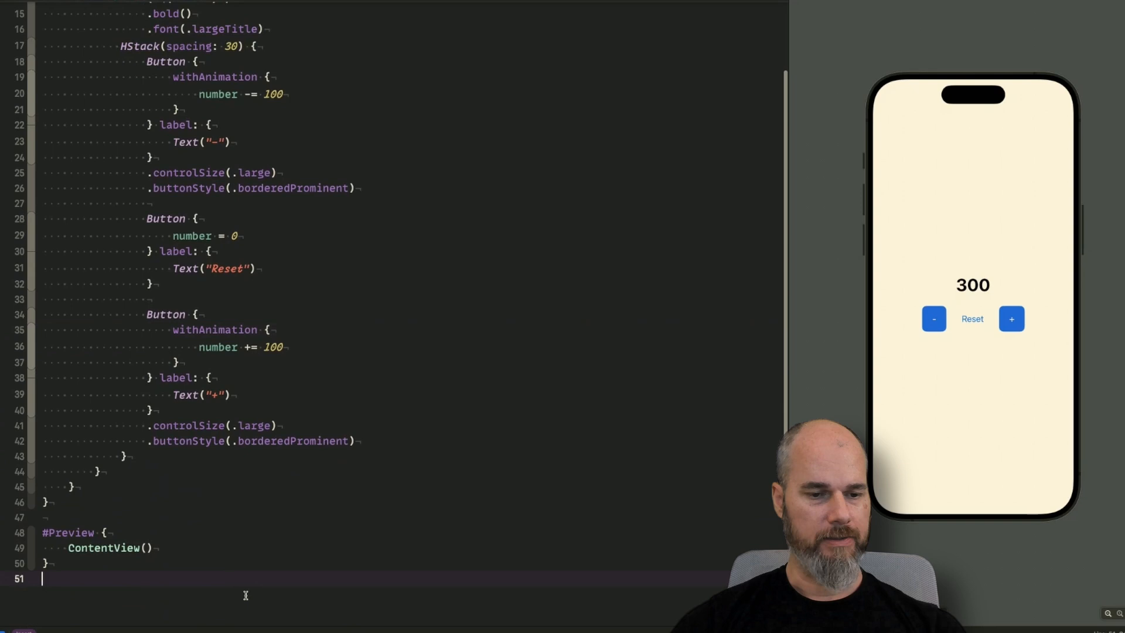
pyautogui.write('struct')
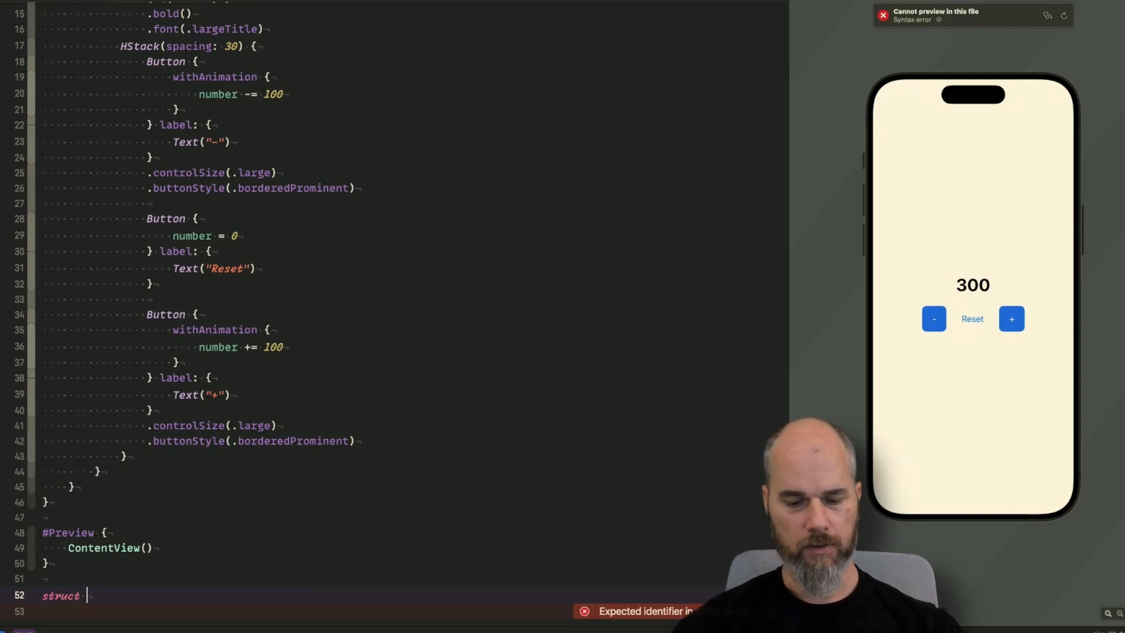
pyautogui.write('AnimatedTe')
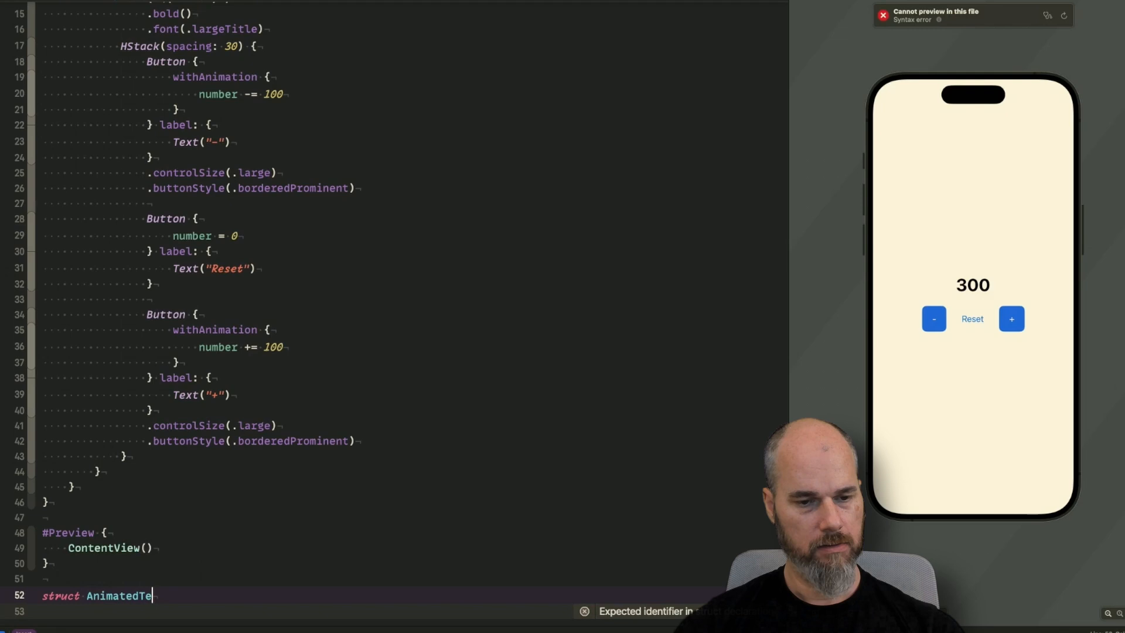
pyautogui.write('xt<>')
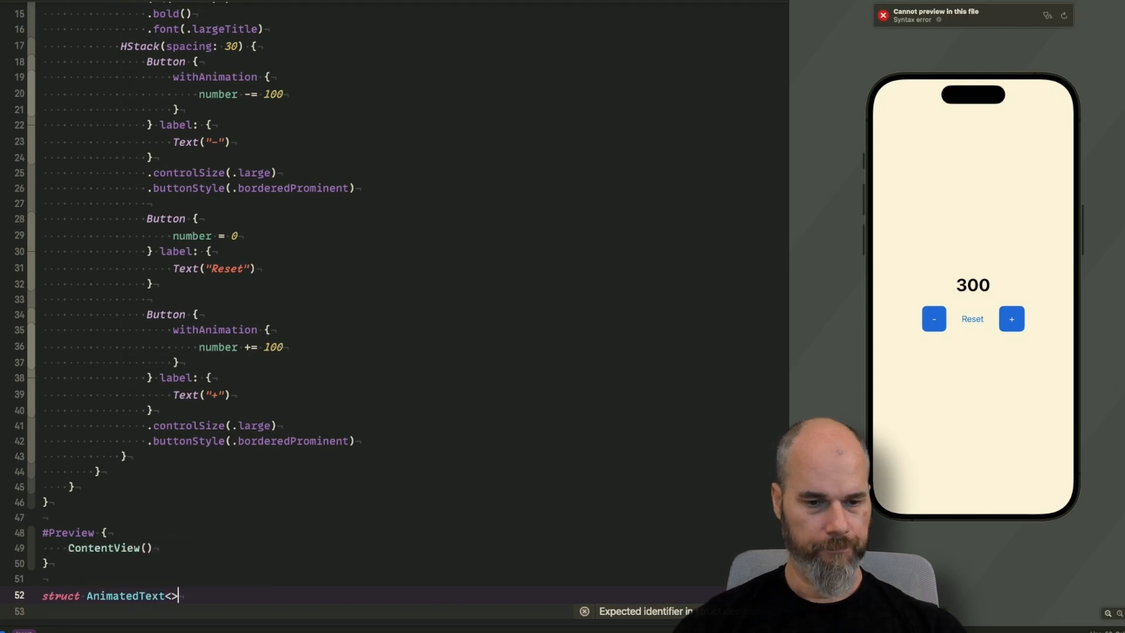
pyautogui.write('Content')
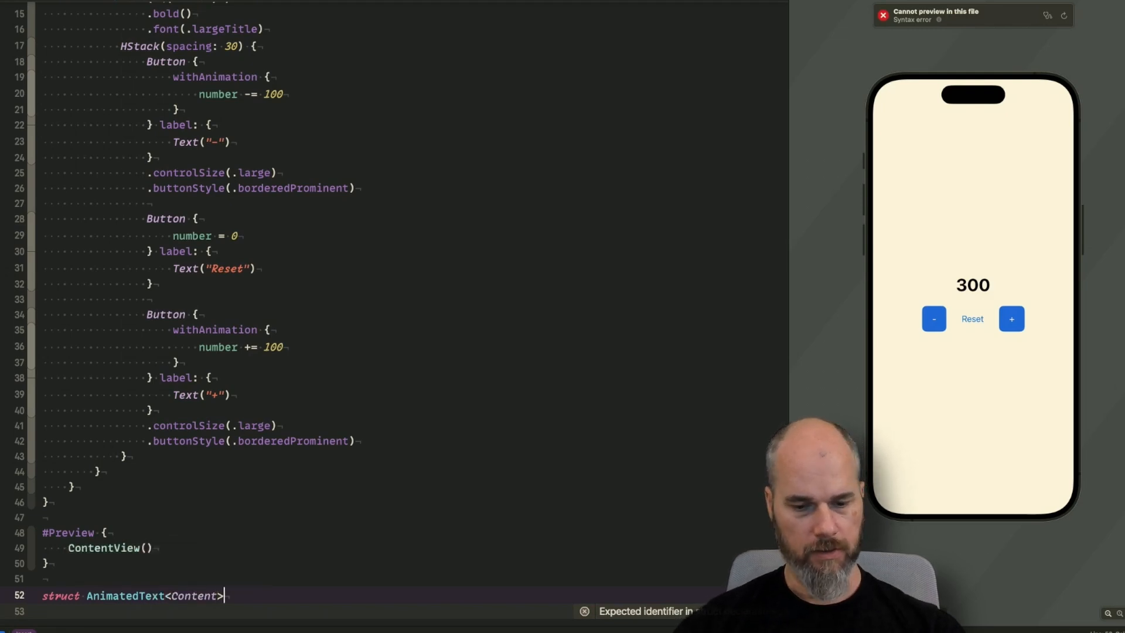
pyautogui.write(': View')
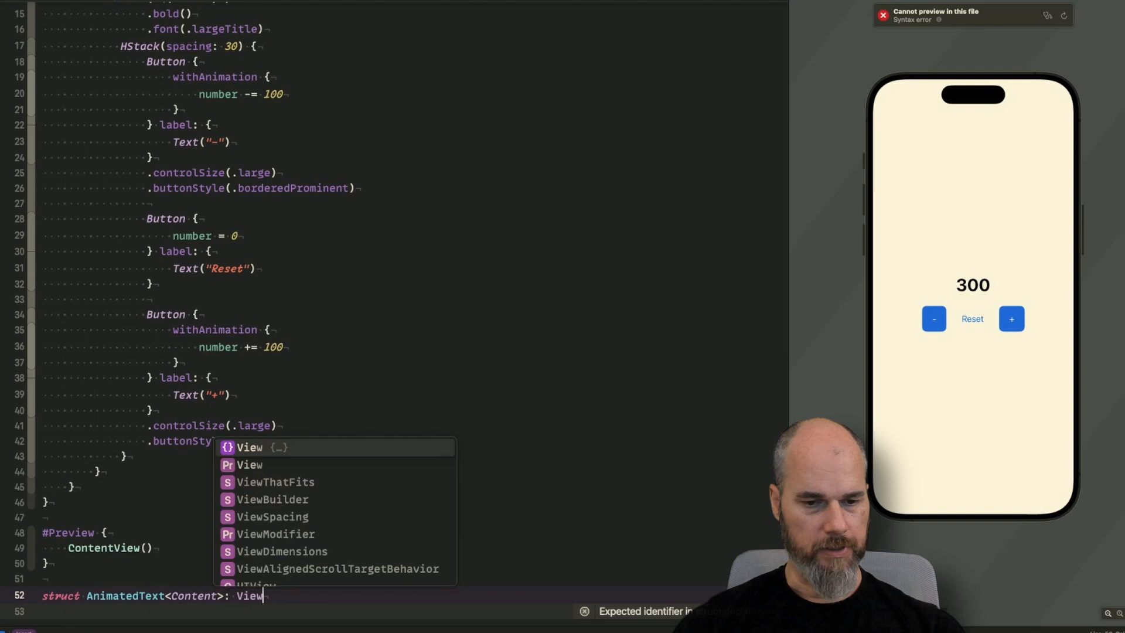
pyautogui.write(', A')
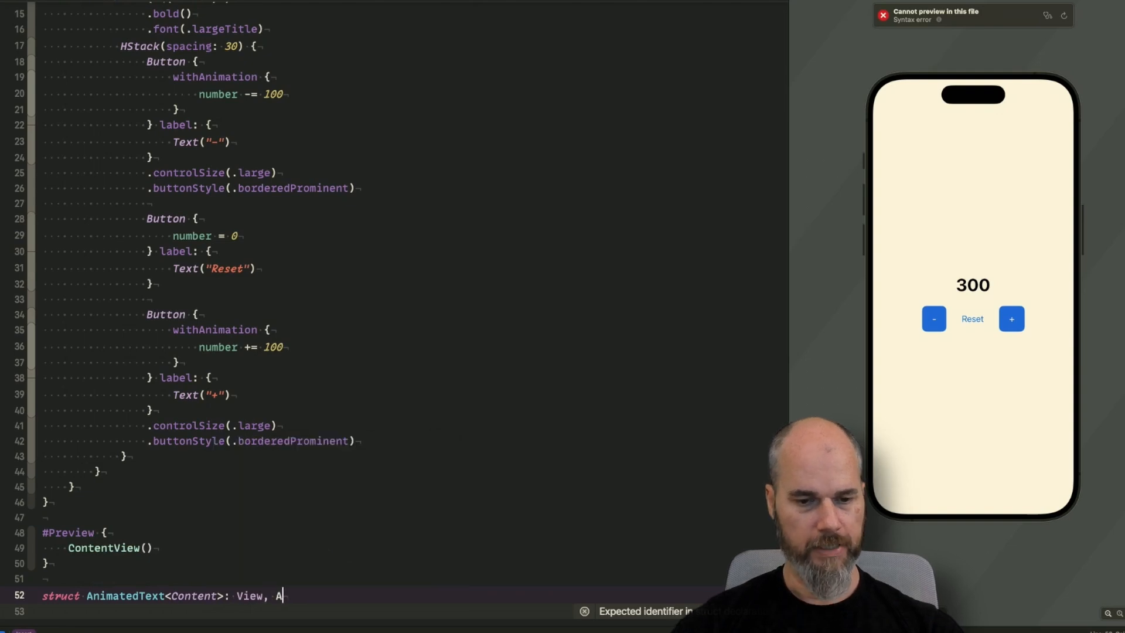
pyautogui.write('nimatable')
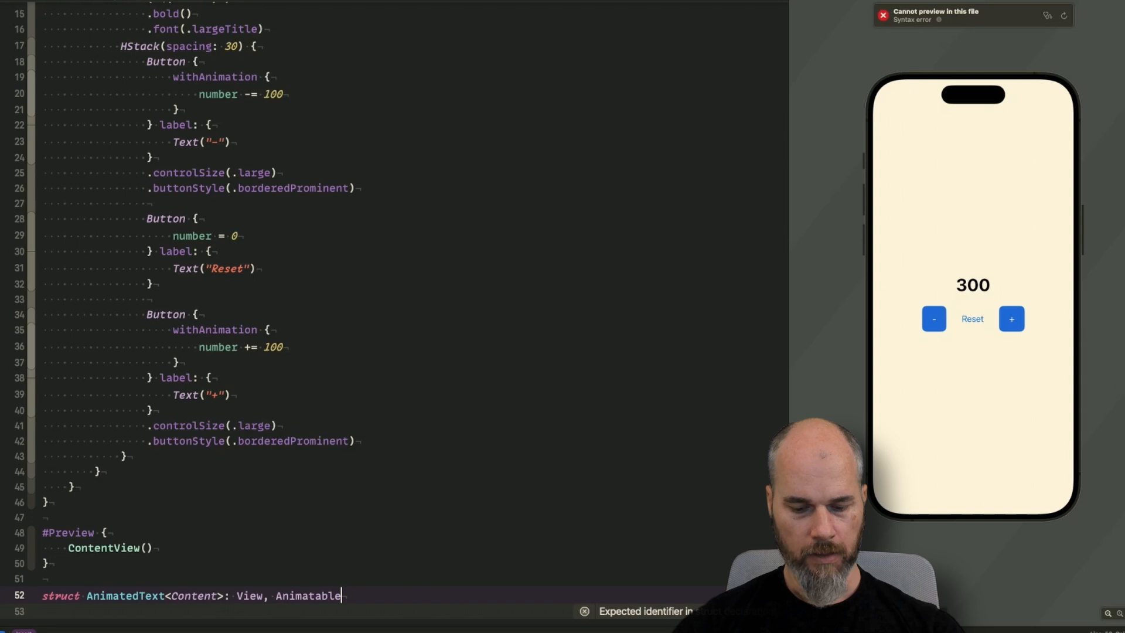
pyautogui.write('where C')
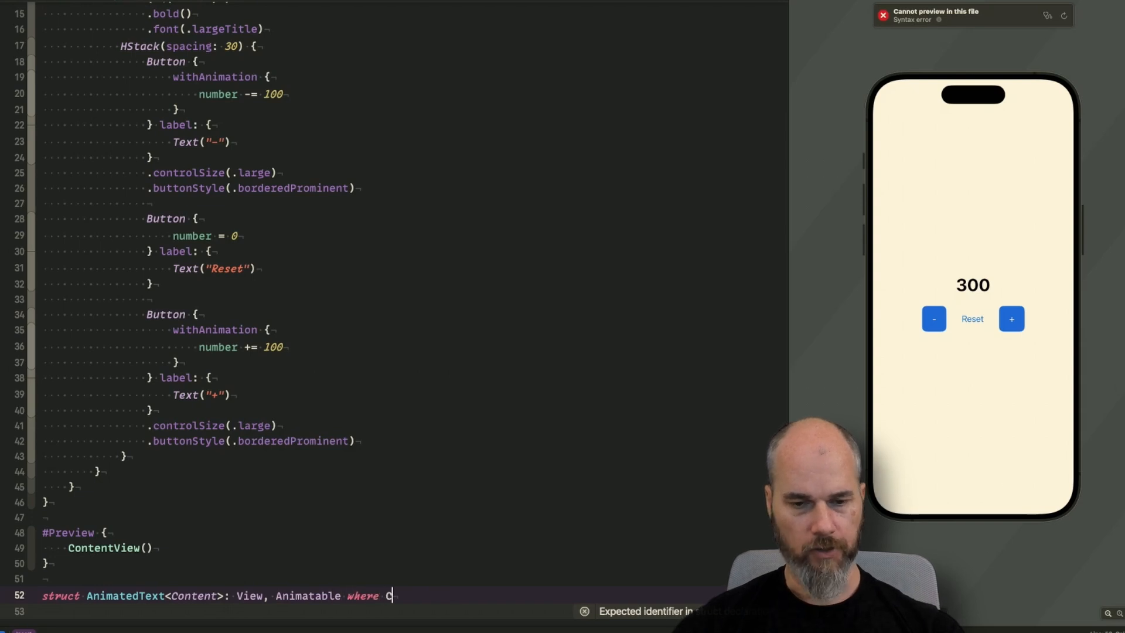
pyautogui.write('ontent')
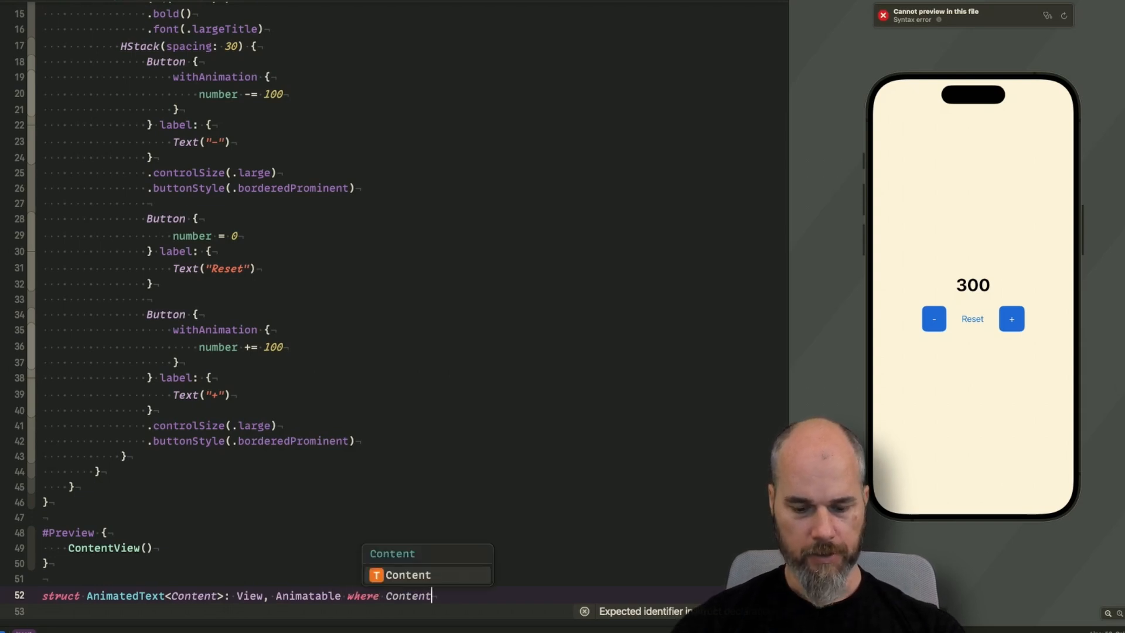
pyautogui.write(': View {}')
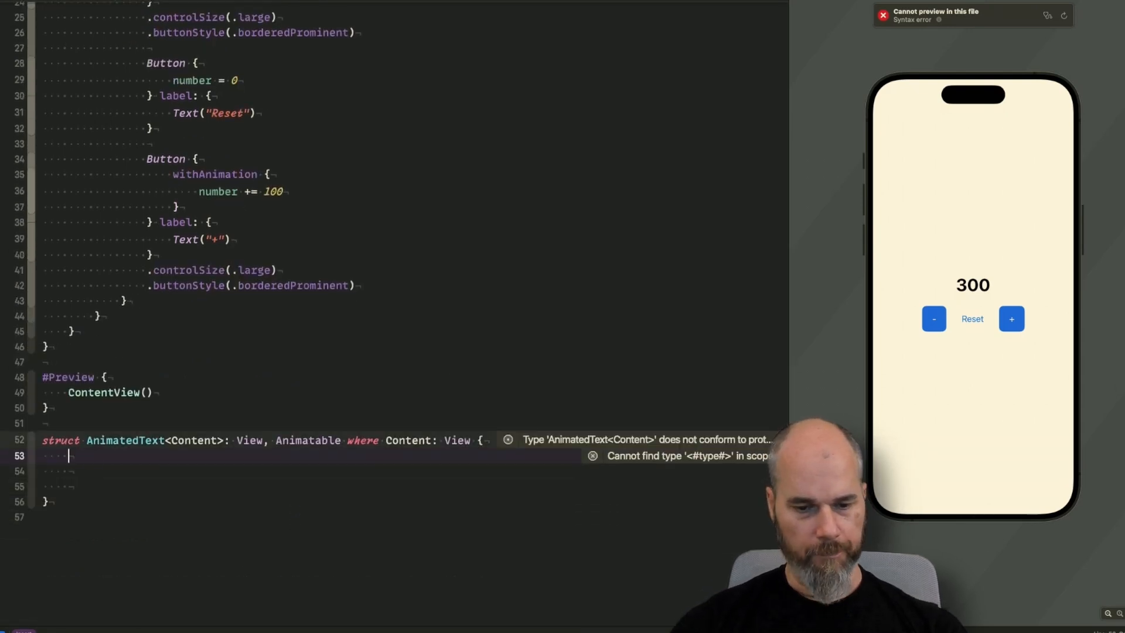
pyautogui.write('var')
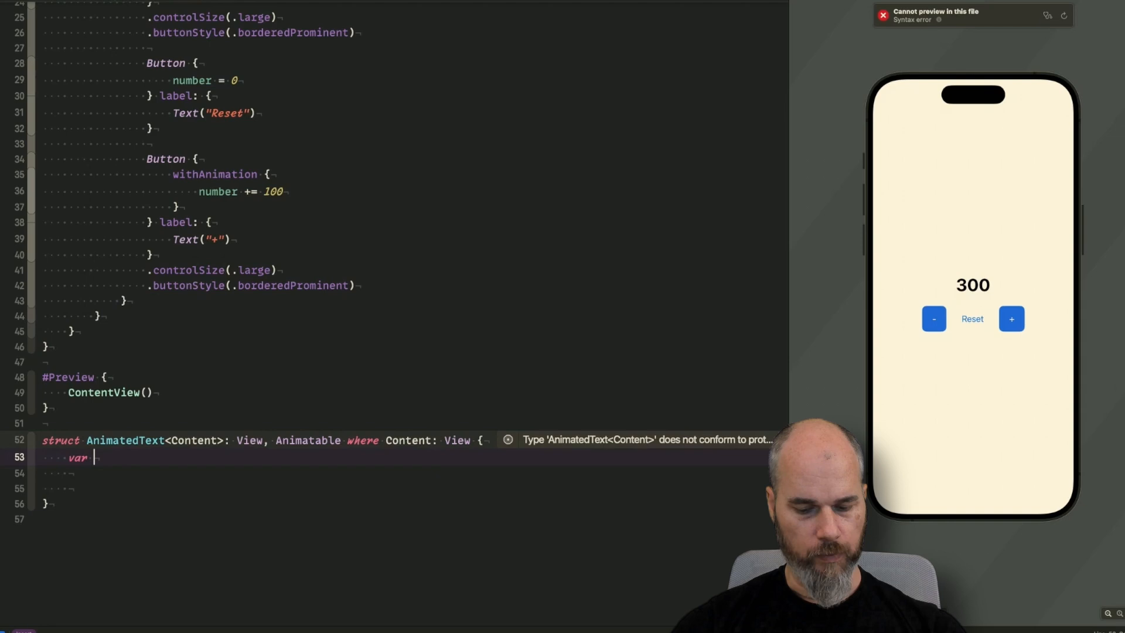
pyautogui.write('value:')
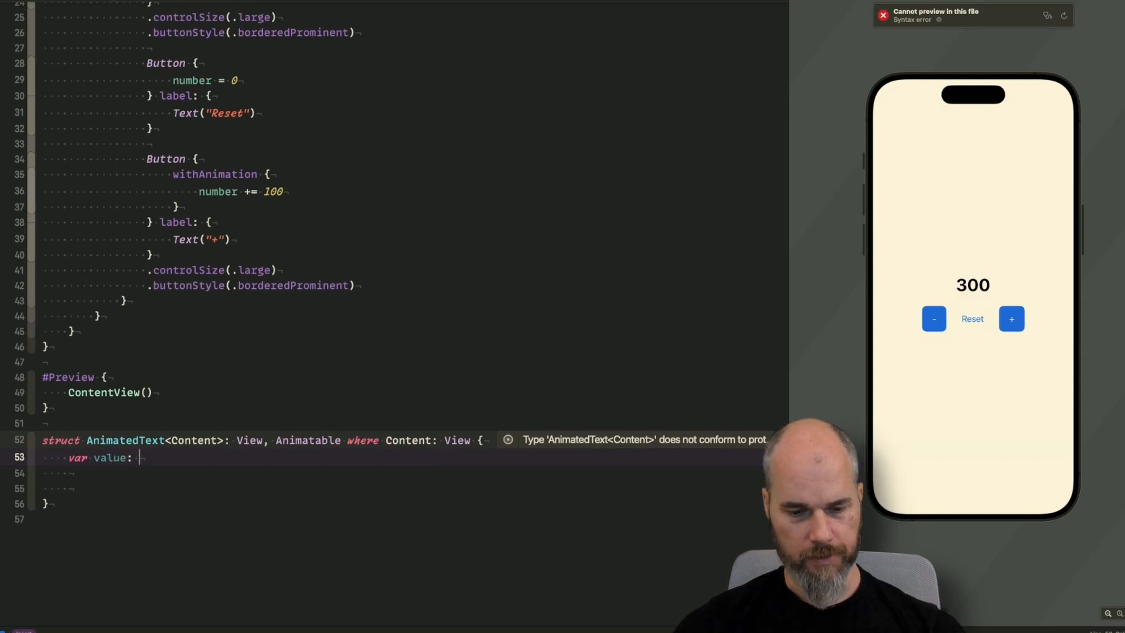
pyautogui.write('Double = 0')
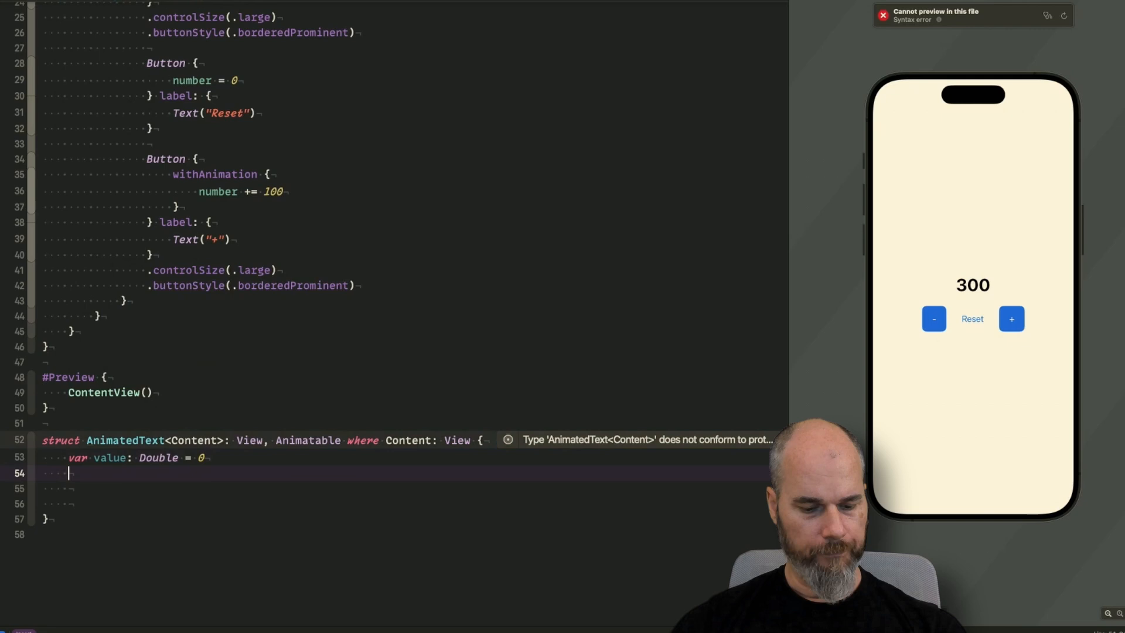
pyautogui.write('@viewBuilder let content:')
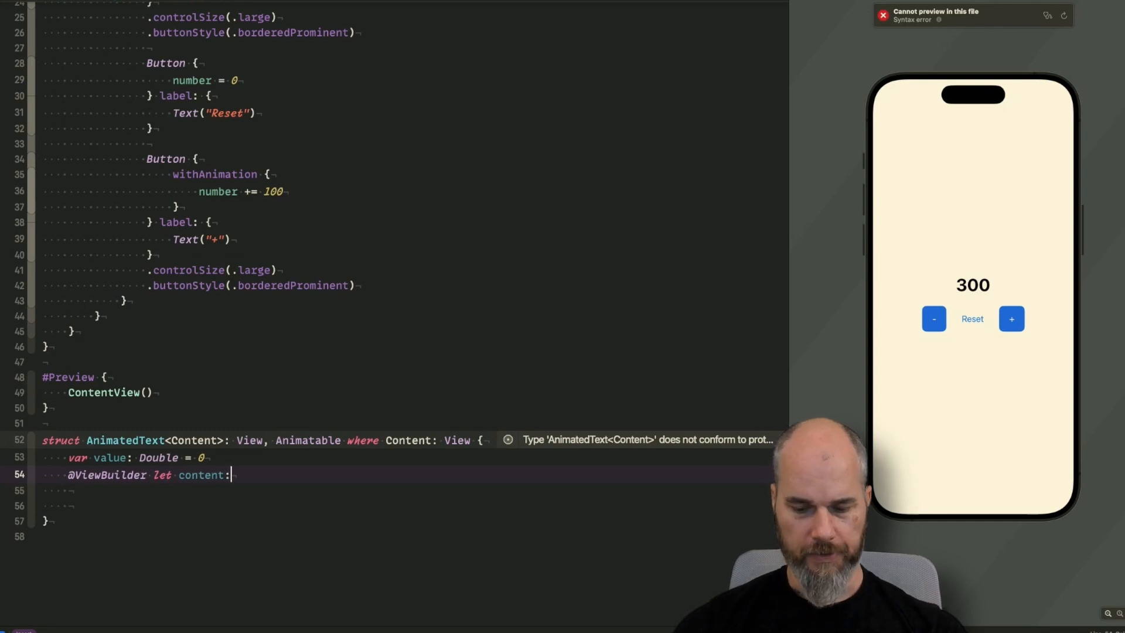
pyautogui.write('()')
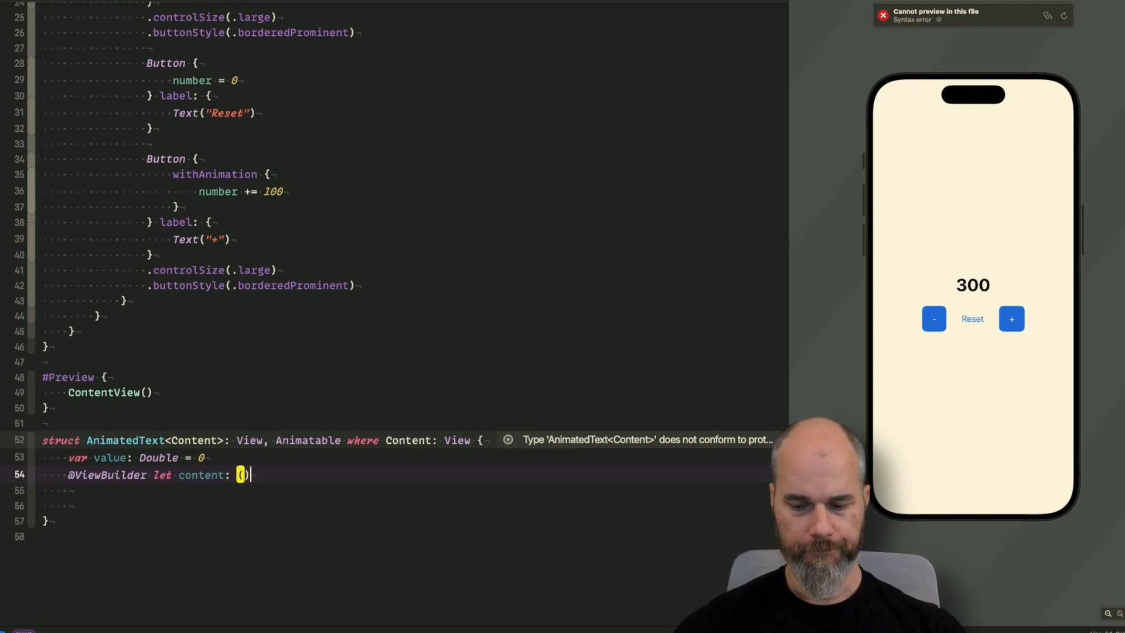
pyautogui.write('-> Co')
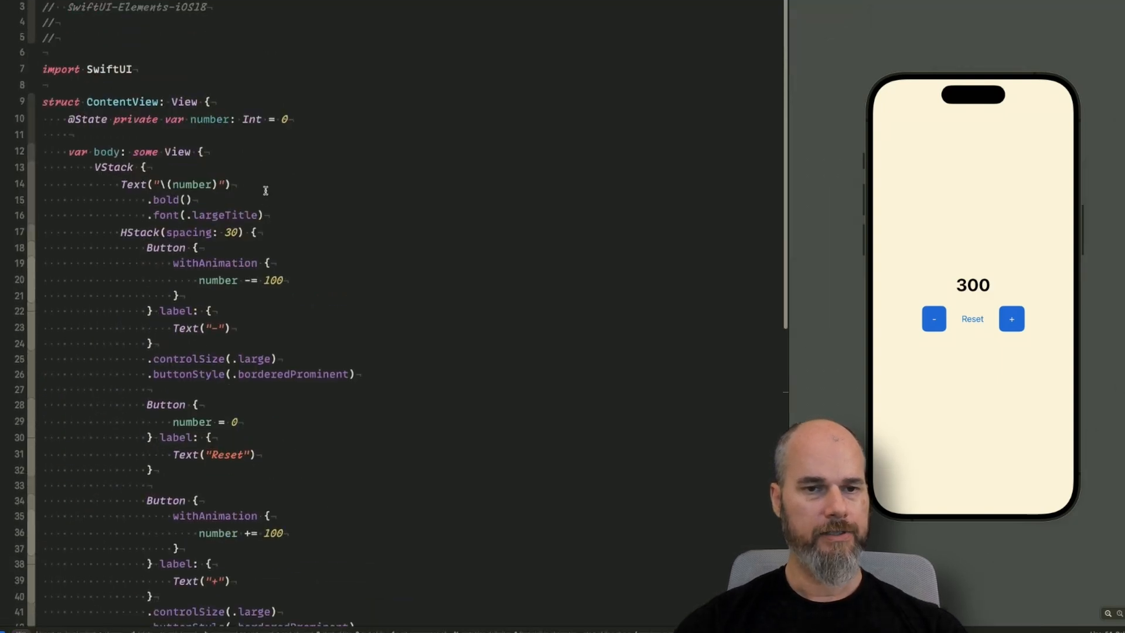
# - Add an init to AnimatedText that sets value and content
pyautogui.scroll(-3)
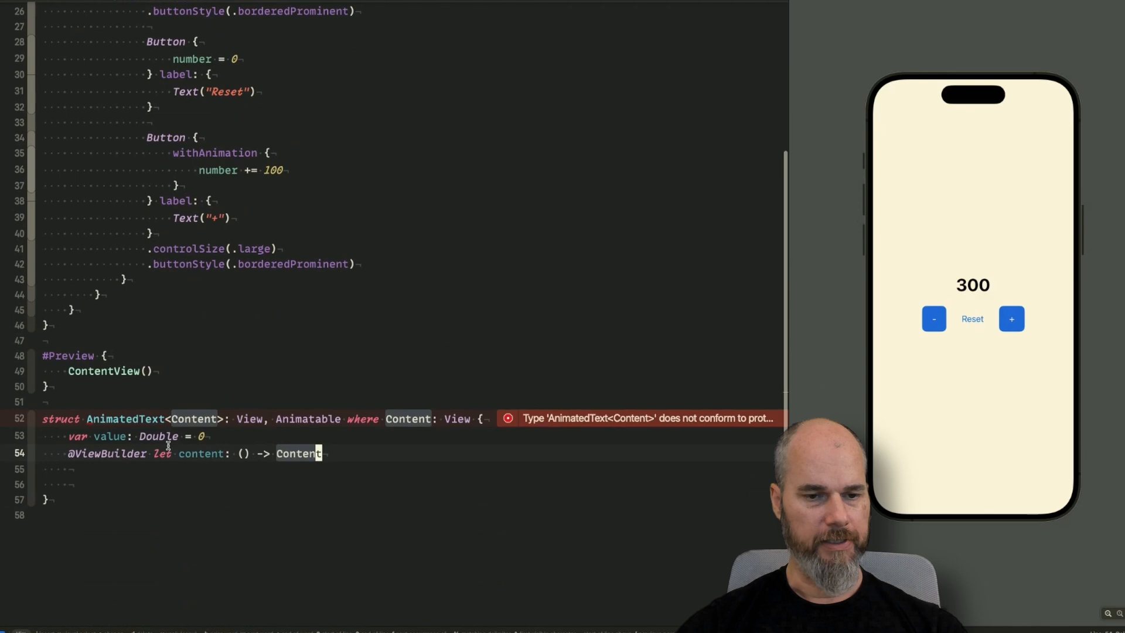
pyautogui.scroll(-3)
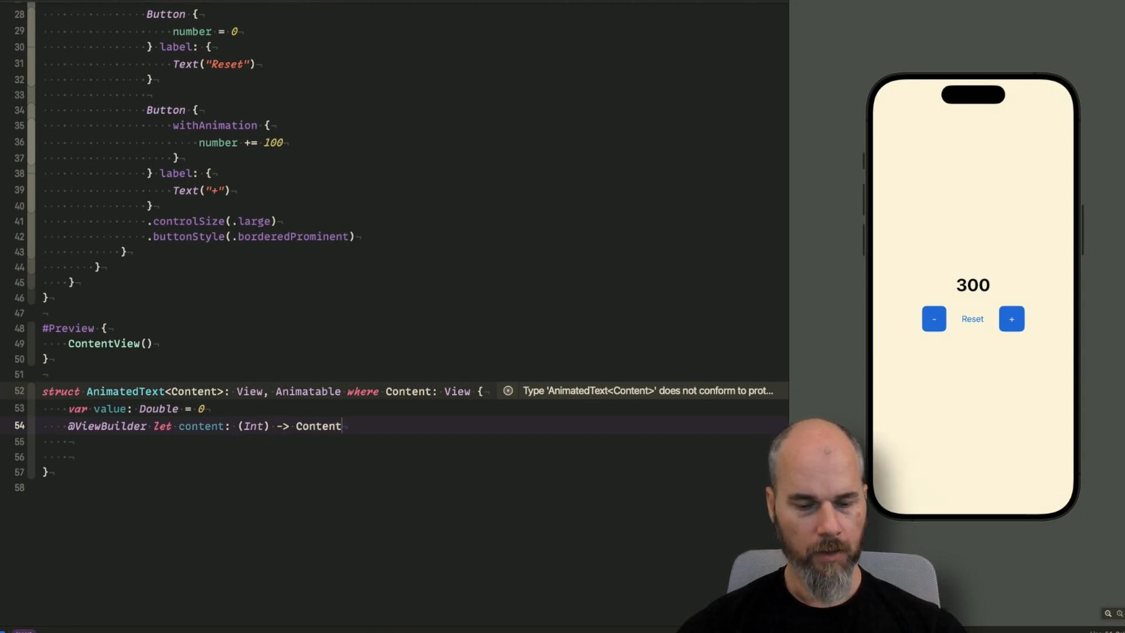
pyautogui.write('ini')
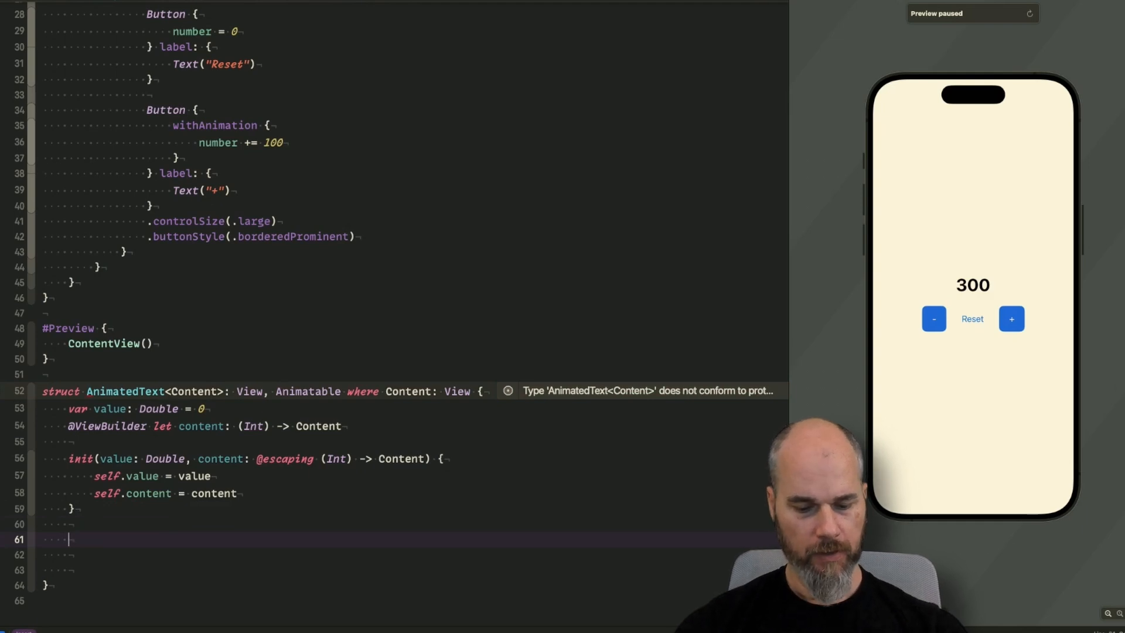
# - Add a Double animatableData whose getter returns value and setter assigns newValue to value
pyautogui.write('var animatableData: EmptyAnimatableData')
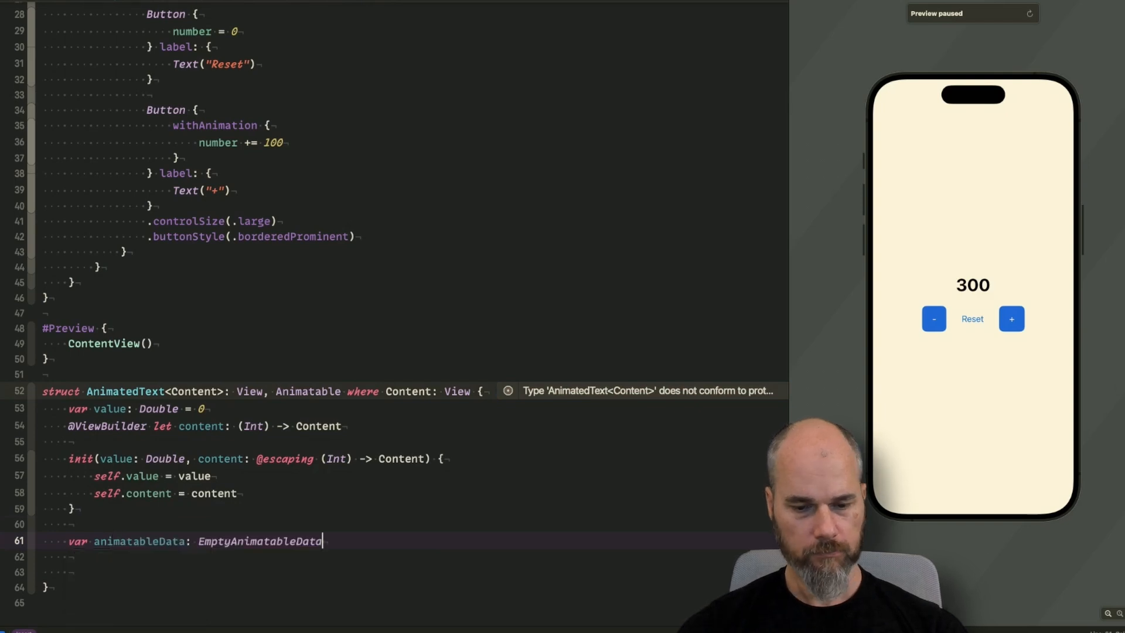
pyautogui.press('Backspace')
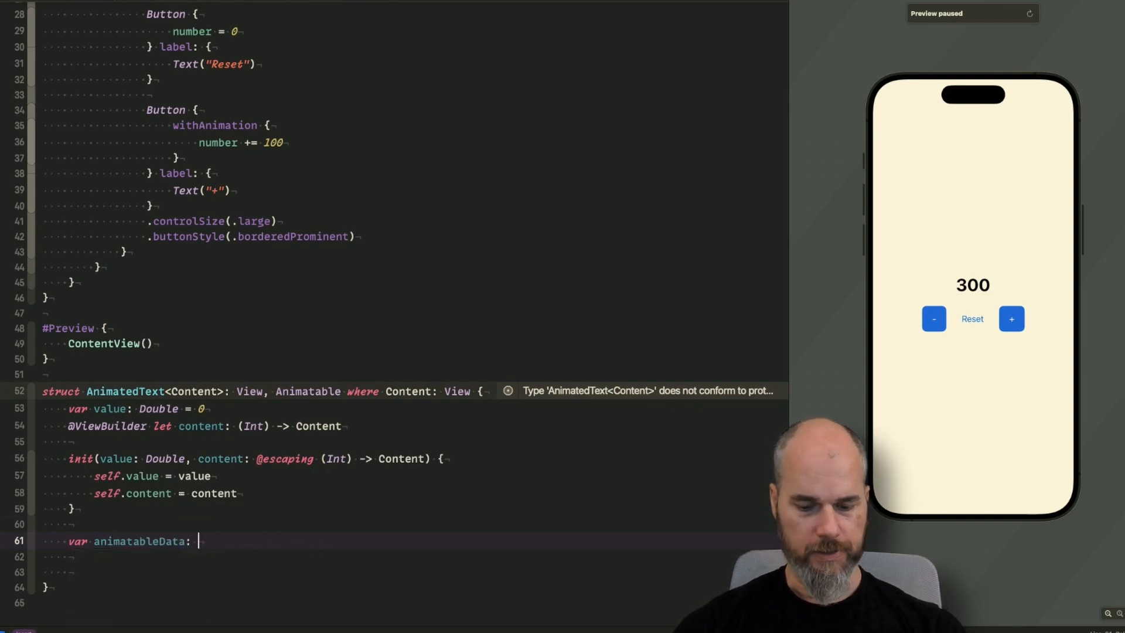
pyautogui.write('Double {')
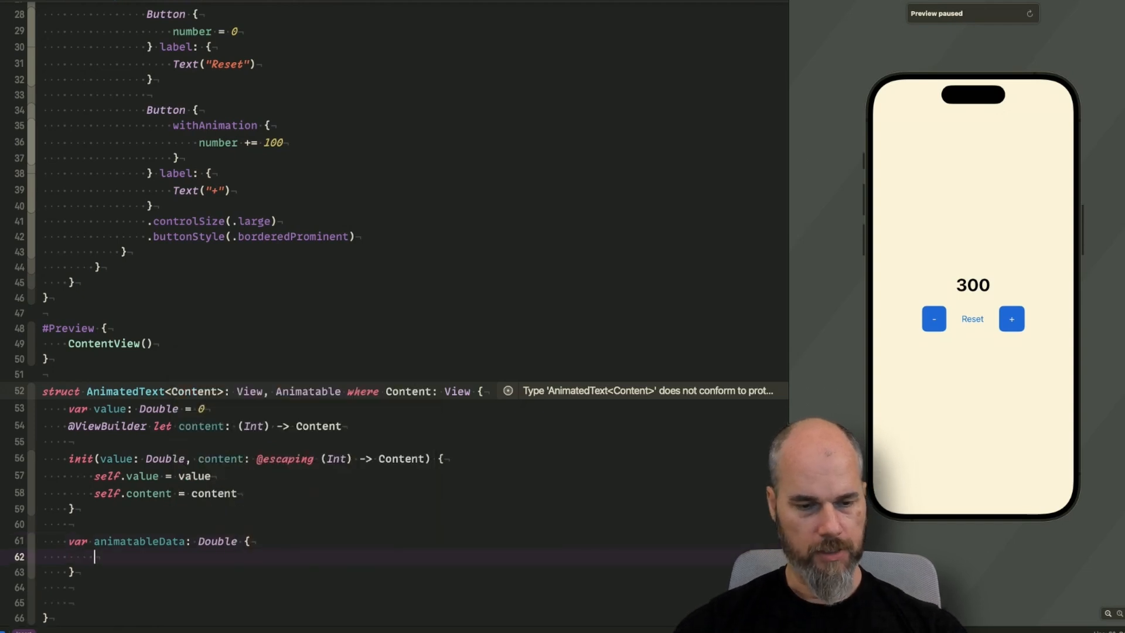
pyautogui.write('get {}')
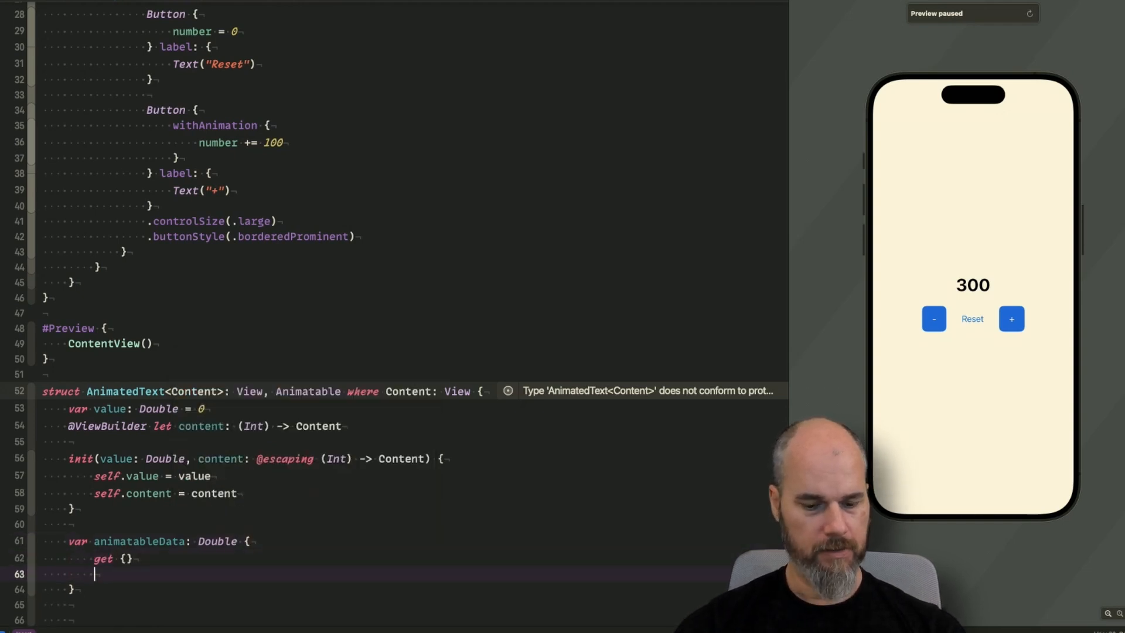
pyautogui.write('set {')
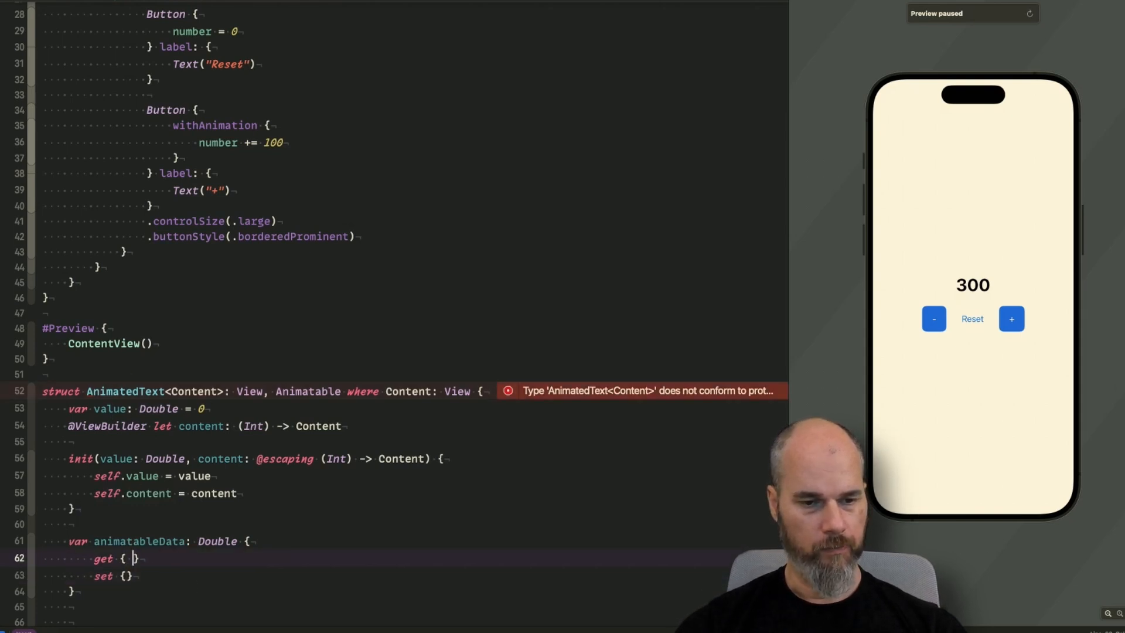
pyautogui.write('val')
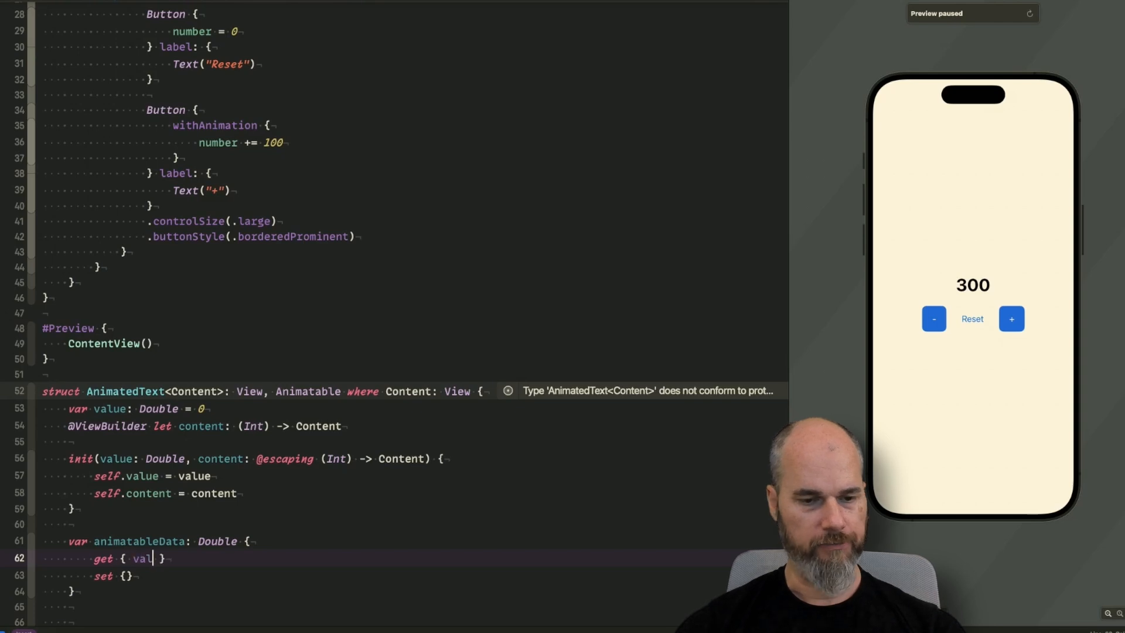
pyautogui.write('ue')
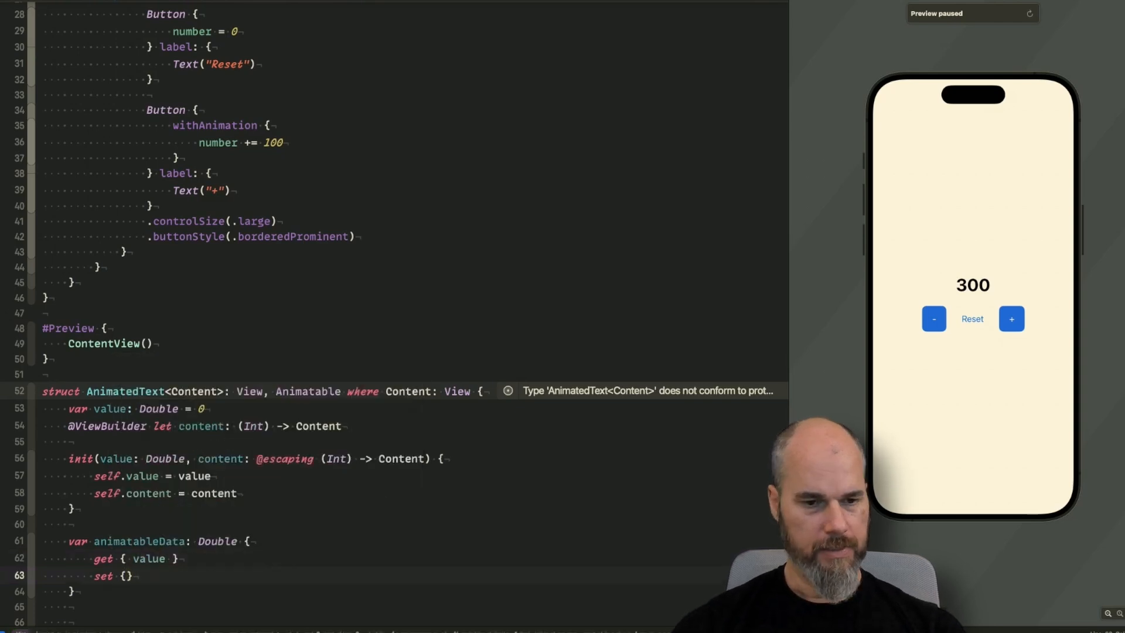
pyautogui.write('value = newValue')
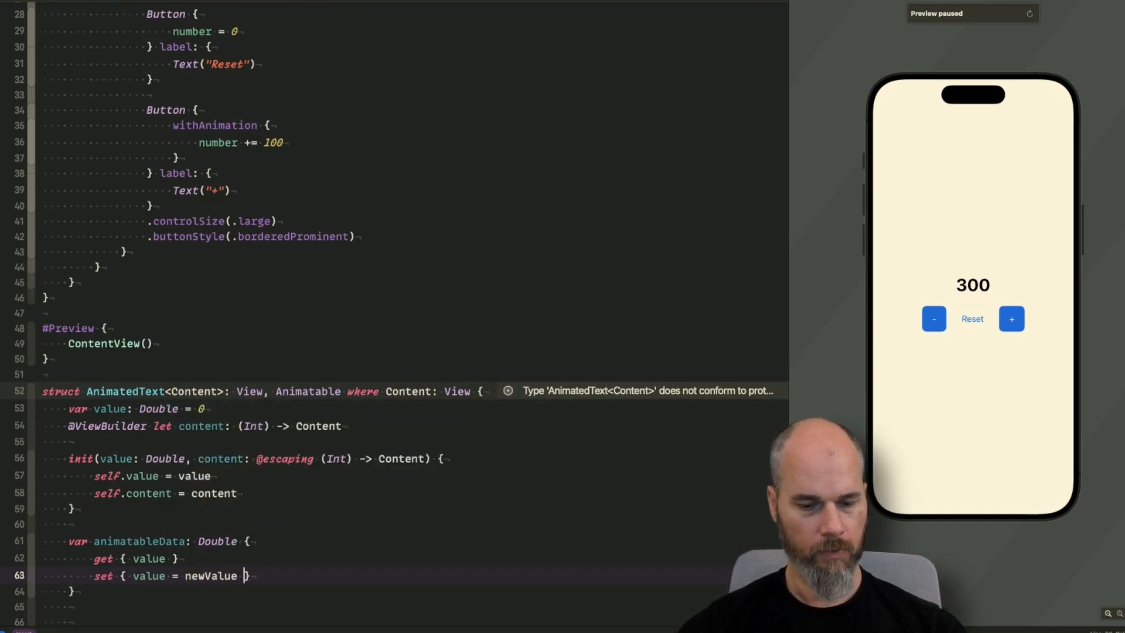
pyautogui.scroll(-3)
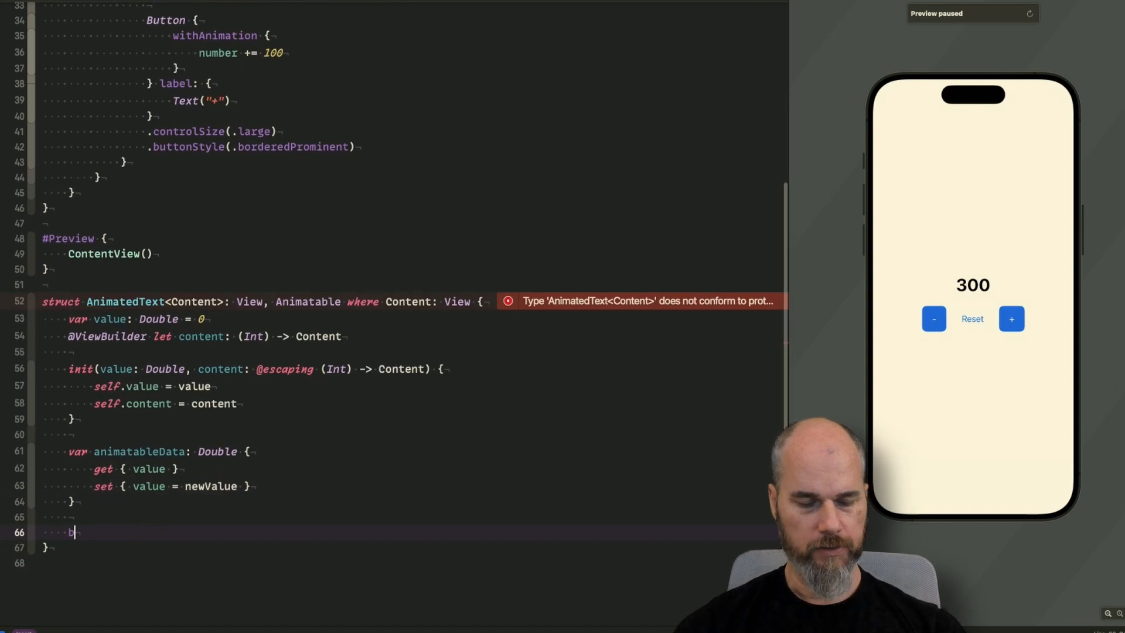
# - Add var body: some View to AnimatedText, returning content(Int(value))
pyautogui.write('ar body: some View')
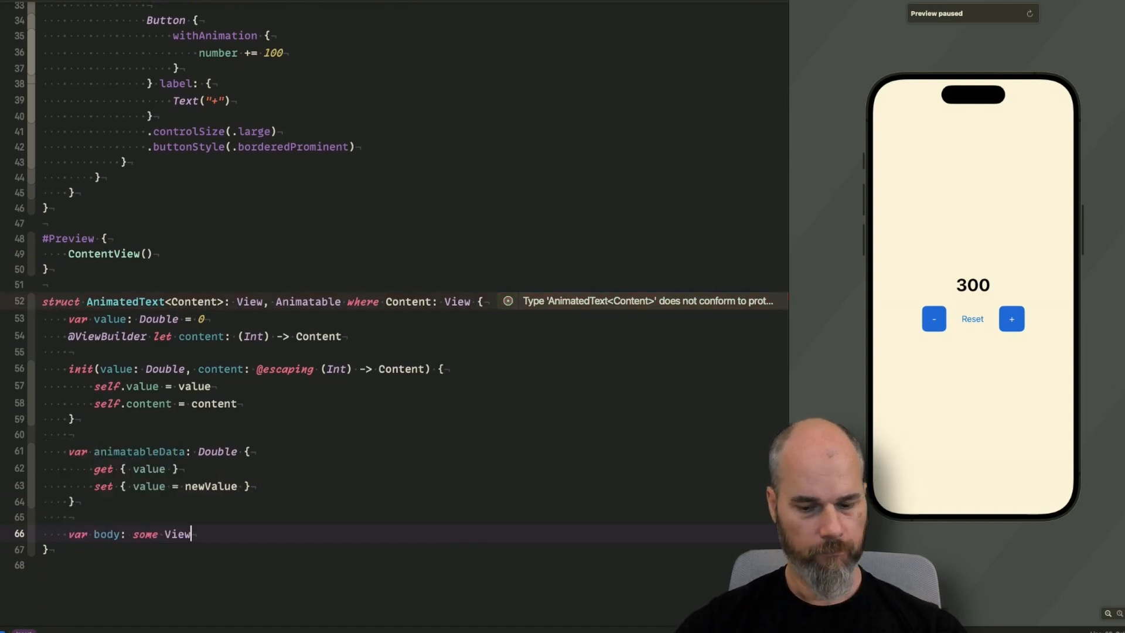
pyautogui.write('{')
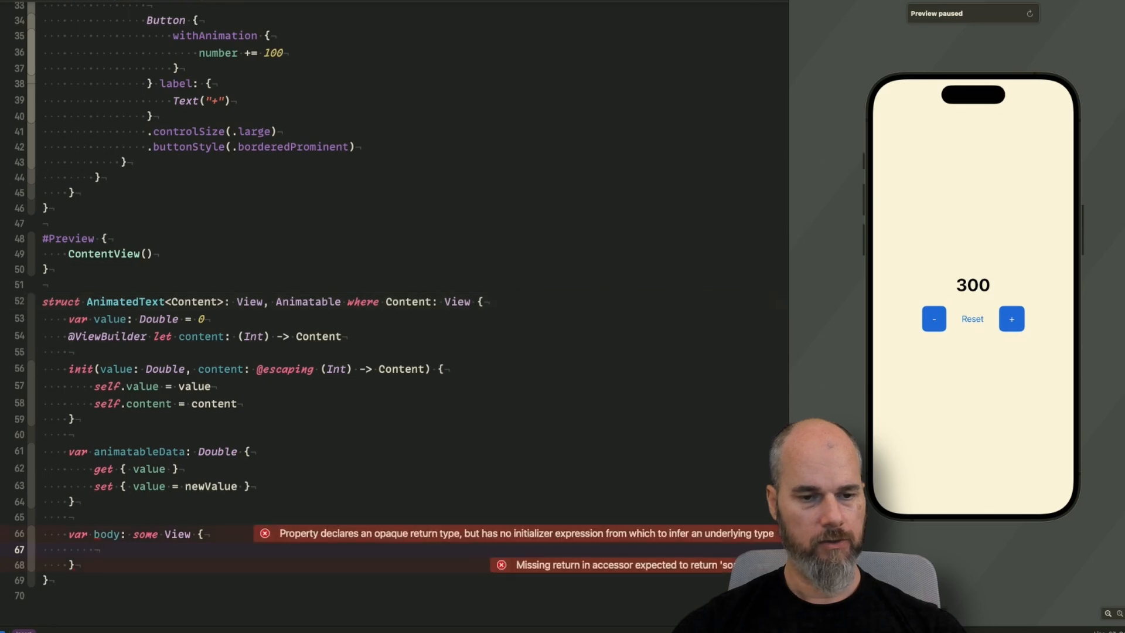
pyautogui.write('content(')
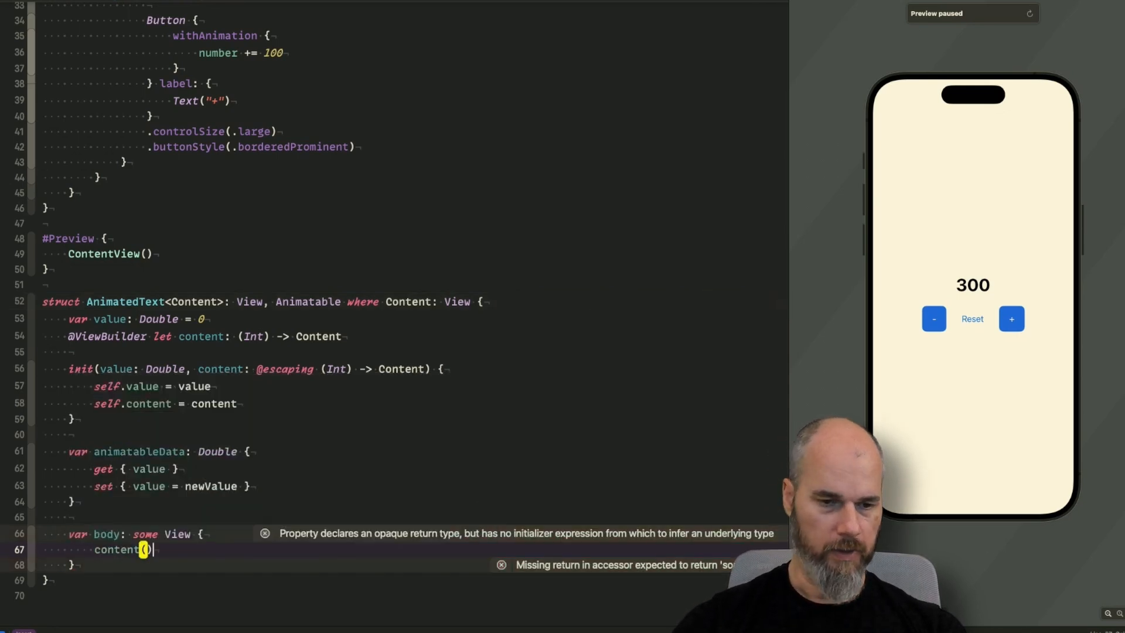
pyautogui.write('Int(')
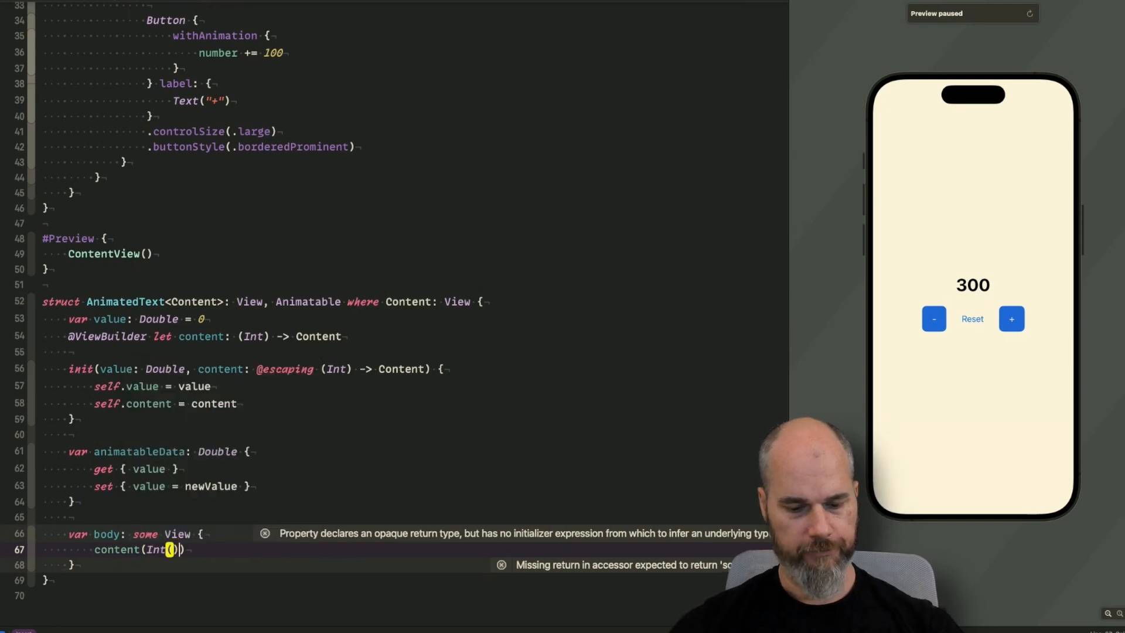
pyautogui.write('value')
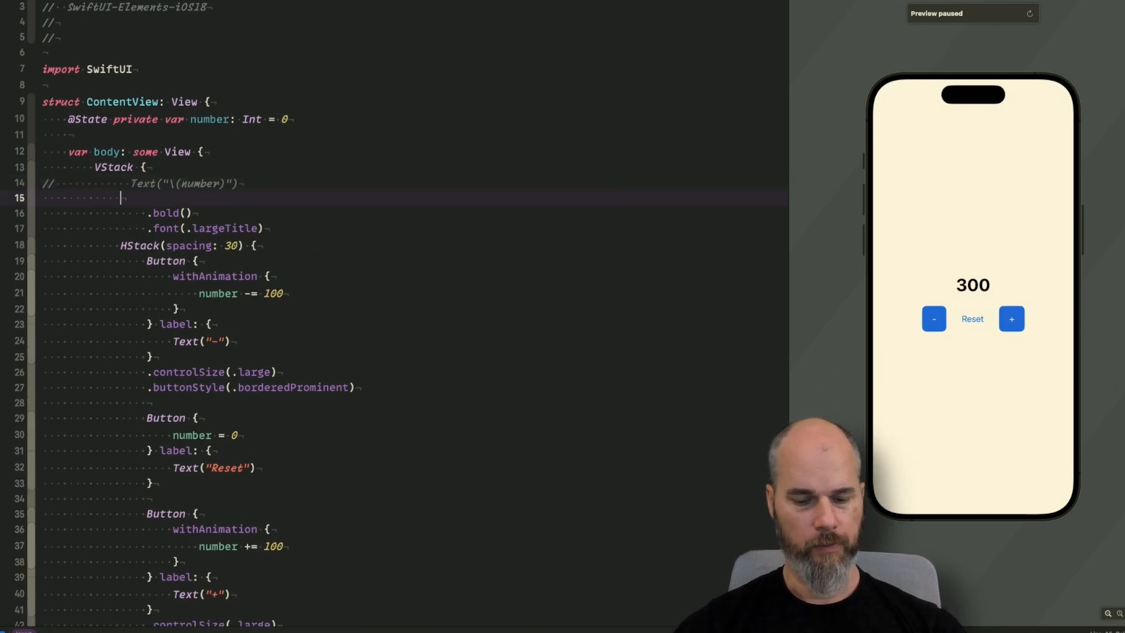
# - Begin an AnimatedText call in ContentView where the old number Text was
pyautogui.write('AnimatableTe')
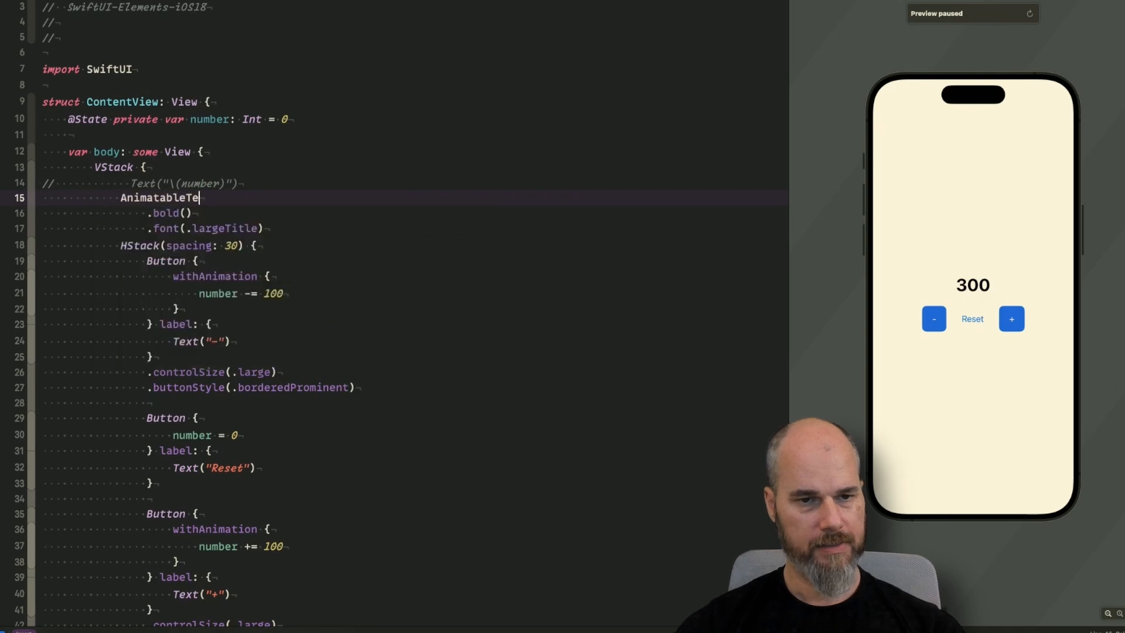
pyautogui.press('Backspace')
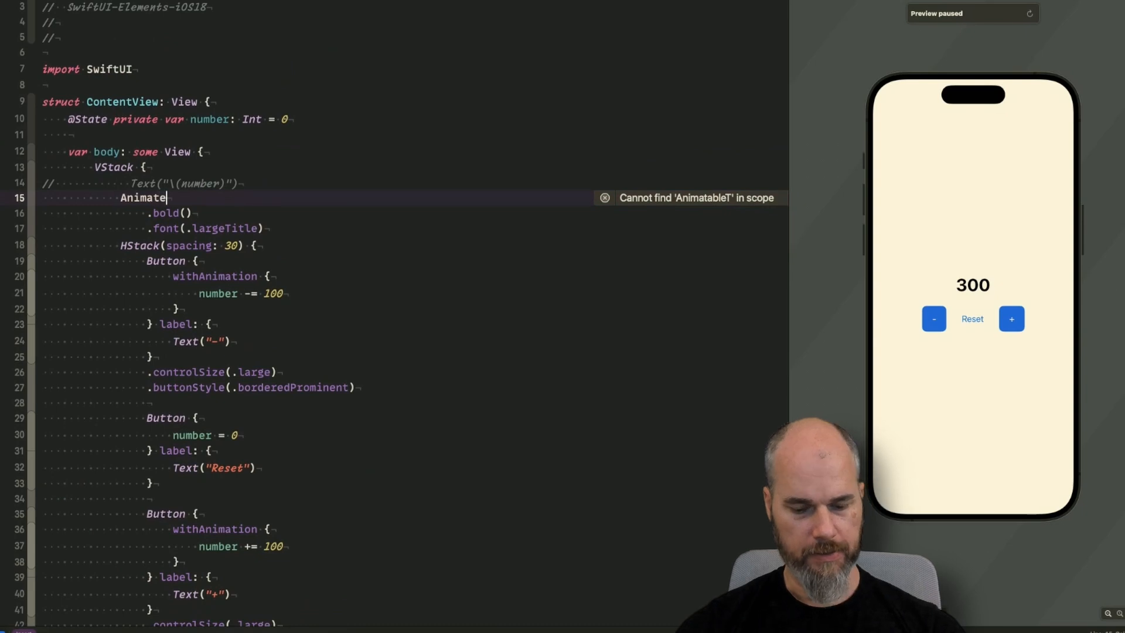
pyautogui.write('Text')
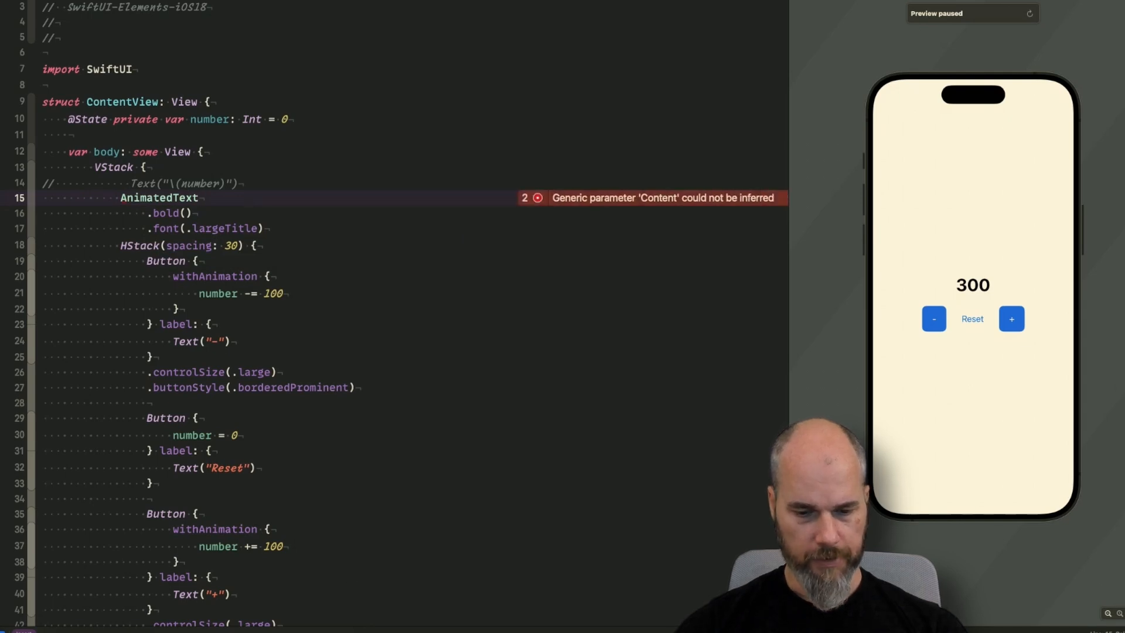
pyautogui.moveTo(257, 229)
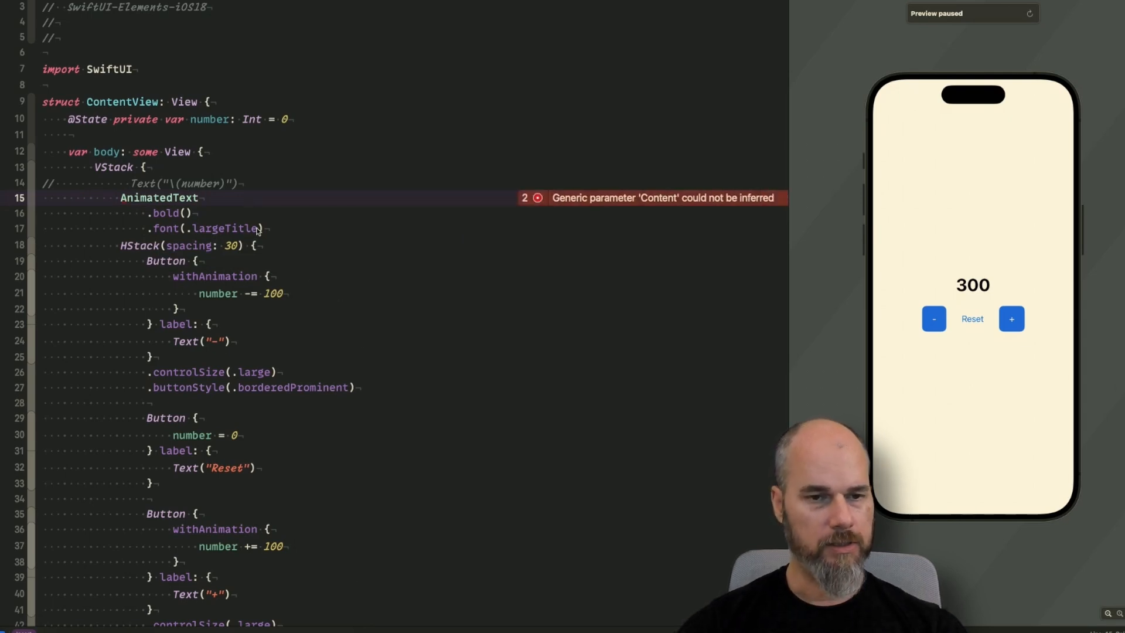
pyautogui.write('()')
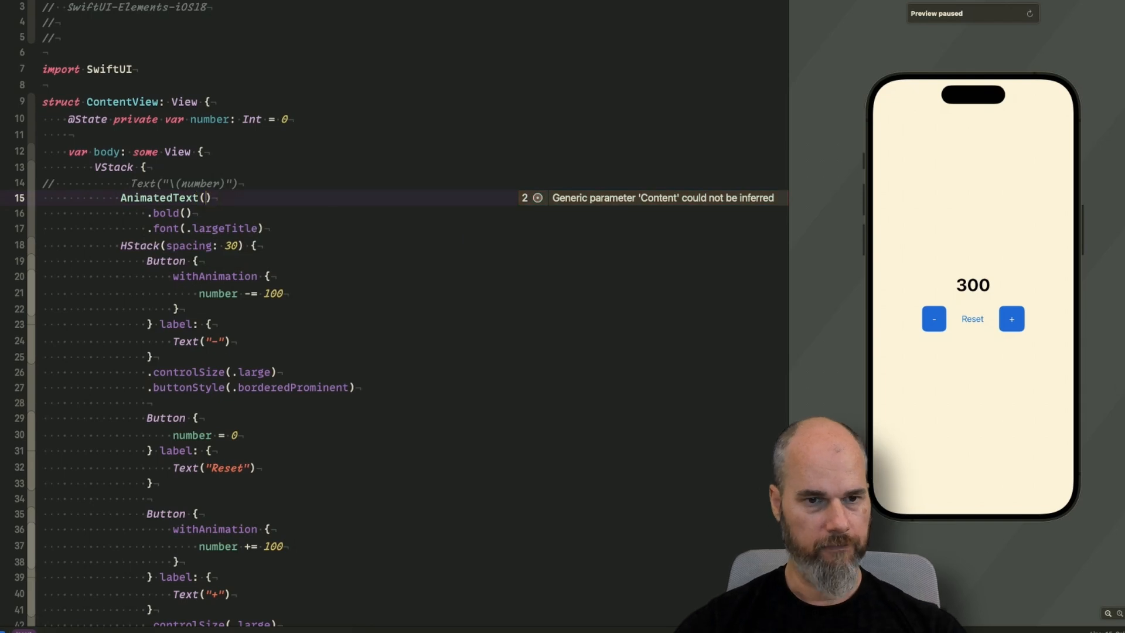
# - Pass number as the value and a closure showing Text("\(value)")
pyautogui.click(208, 197)
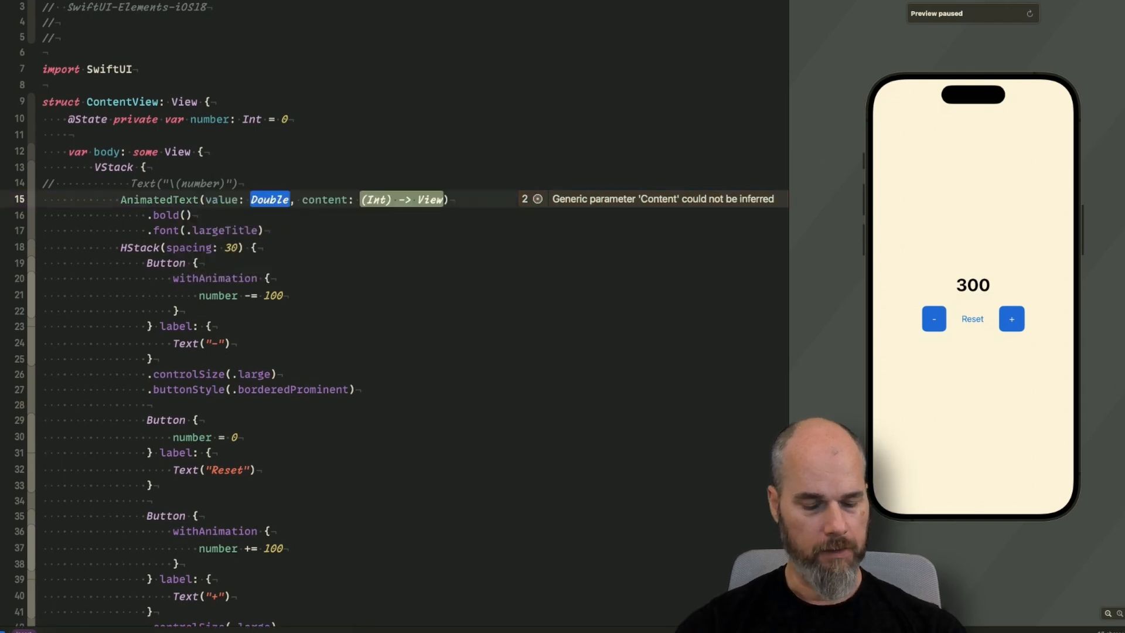
pyautogui.write('number')
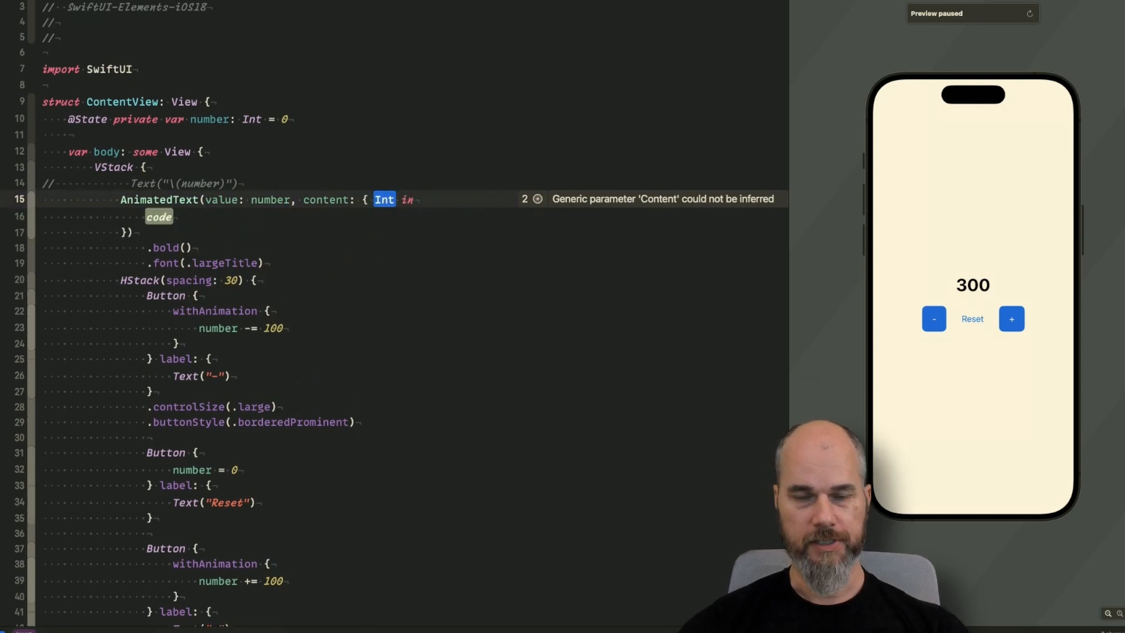
pyautogui.write('value')
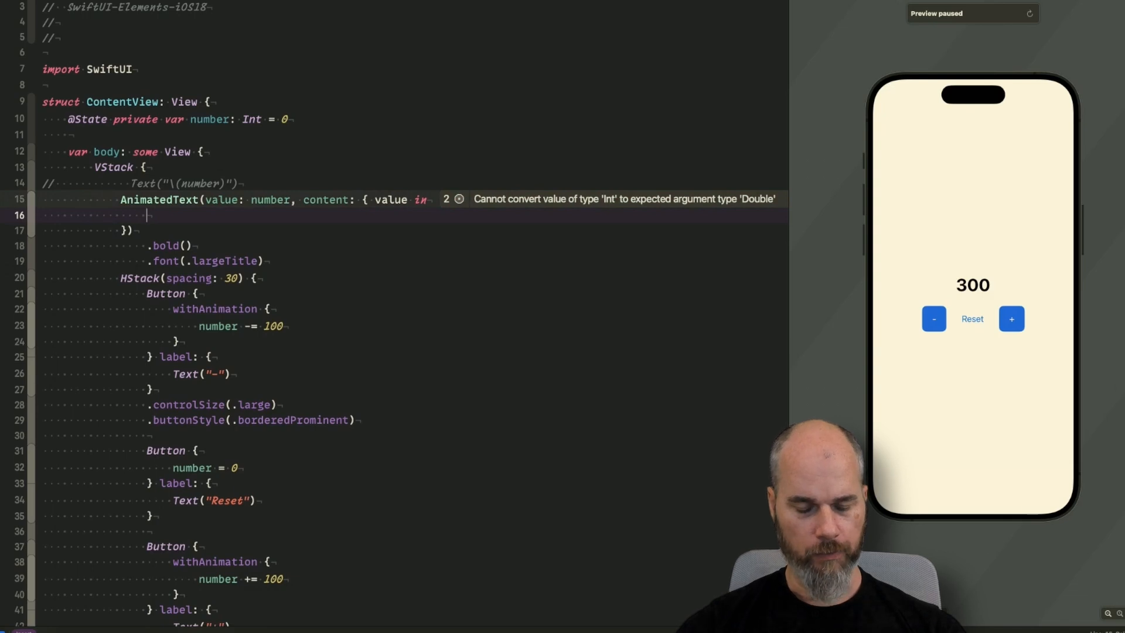
pyautogui.write('Text("')
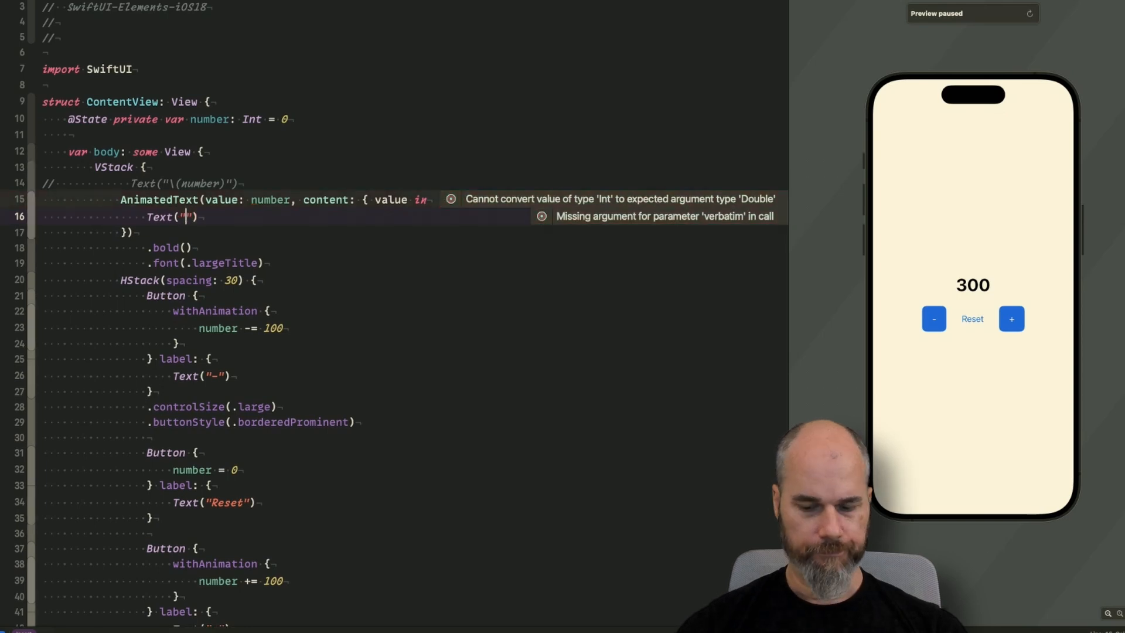
pyautogui.write('\\(')
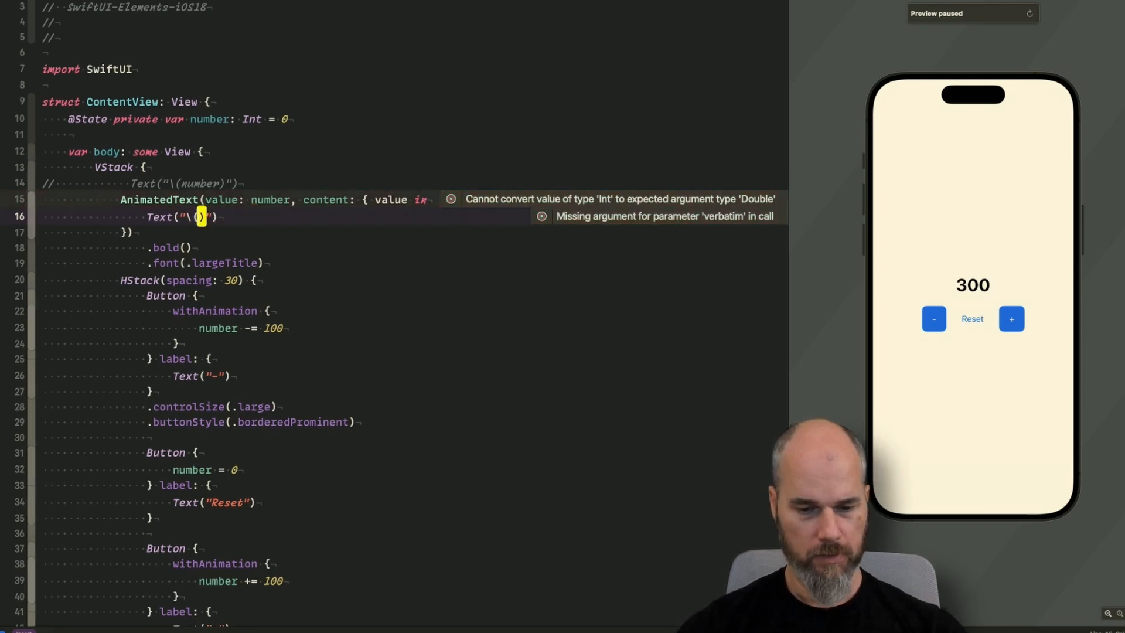
pyautogui.write('value')
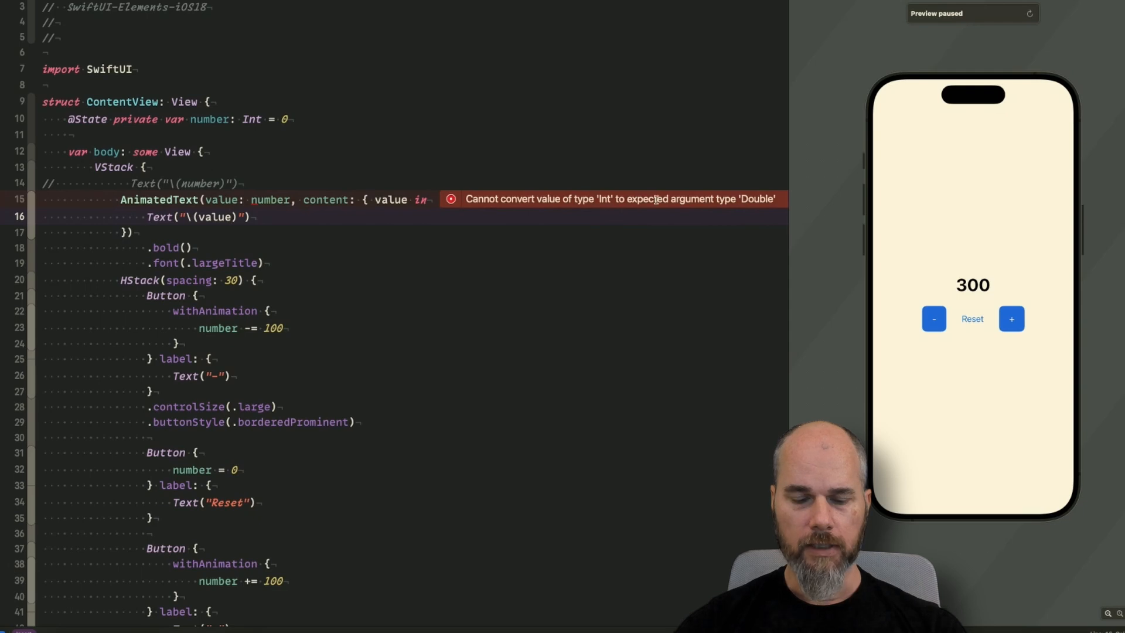
pyautogui.moveTo(491, 364)
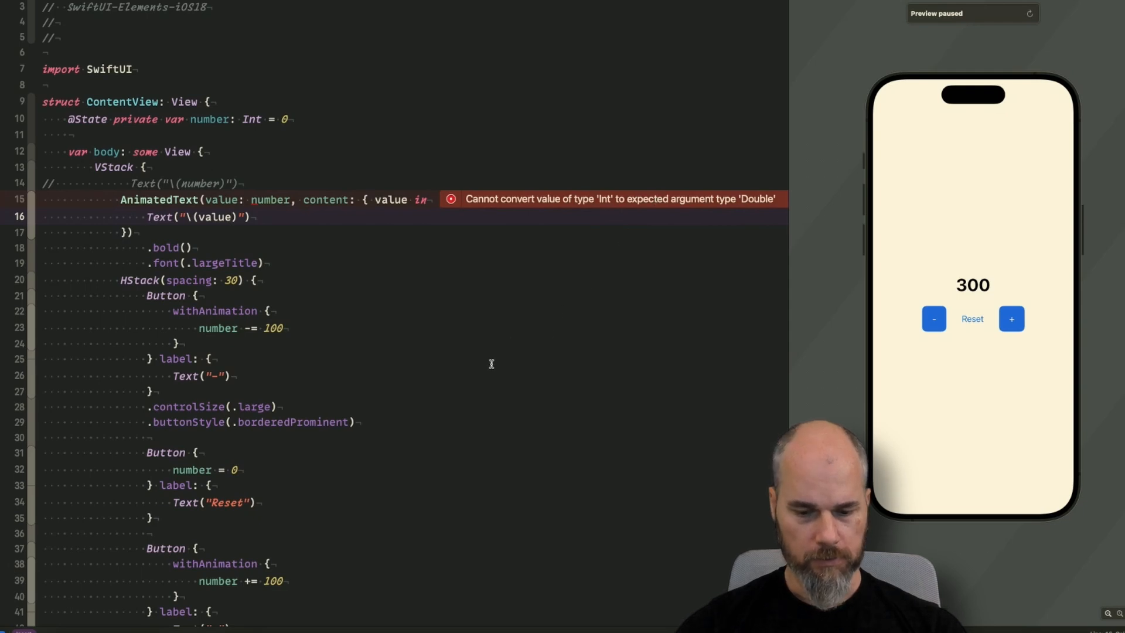
# - Change the AnimatedText initializer's value parameter type from Double to Int
pyautogui.scroll(-3)
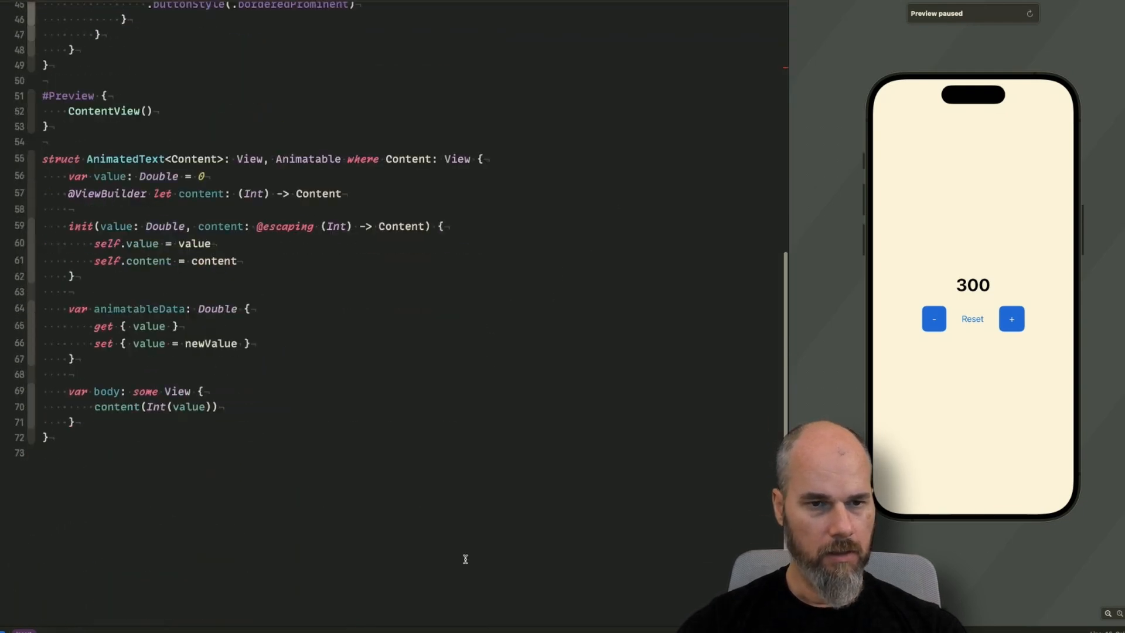
pyautogui.doubleClick(164, 226)
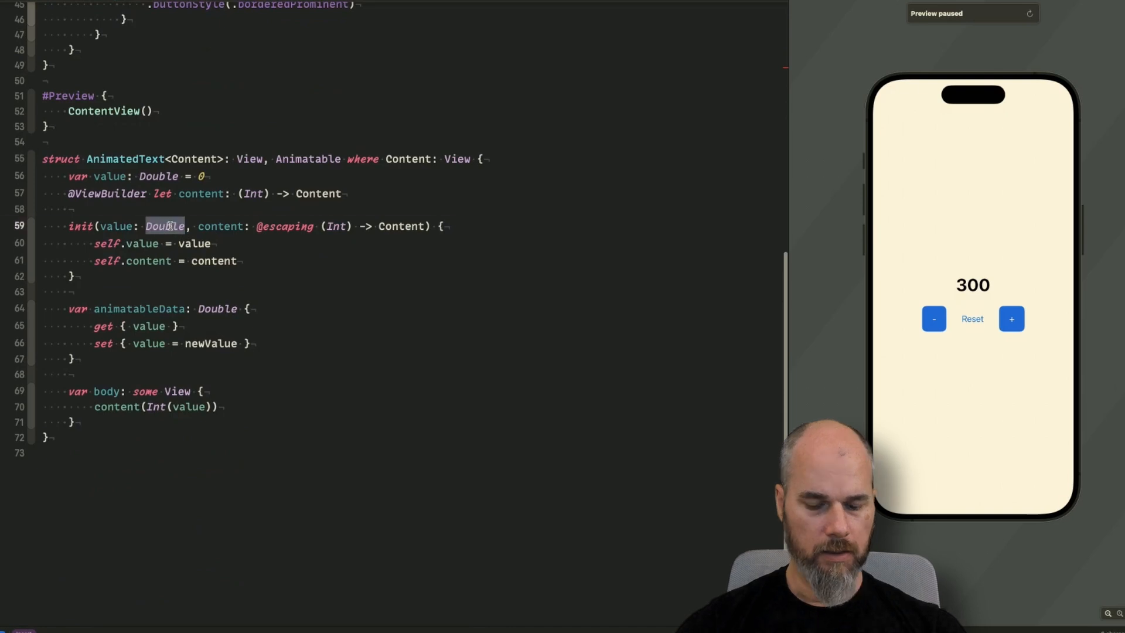
pyautogui.write('Int')
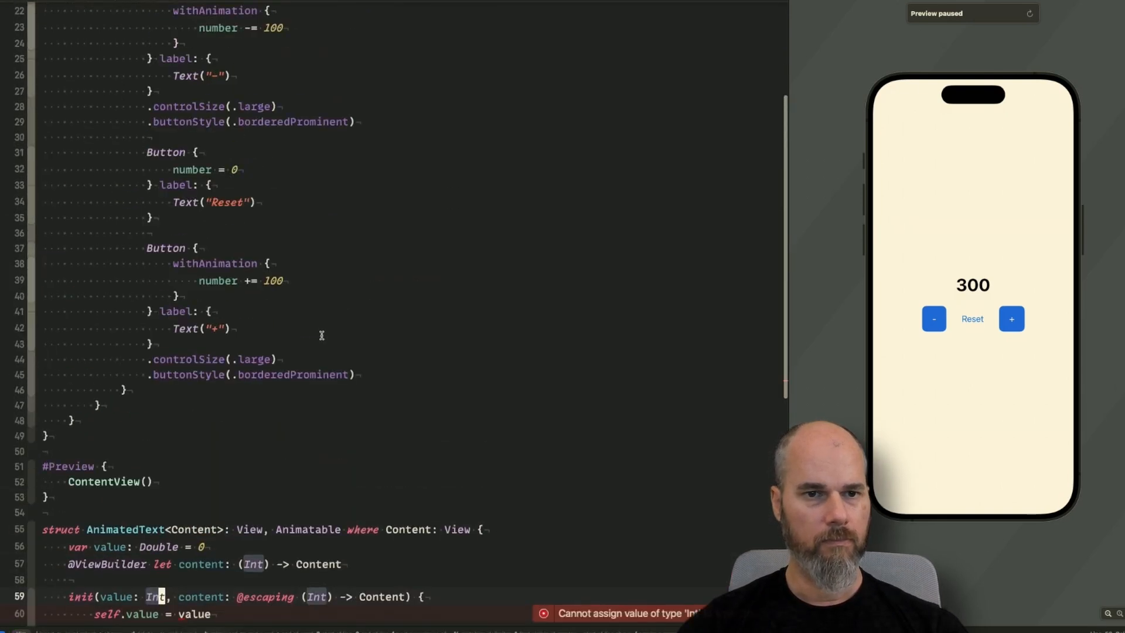
# - Wrap the initializer's assignment as self.value = Double(value)
pyautogui.scroll(-3)
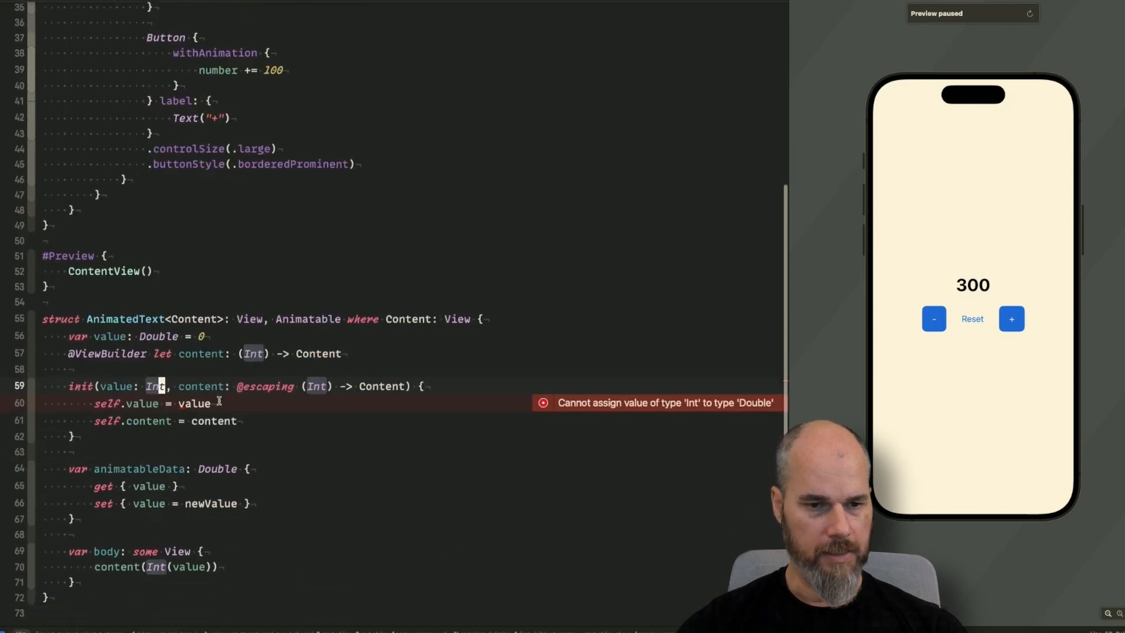
pyautogui.doubleClick(193, 402)
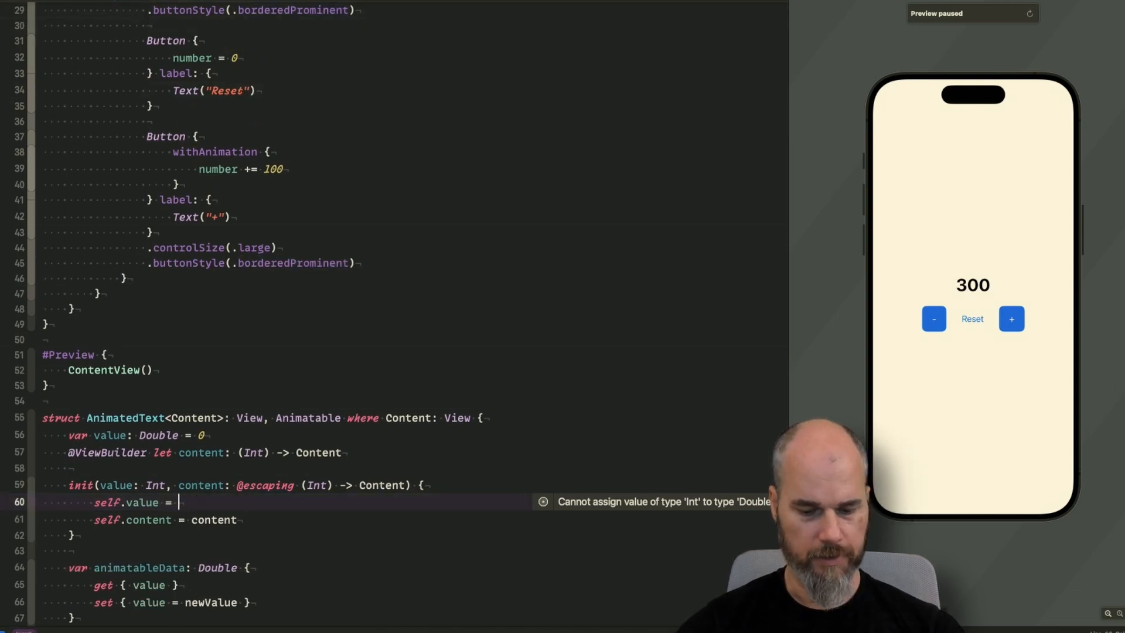
pyautogui.write('Double(')
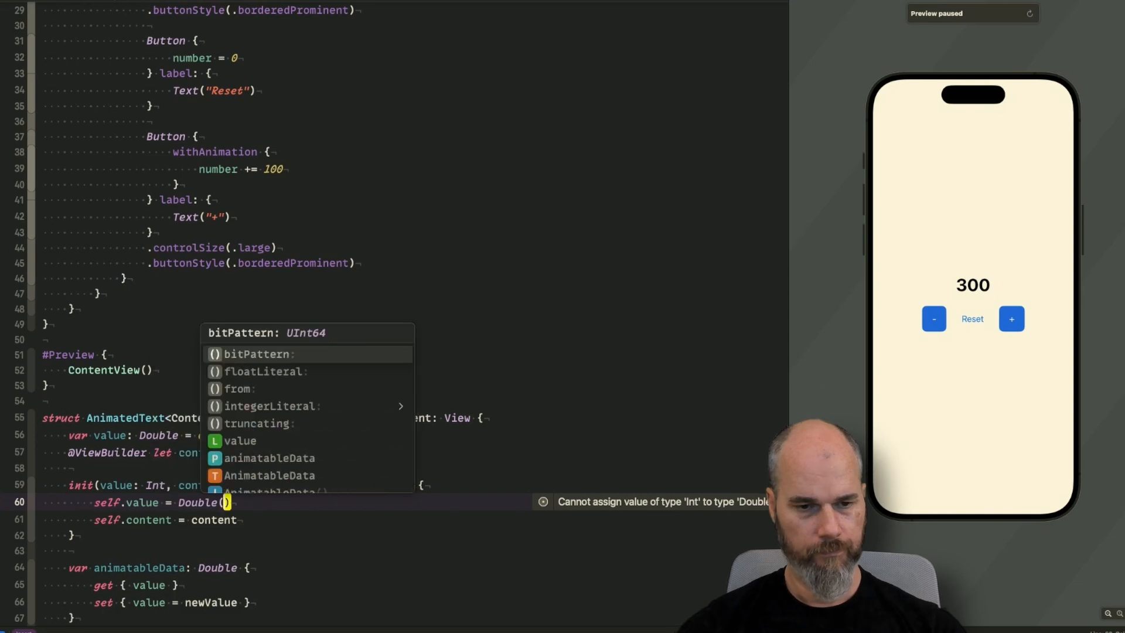
pyautogui.write('val')
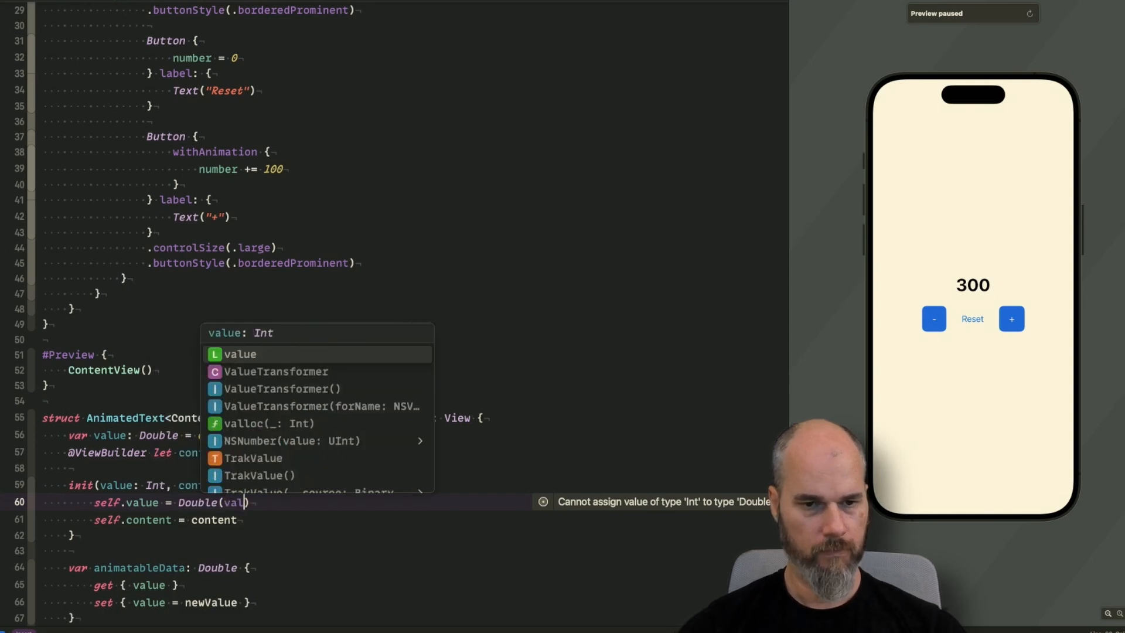
pyautogui.press('Escape')
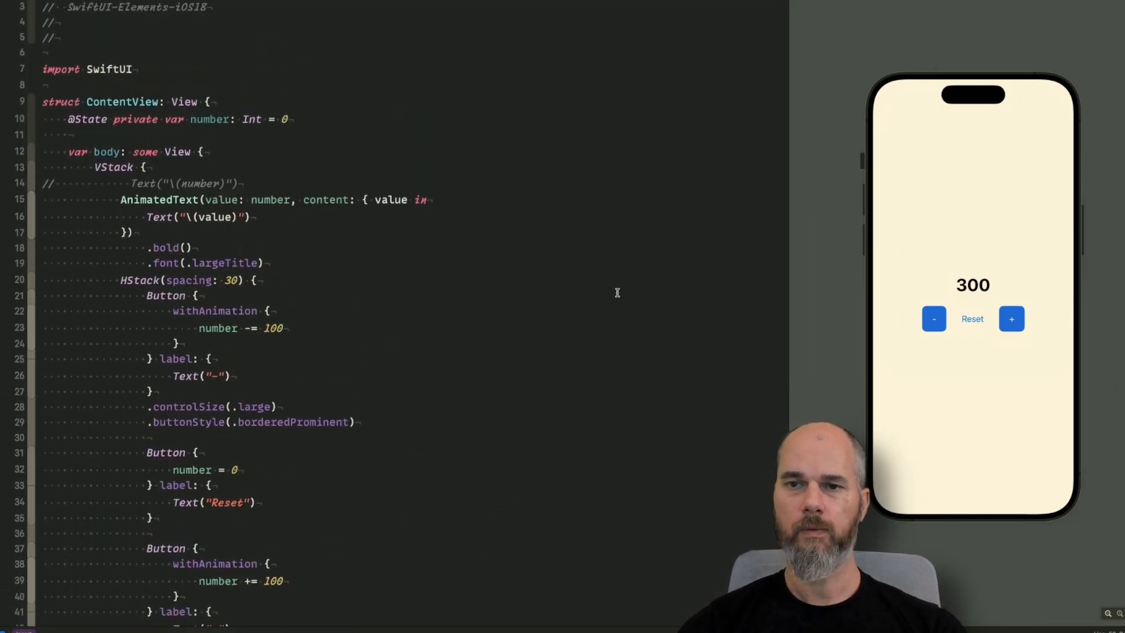
# - Reset the preview counter to 0 and raise it to 400, watching the number roll
pyautogui.click(971, 318)
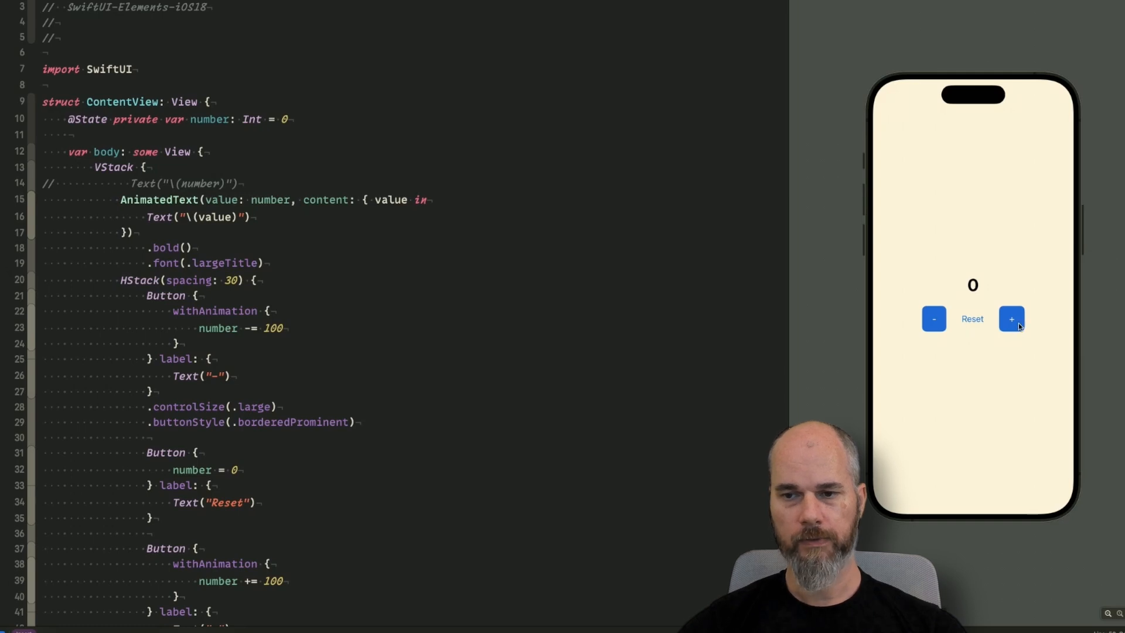
pyautogui.click(1011, 319)
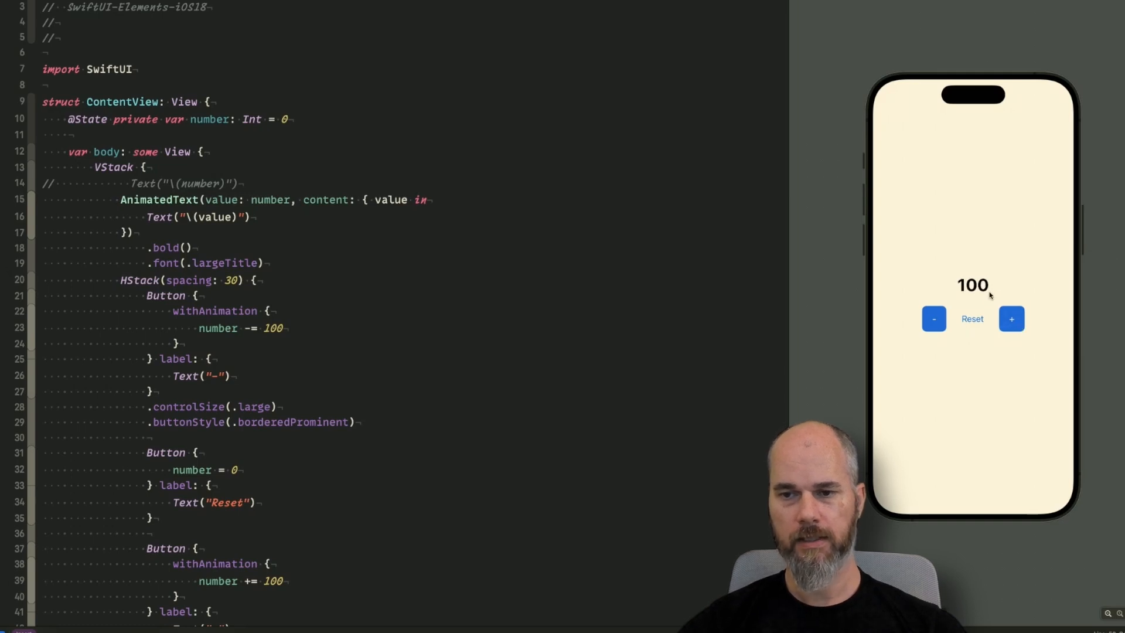
pyautogui.click(1012, 318)
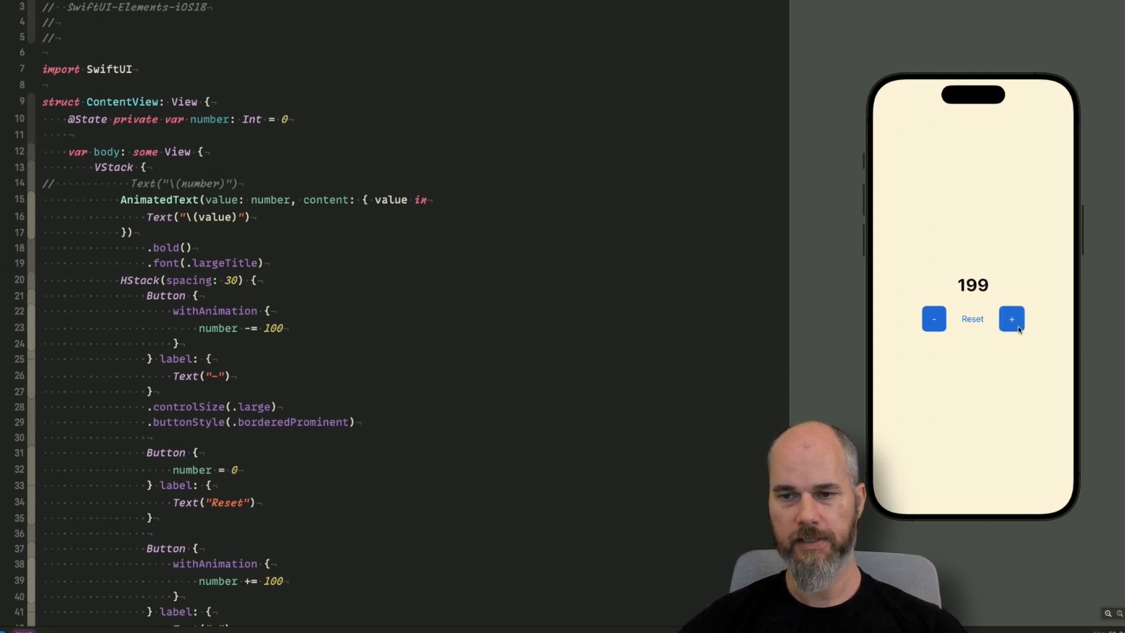
pyautogui.click(1012, 319)
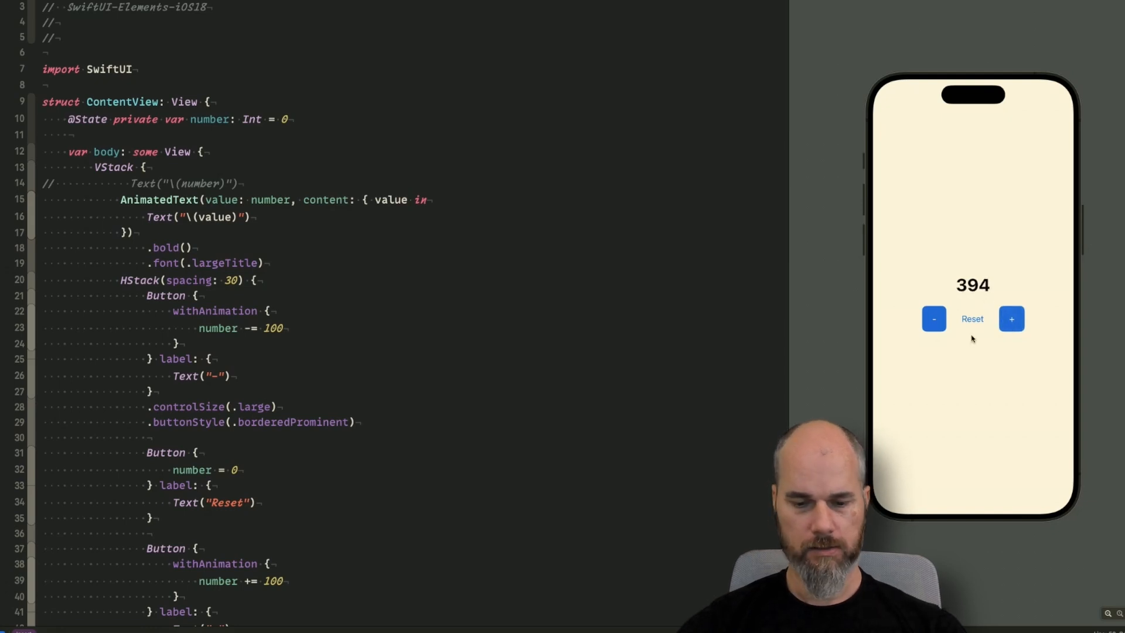
pyautogui.click(1012, 319)
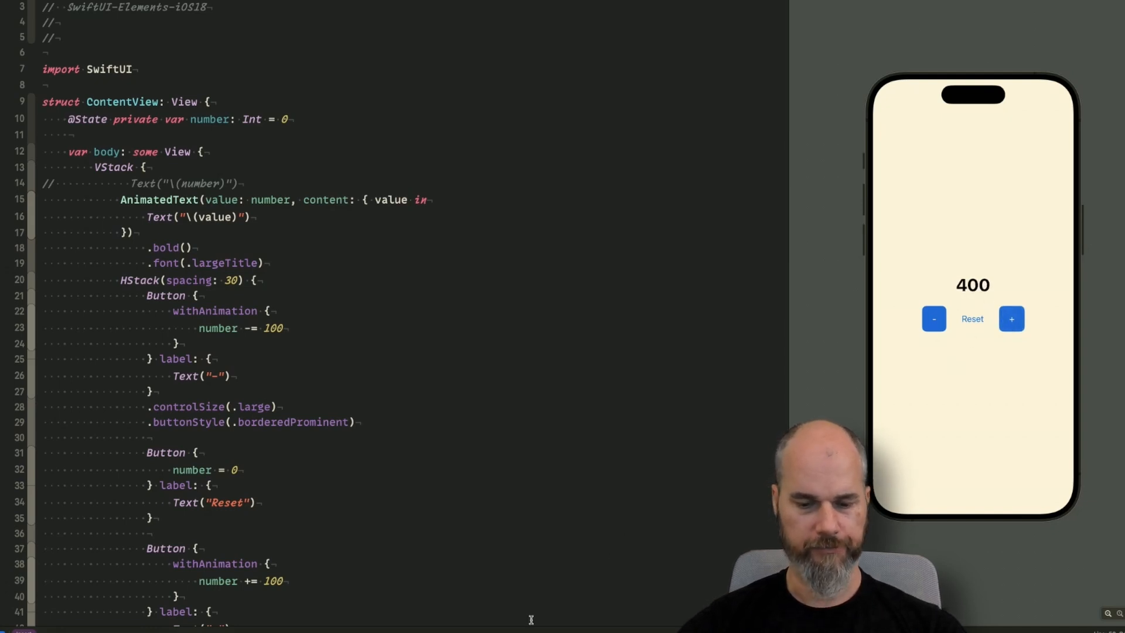
pyautogui.click(258, 311)
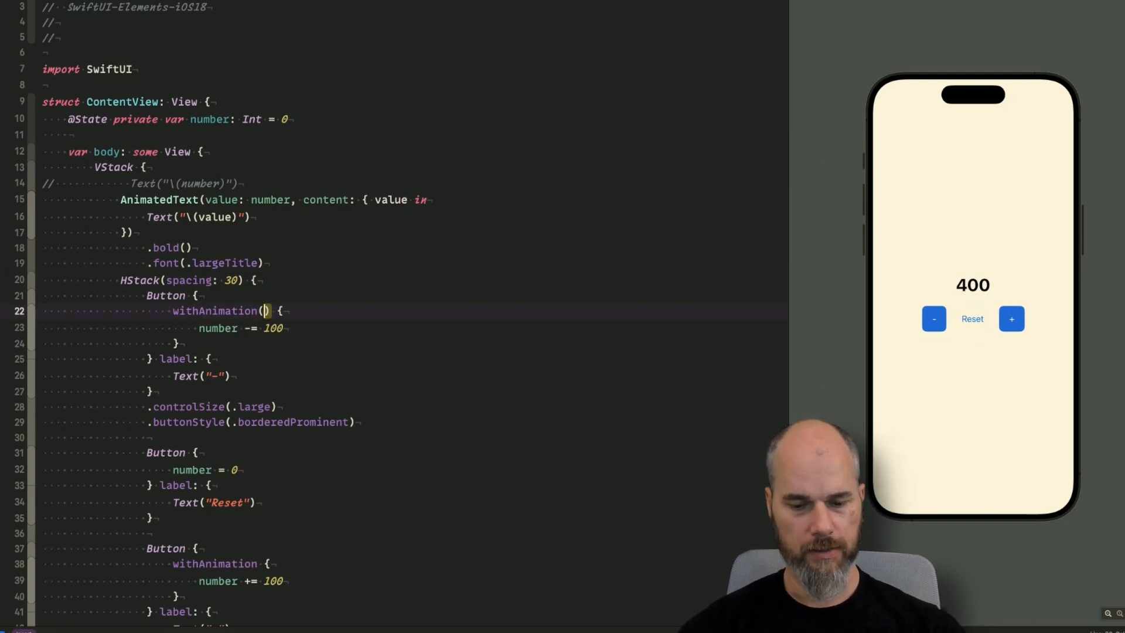
# - Use Animation.easeInOut(duration: 1) in both the minus and plus withAnimation calls
pyautogui.write('Animation.easeInOut(duration: TimeInterval')
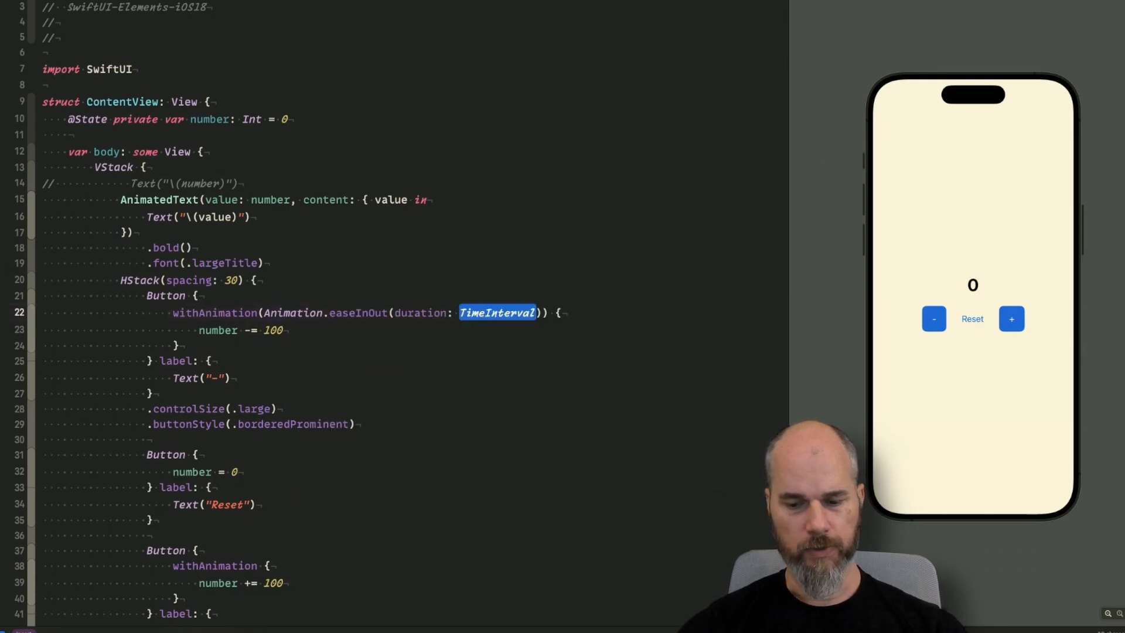
pyautogui.write('1')
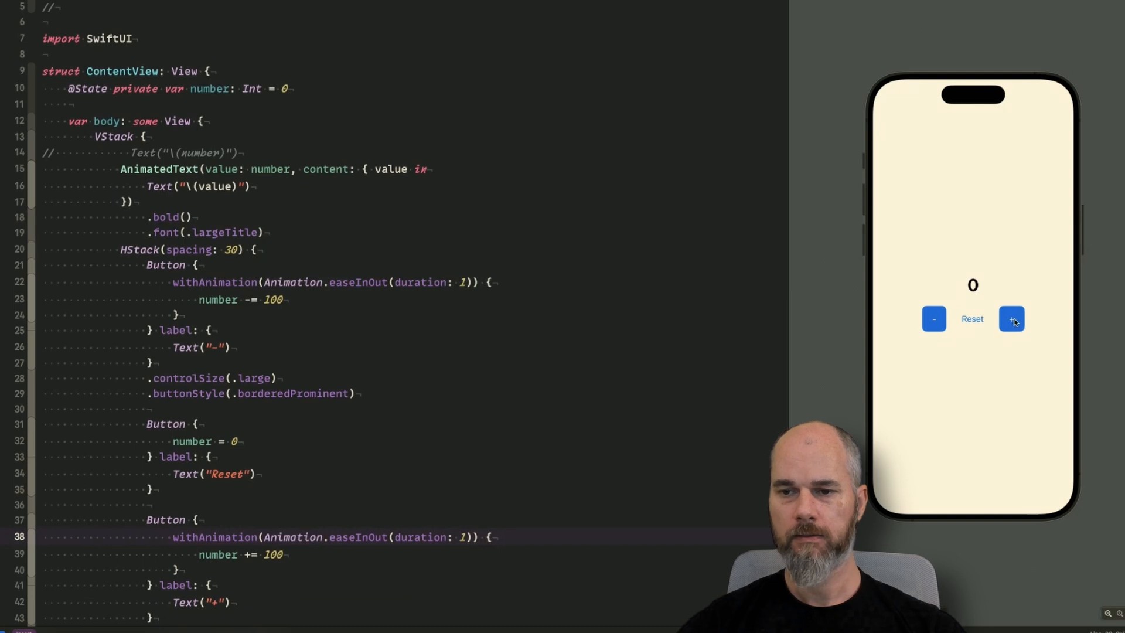
# - Count up in the preview, set the minus duration to 3, and count down to test
pyautogui.click(1011, 319)
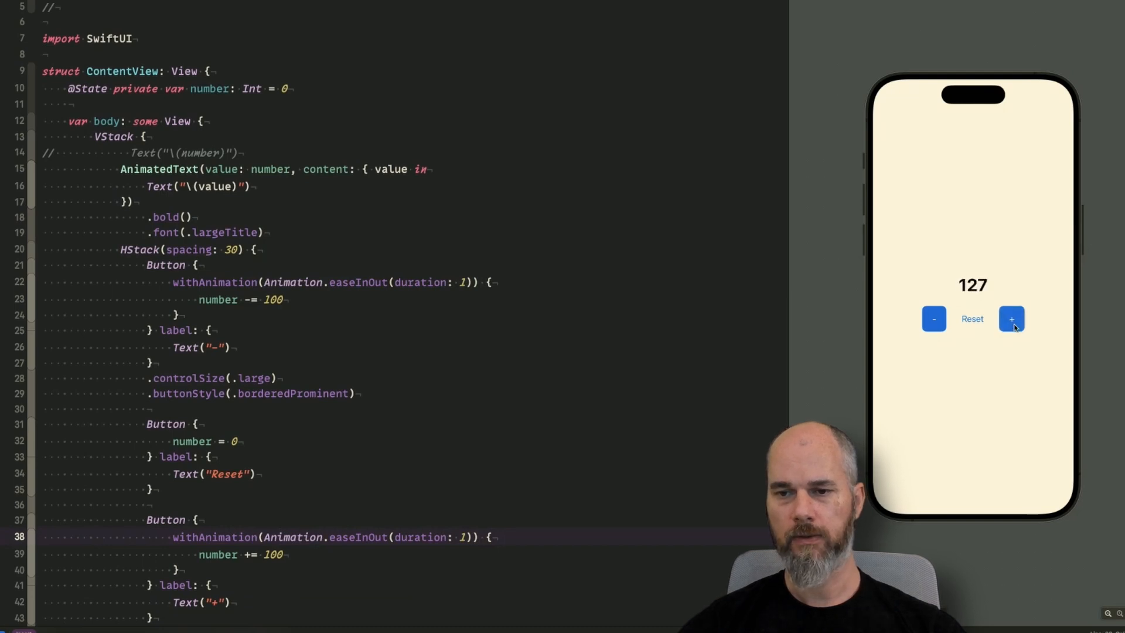
pyautogui.click(1012, 318)
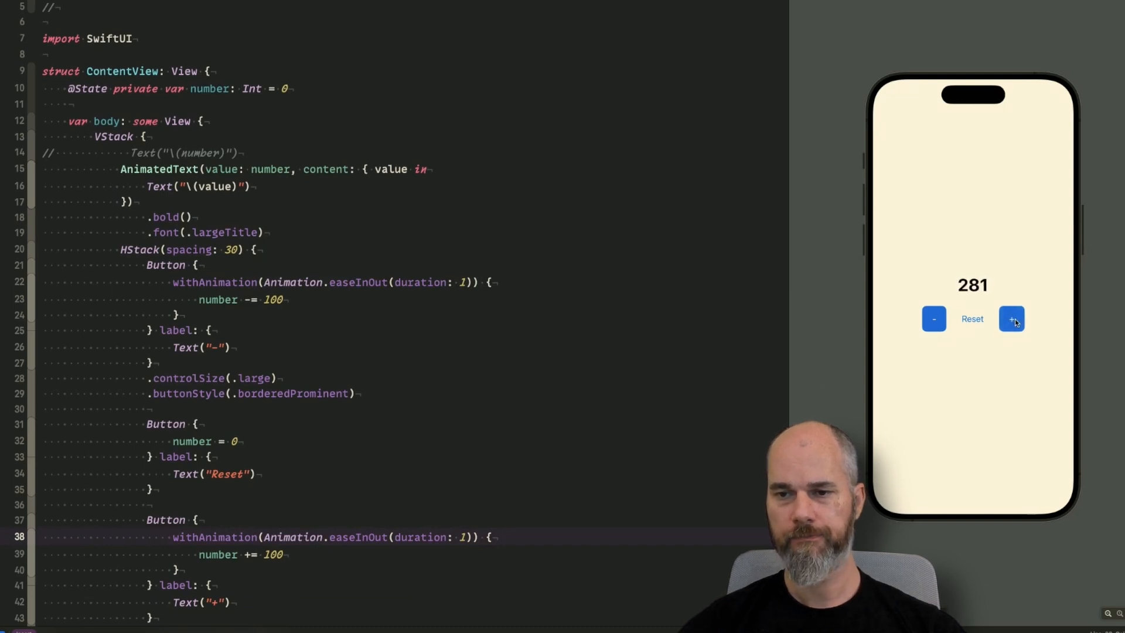
pyautogui.click(1010, 319)
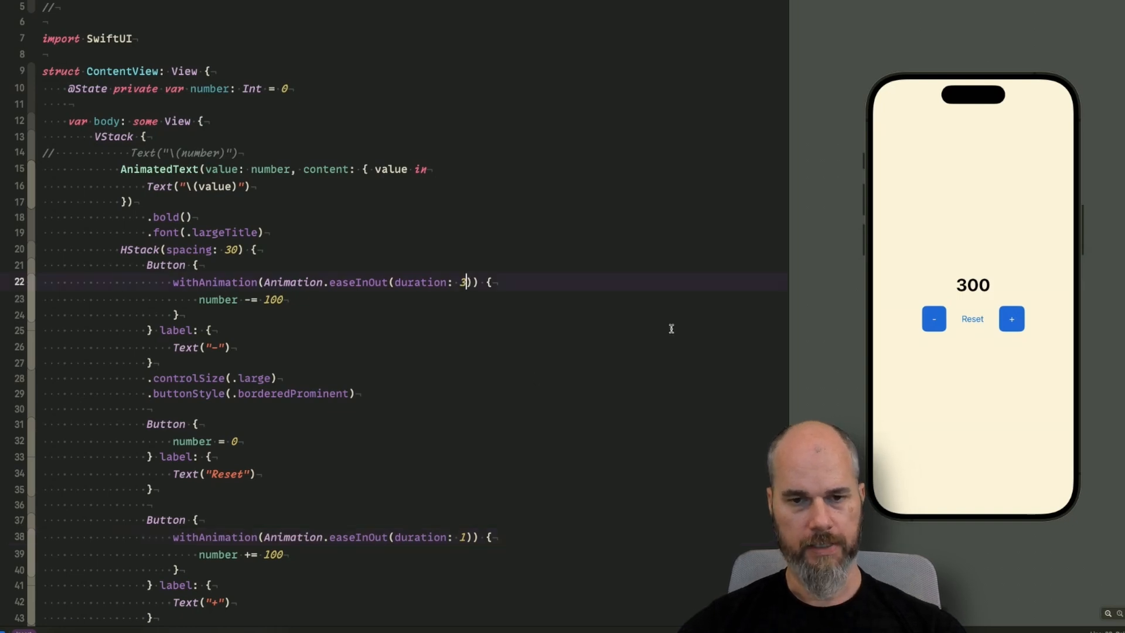
pyautogui.click(1012, 319)
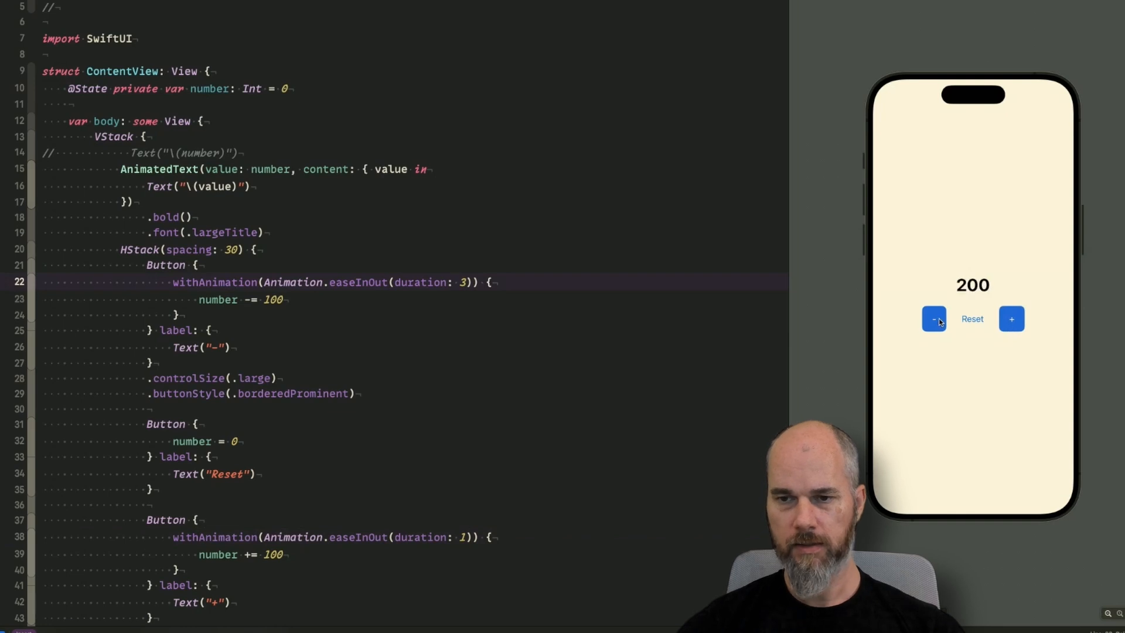
pyautogui.click(934, 319)
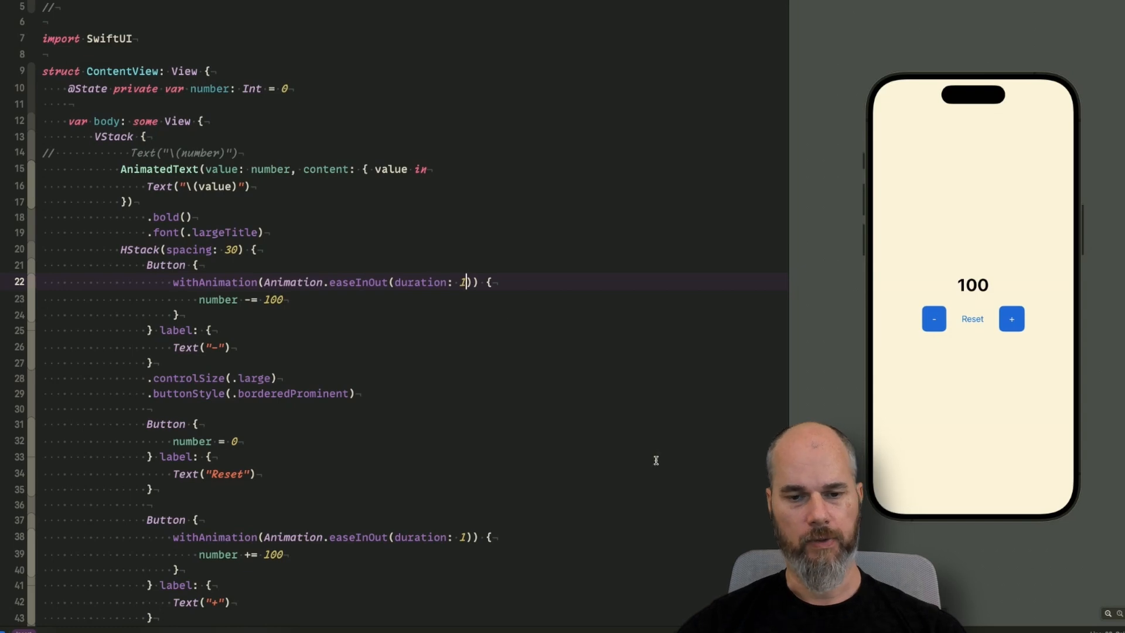
pyautogui.click(972, 319)
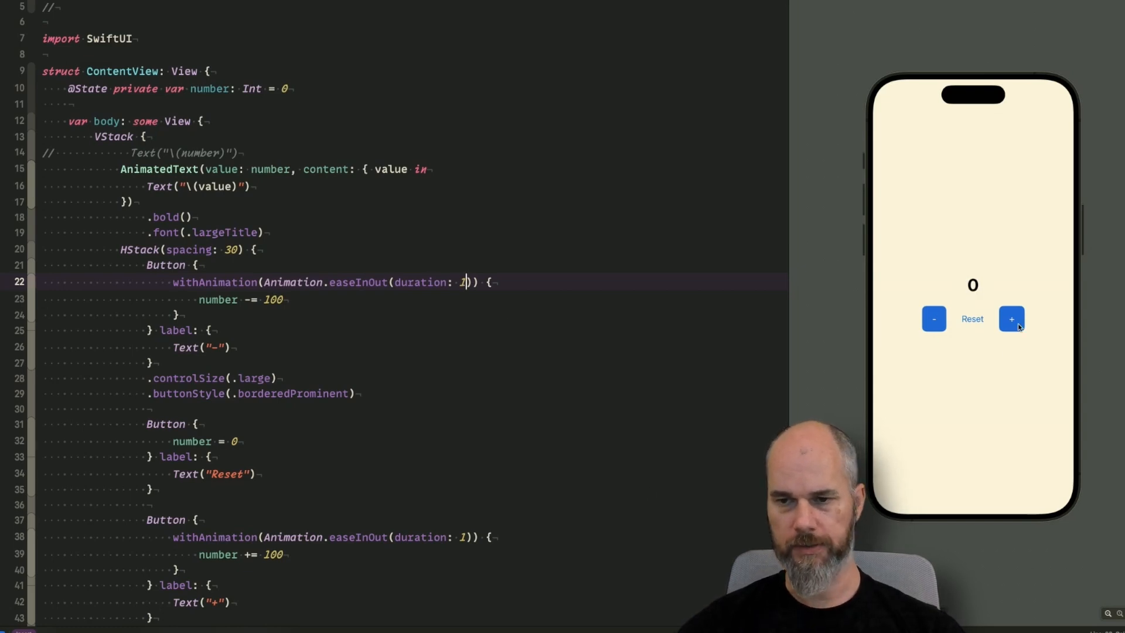
# - Restore the minus animation to one second and count back up to 100
pyautogui.click(1011, 319)
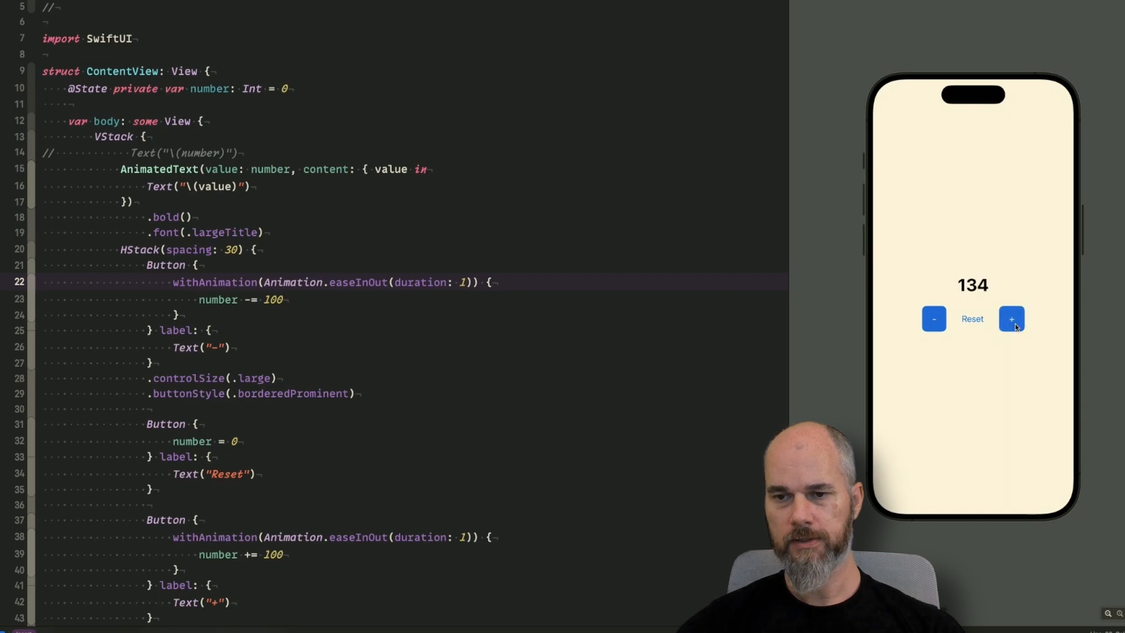
pyautogui.click(934, 318)
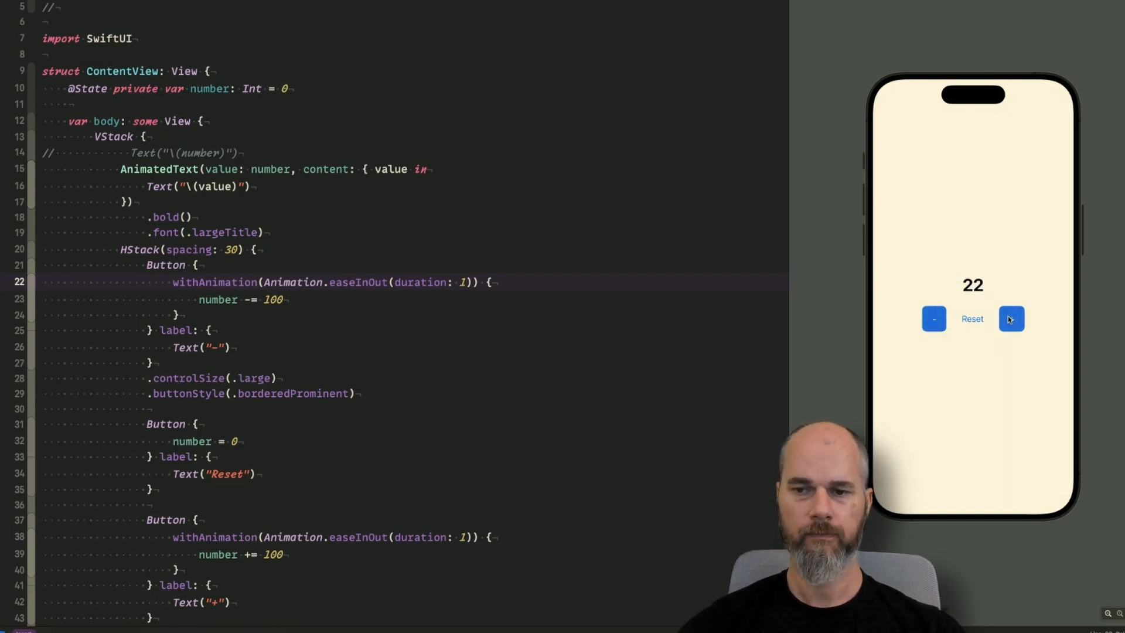
pyautogui.click(1011, 318)
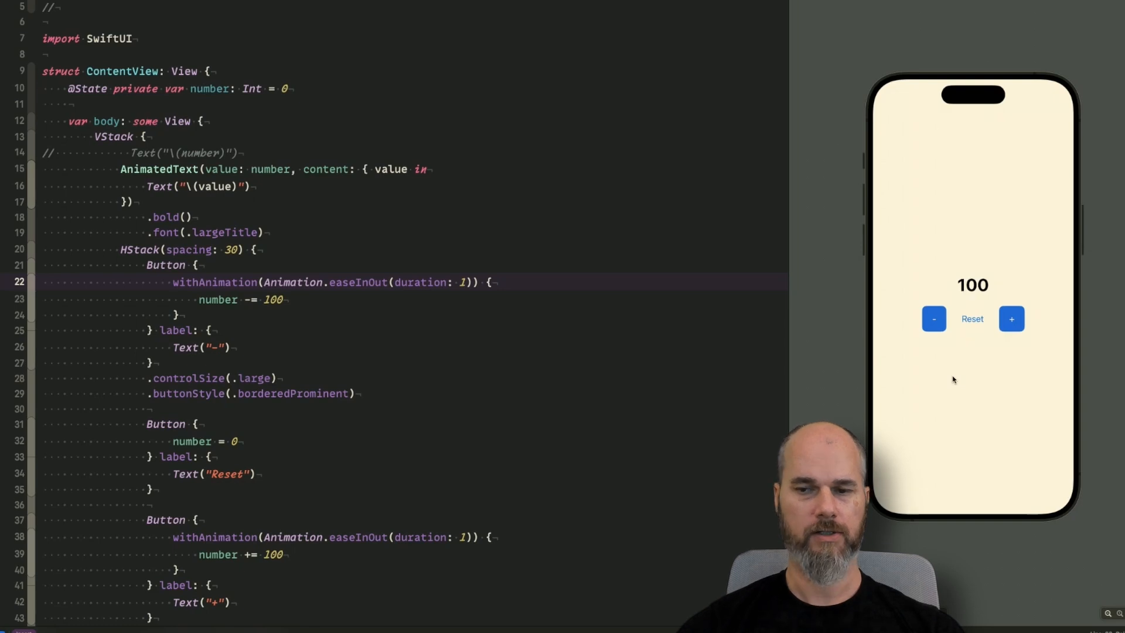